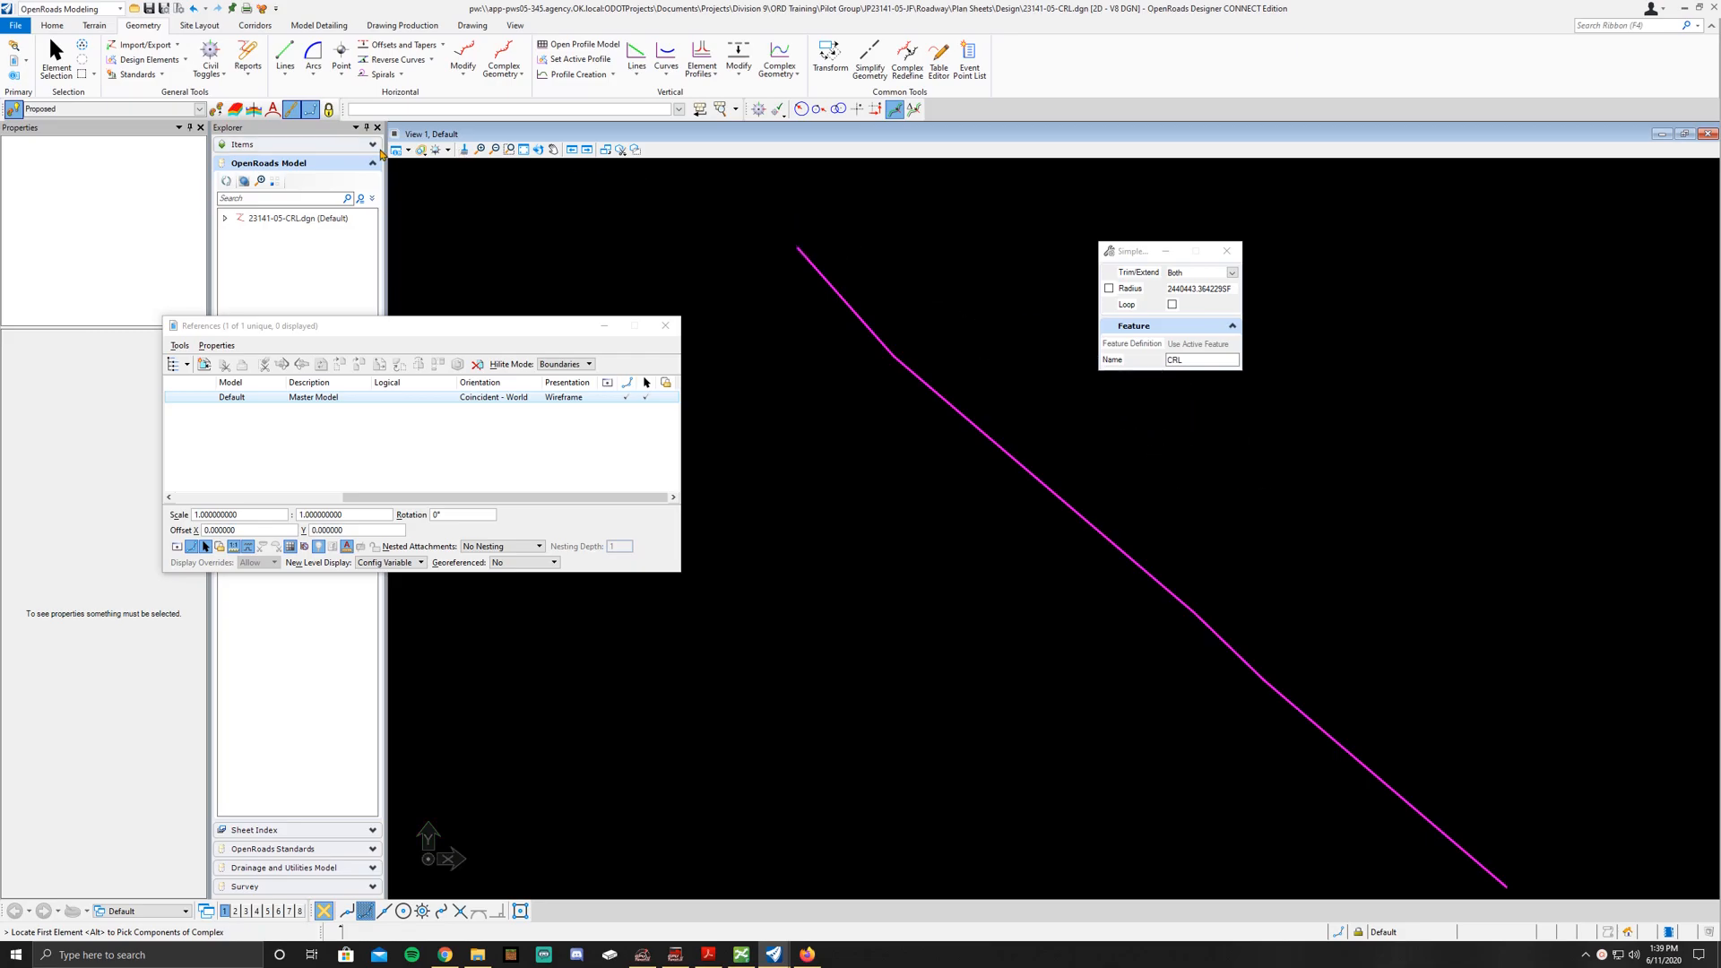
Step: Preview a 3000-radius simple arc between the first and second CRL tangents
click(313, 61)
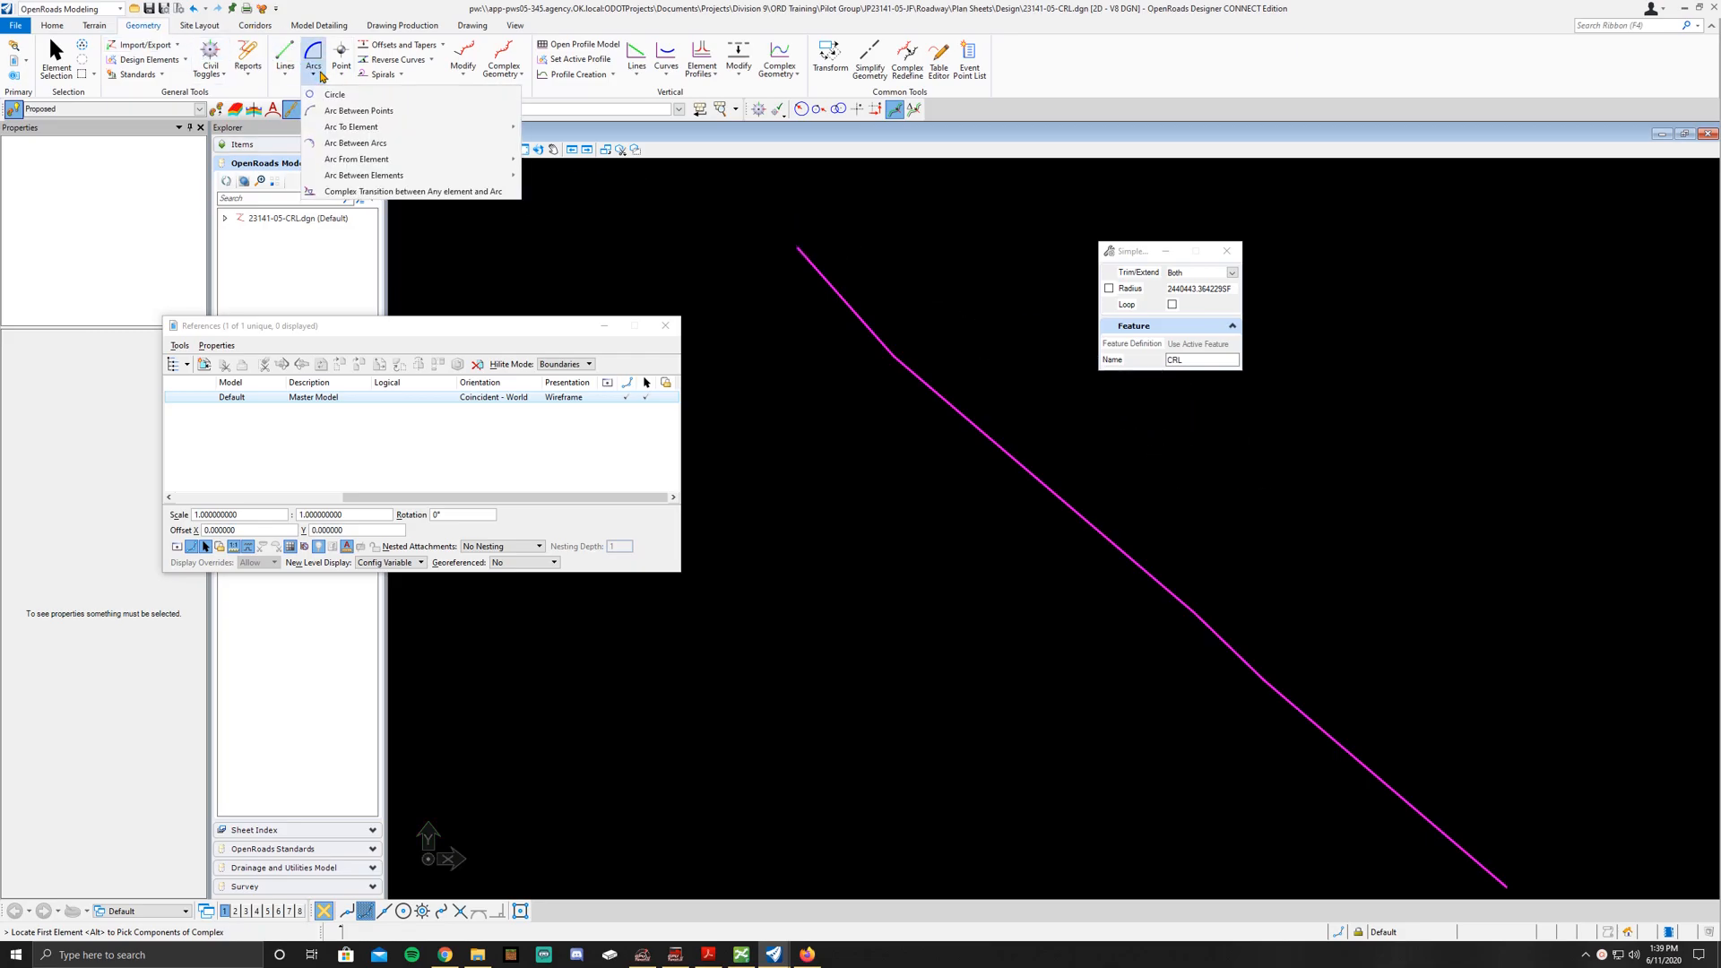
mouse_move(357, 160)
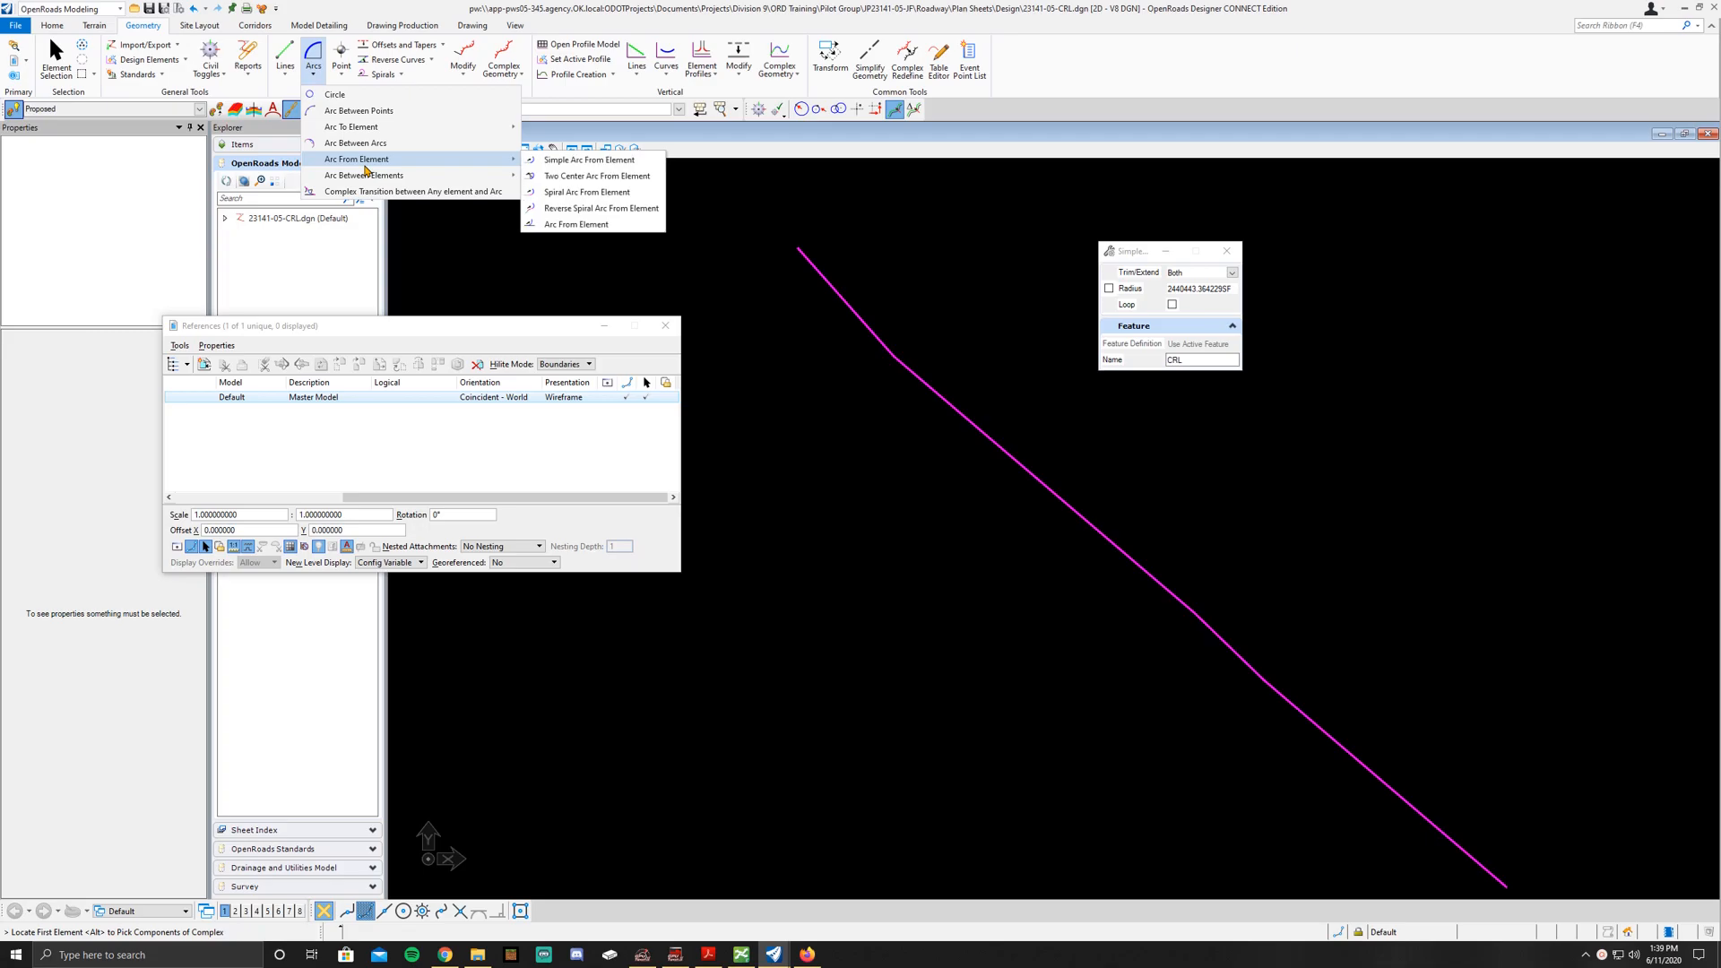
mouse_move(362, 174)
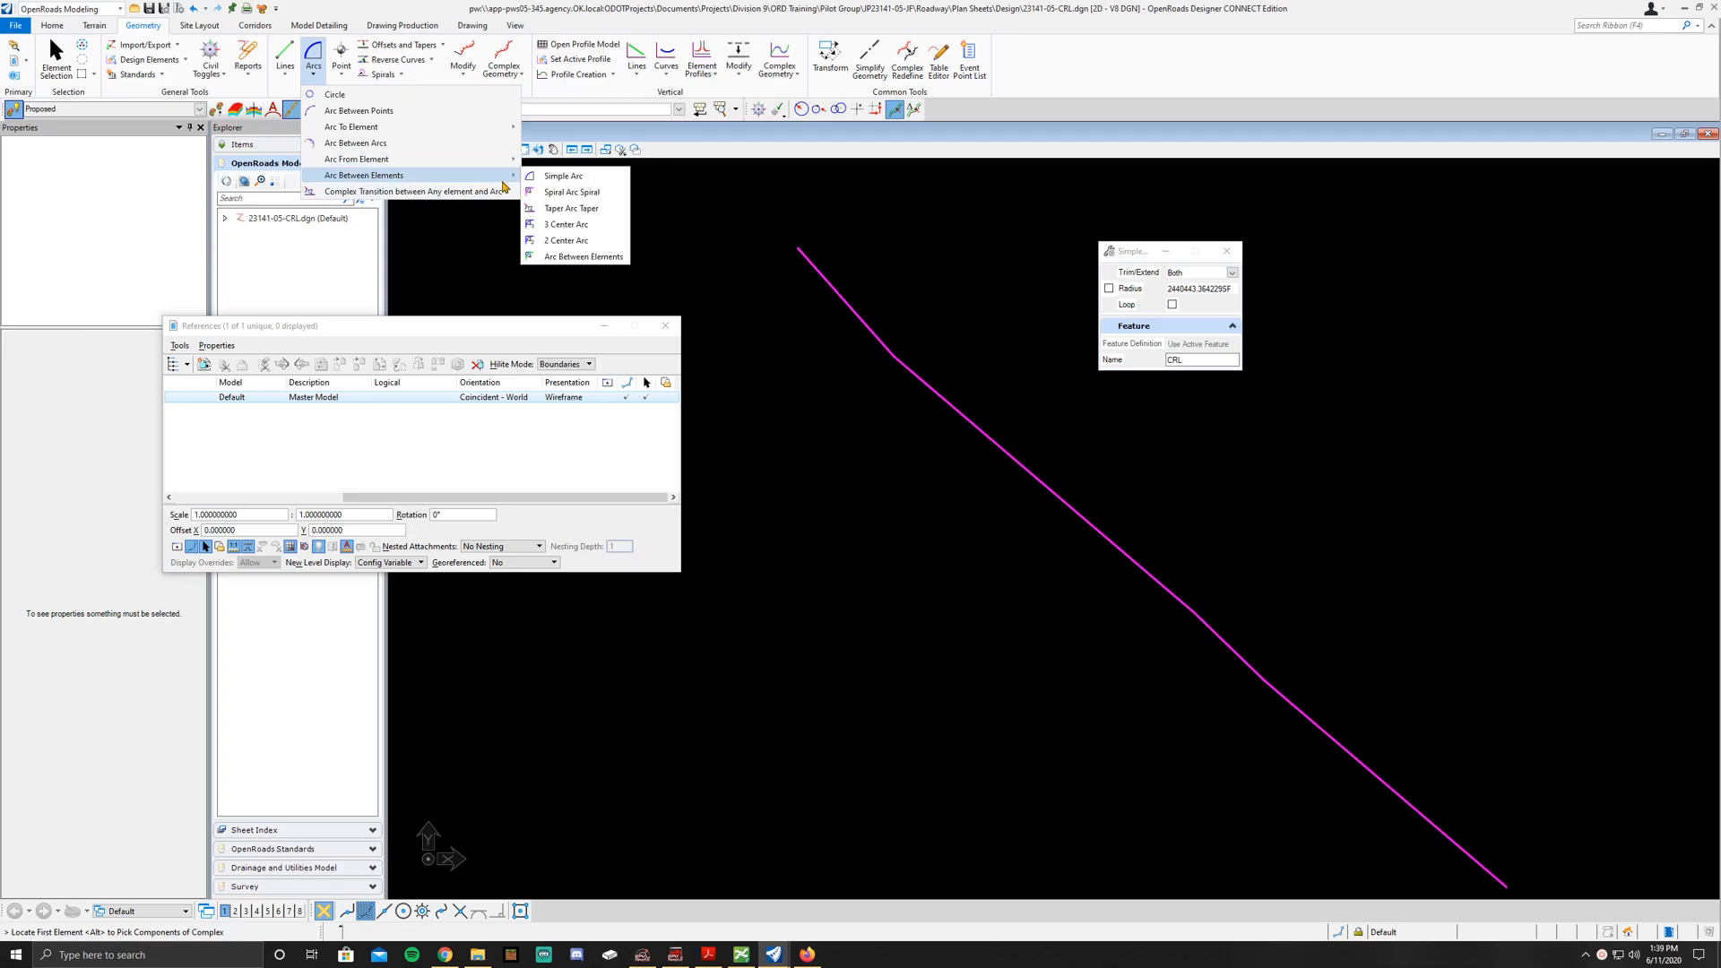
click(563, 176)
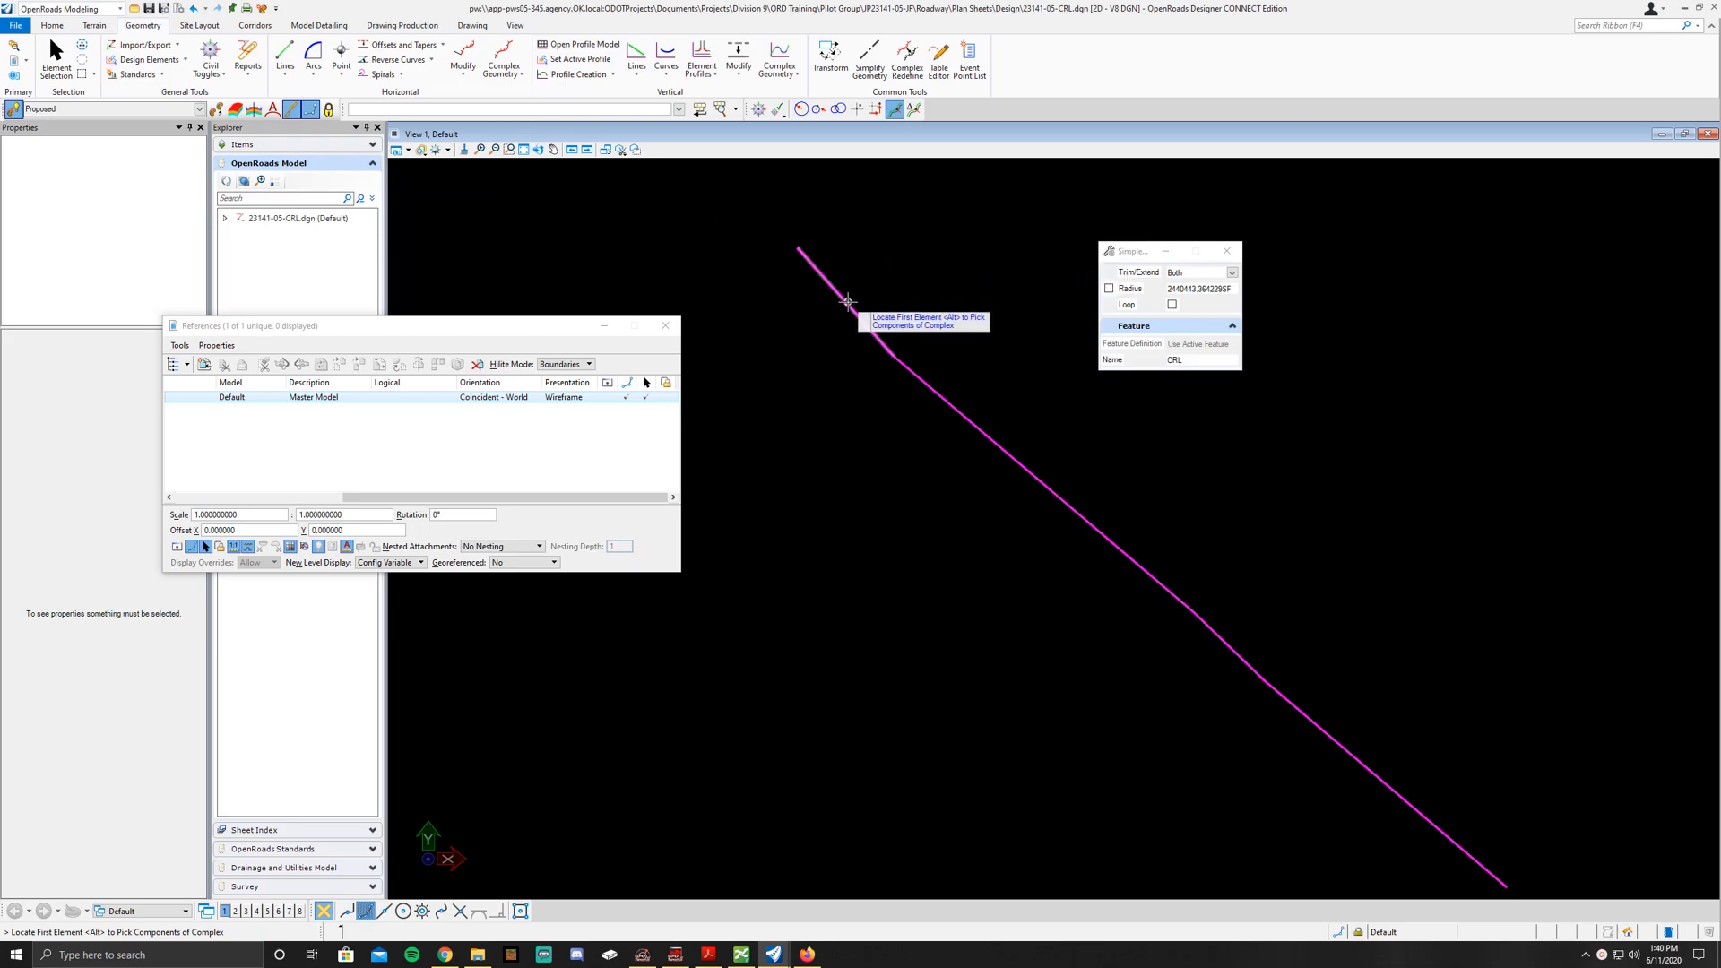
click(849, 301)
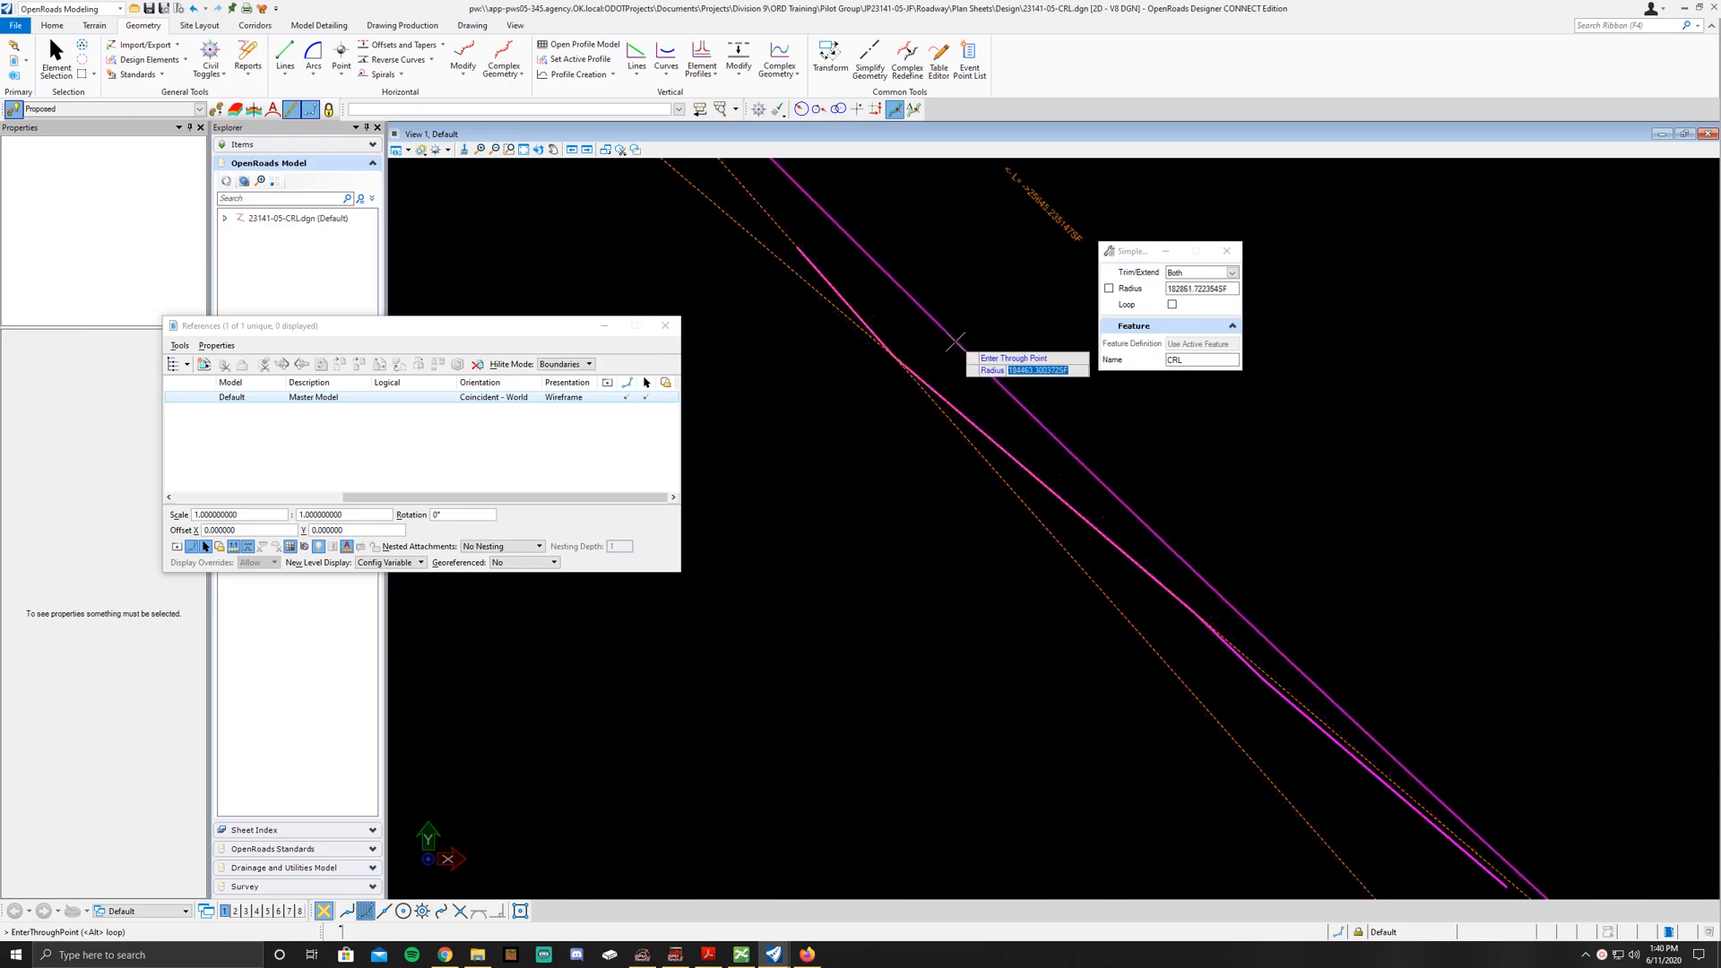
text(3000)
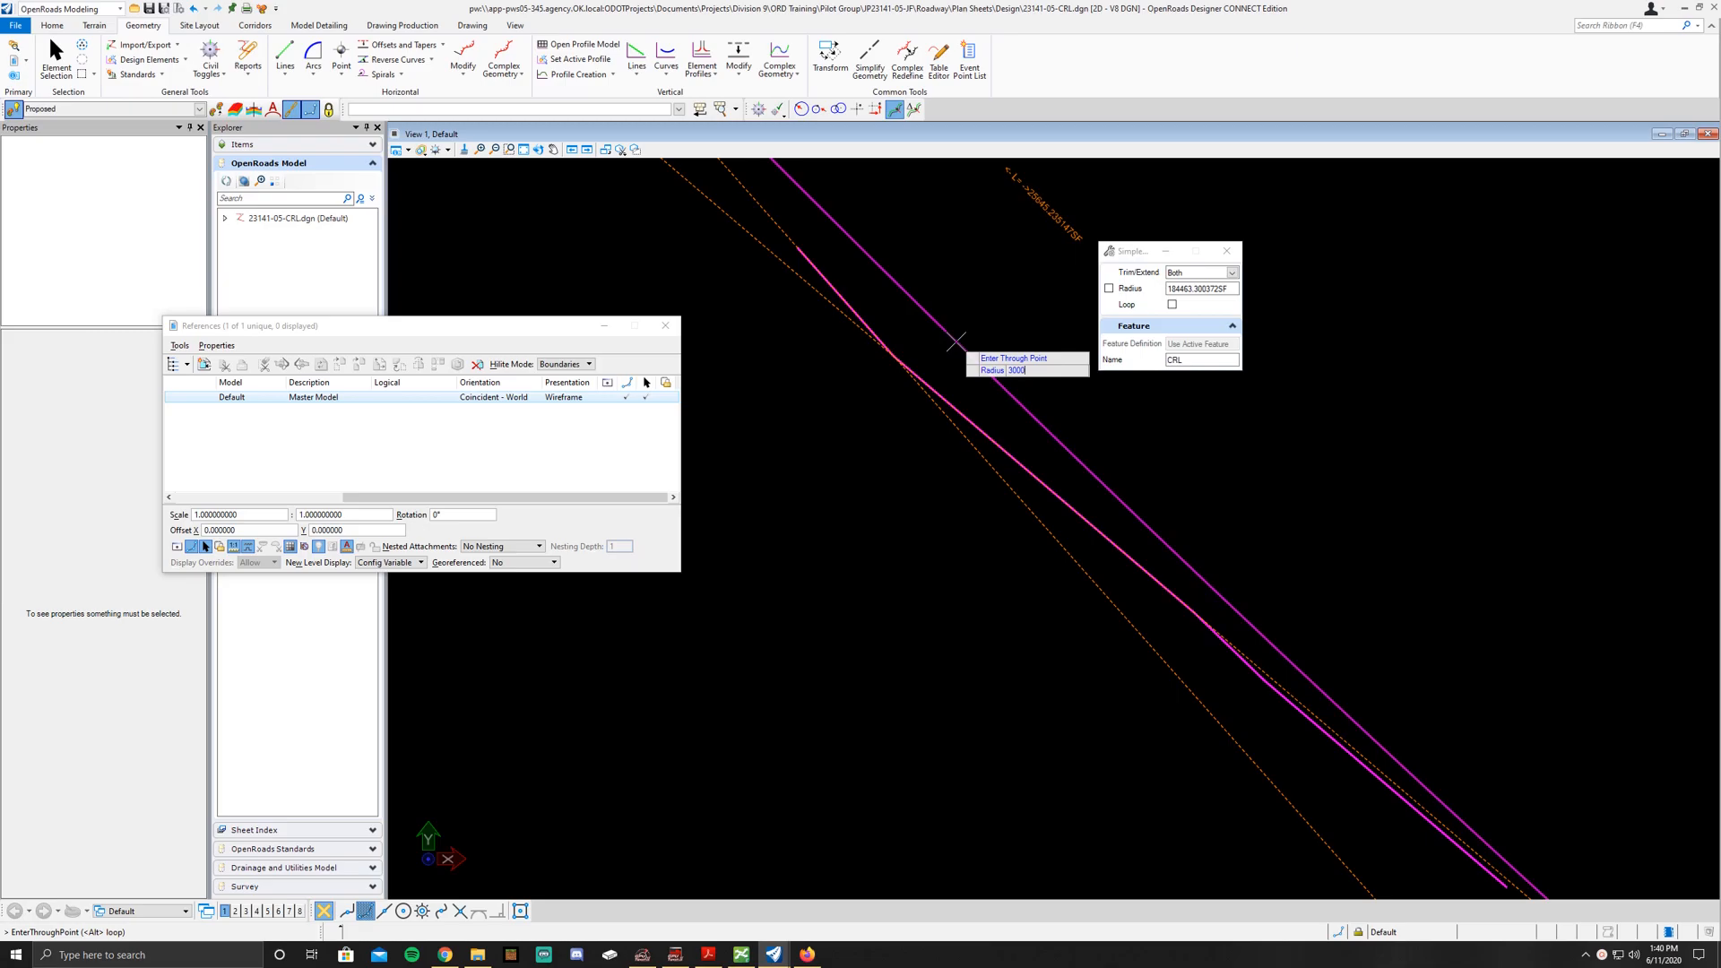
click(1109, 288)
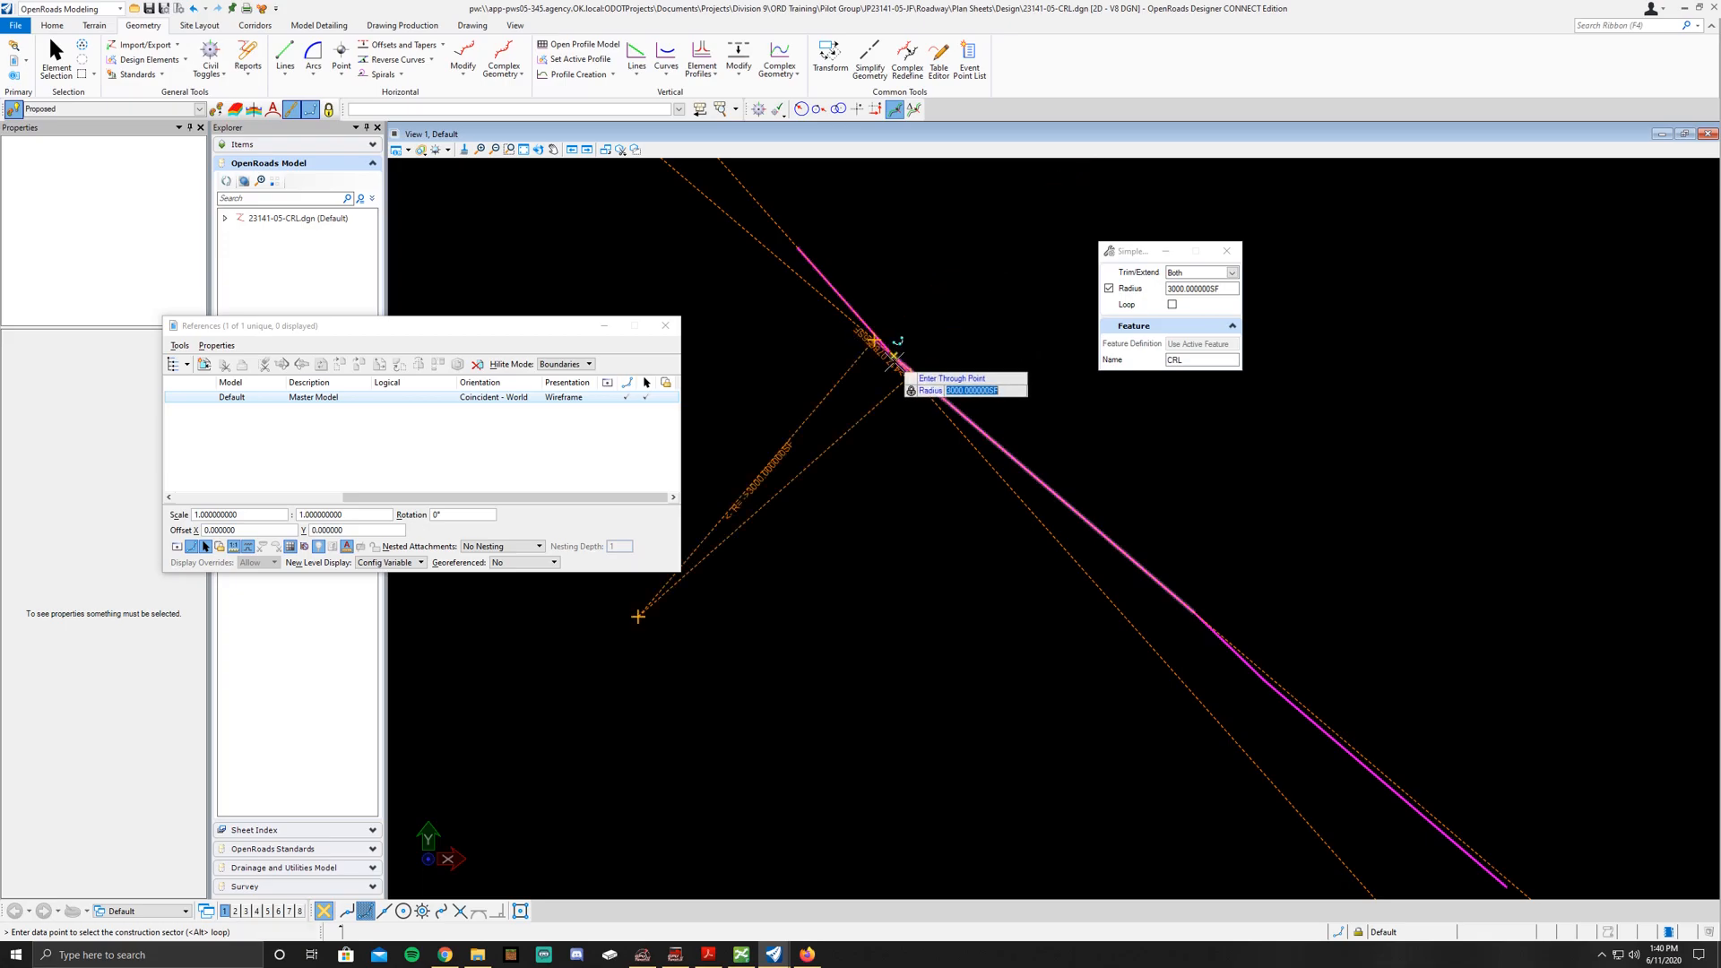
mouse_move(1065, 209)
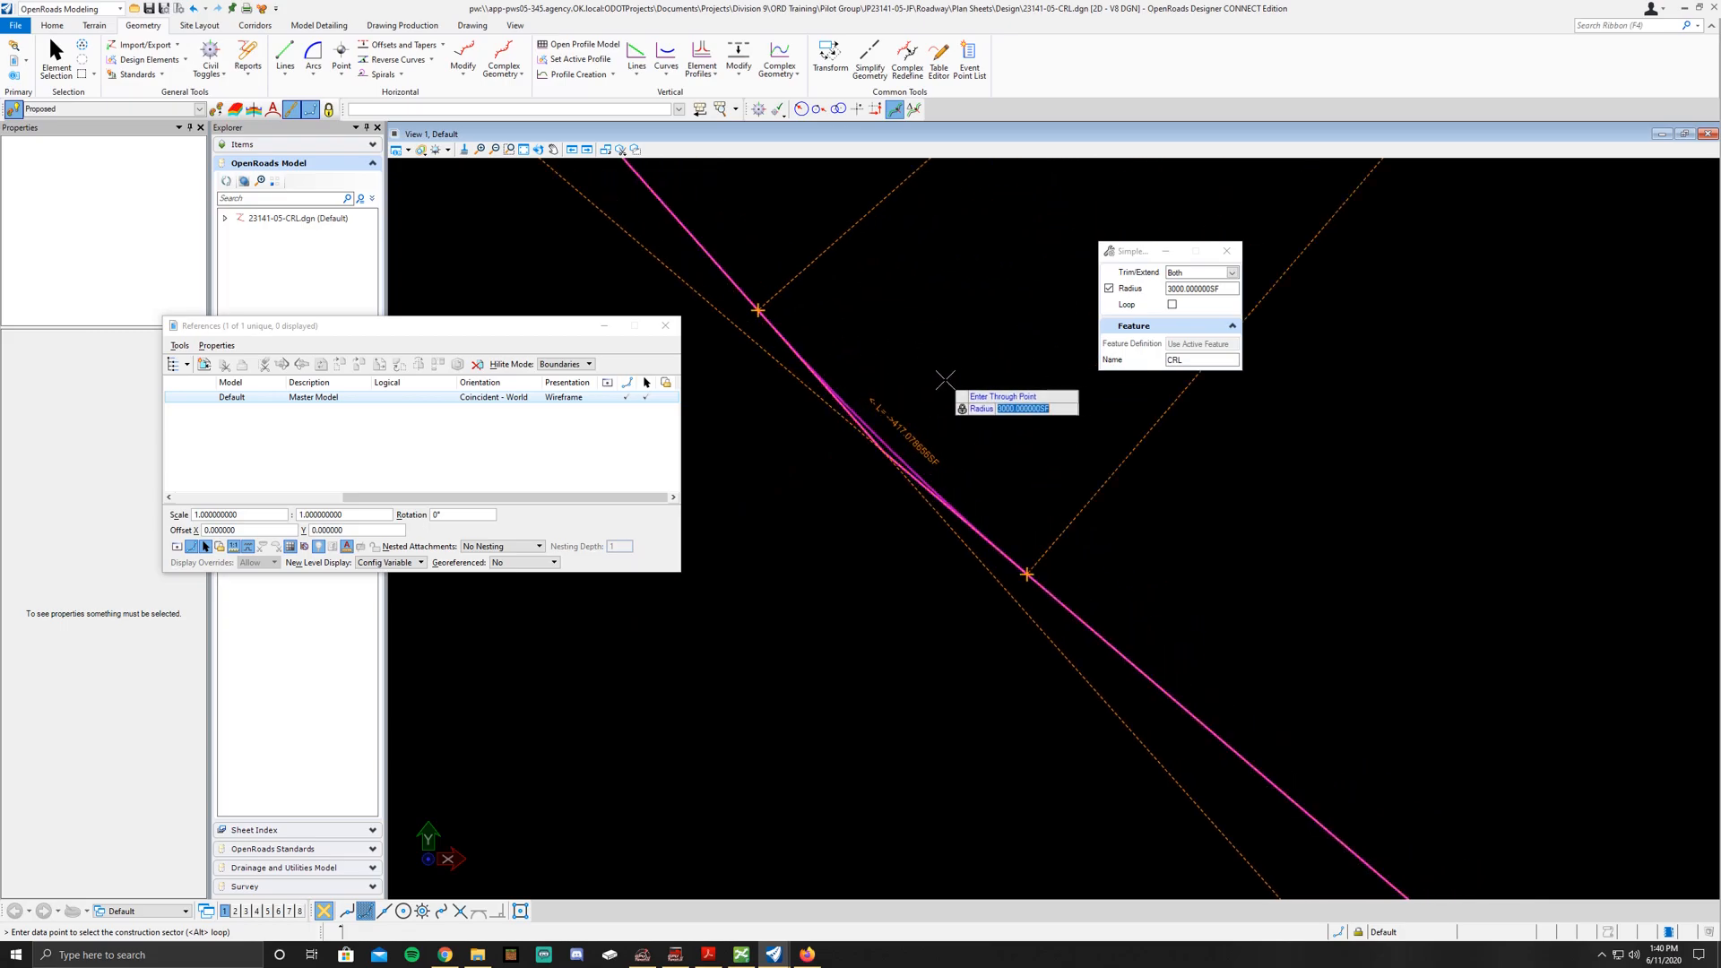
mouse_move(972, 361)
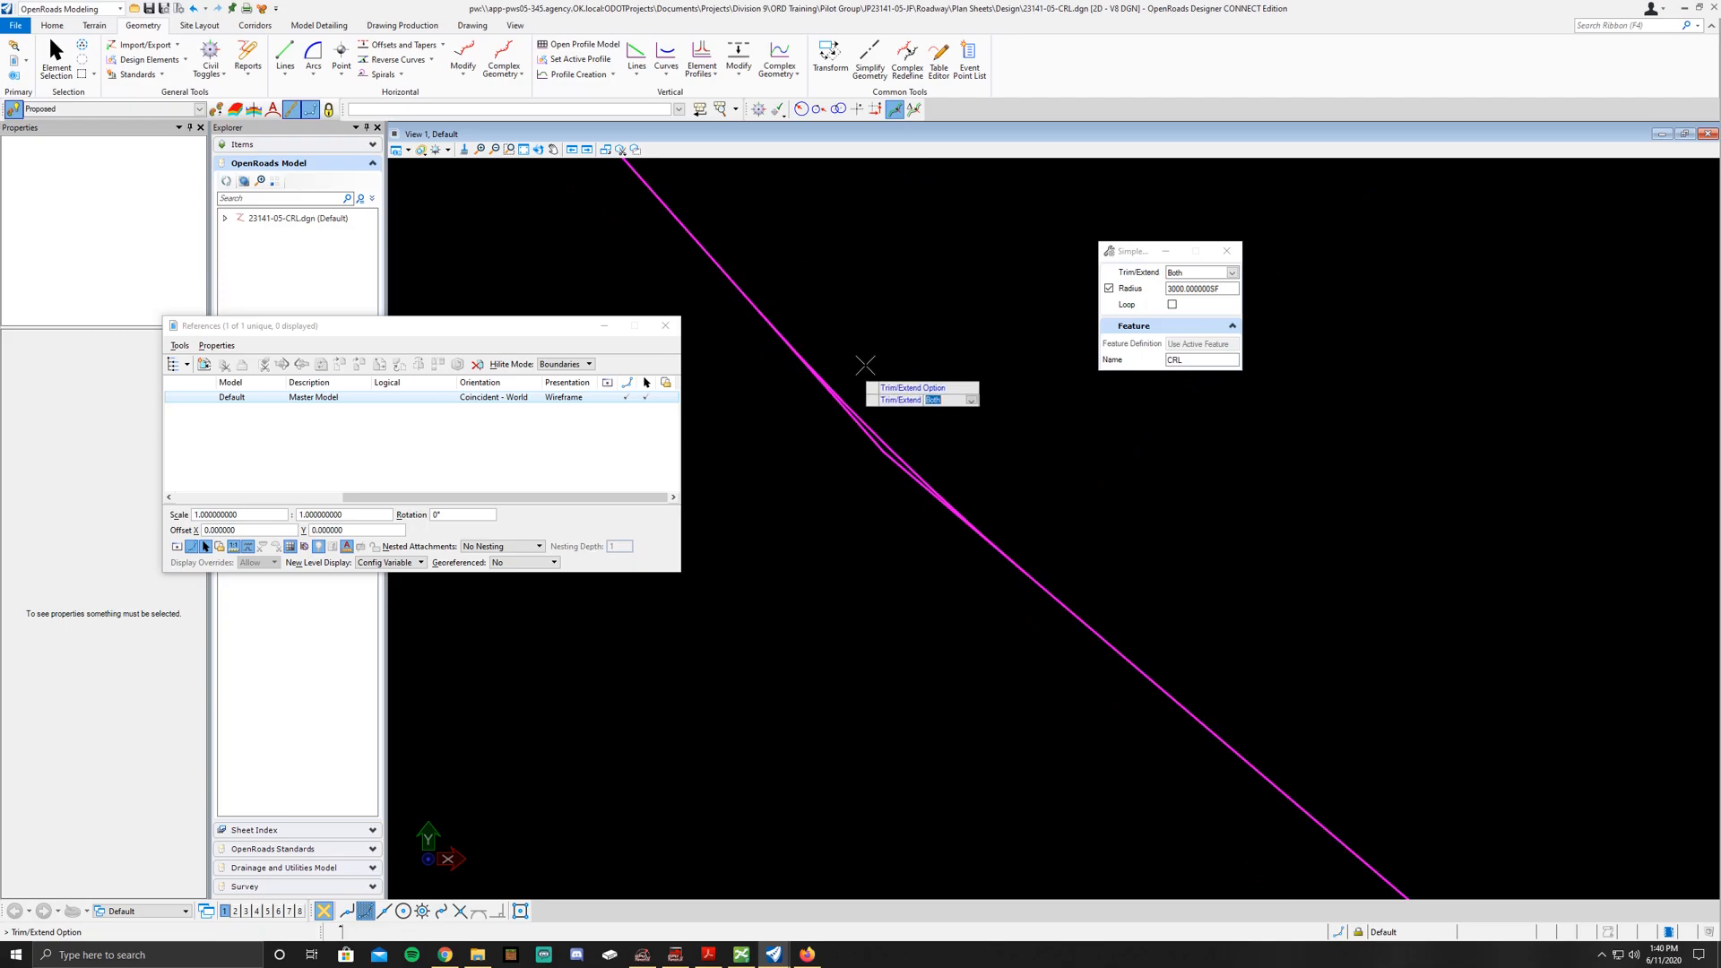
mouse_move(939, 387)
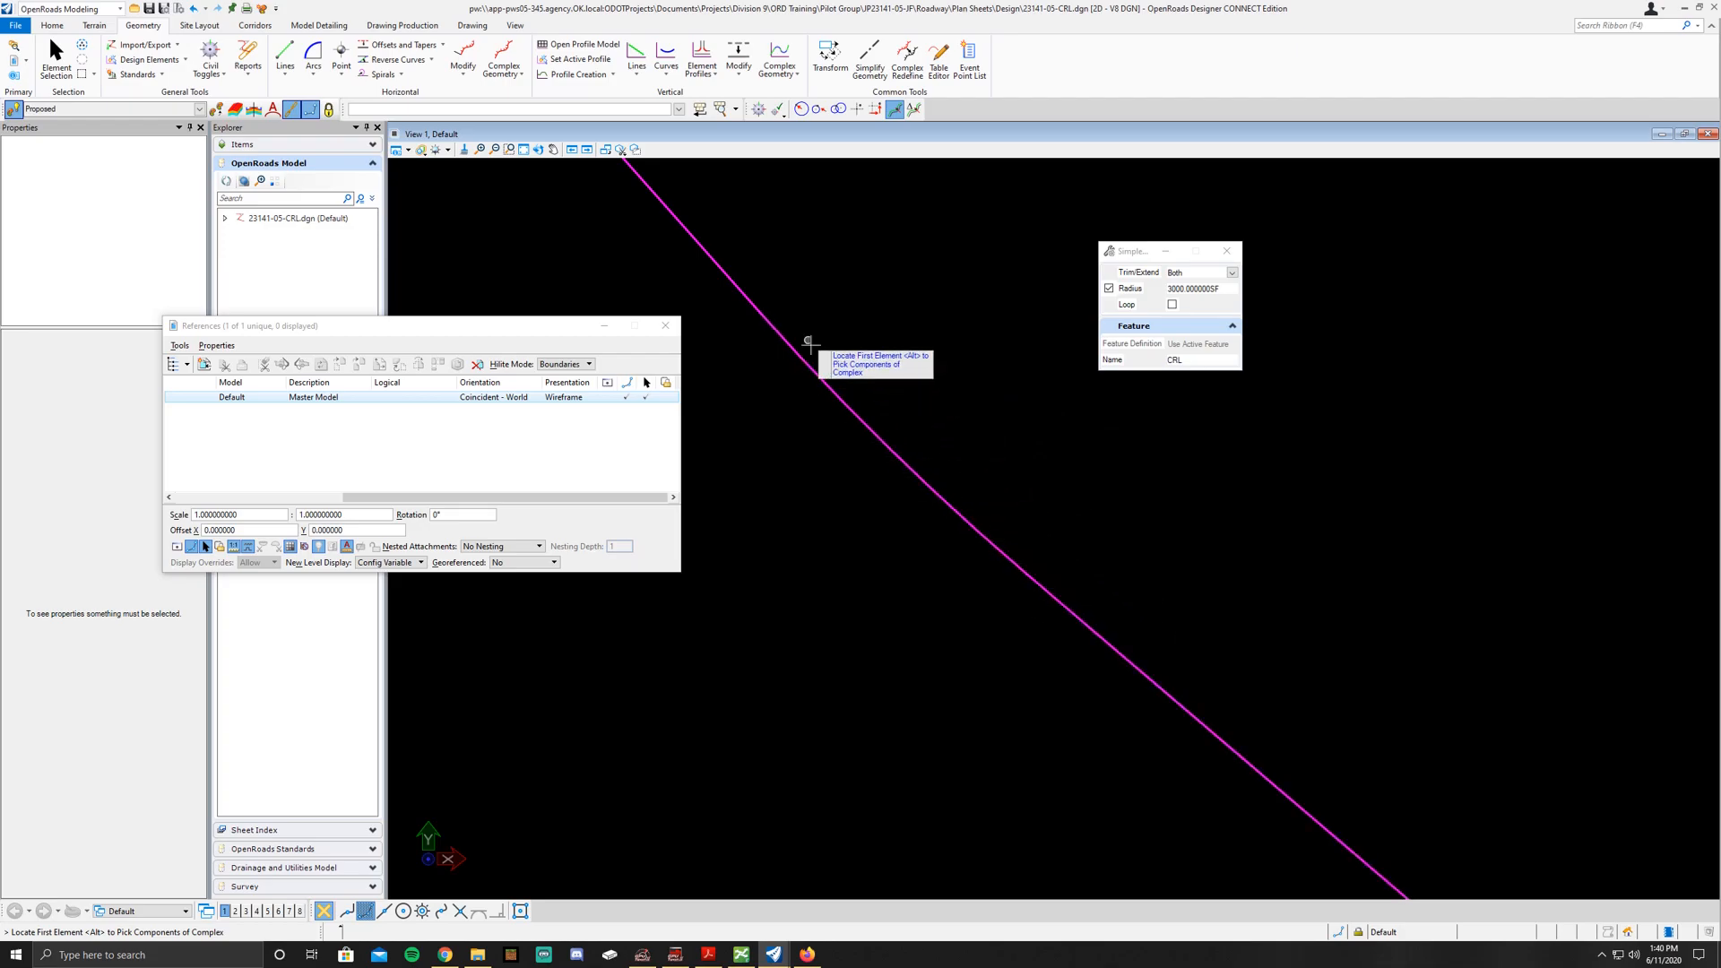
mouse_move(763, 309)
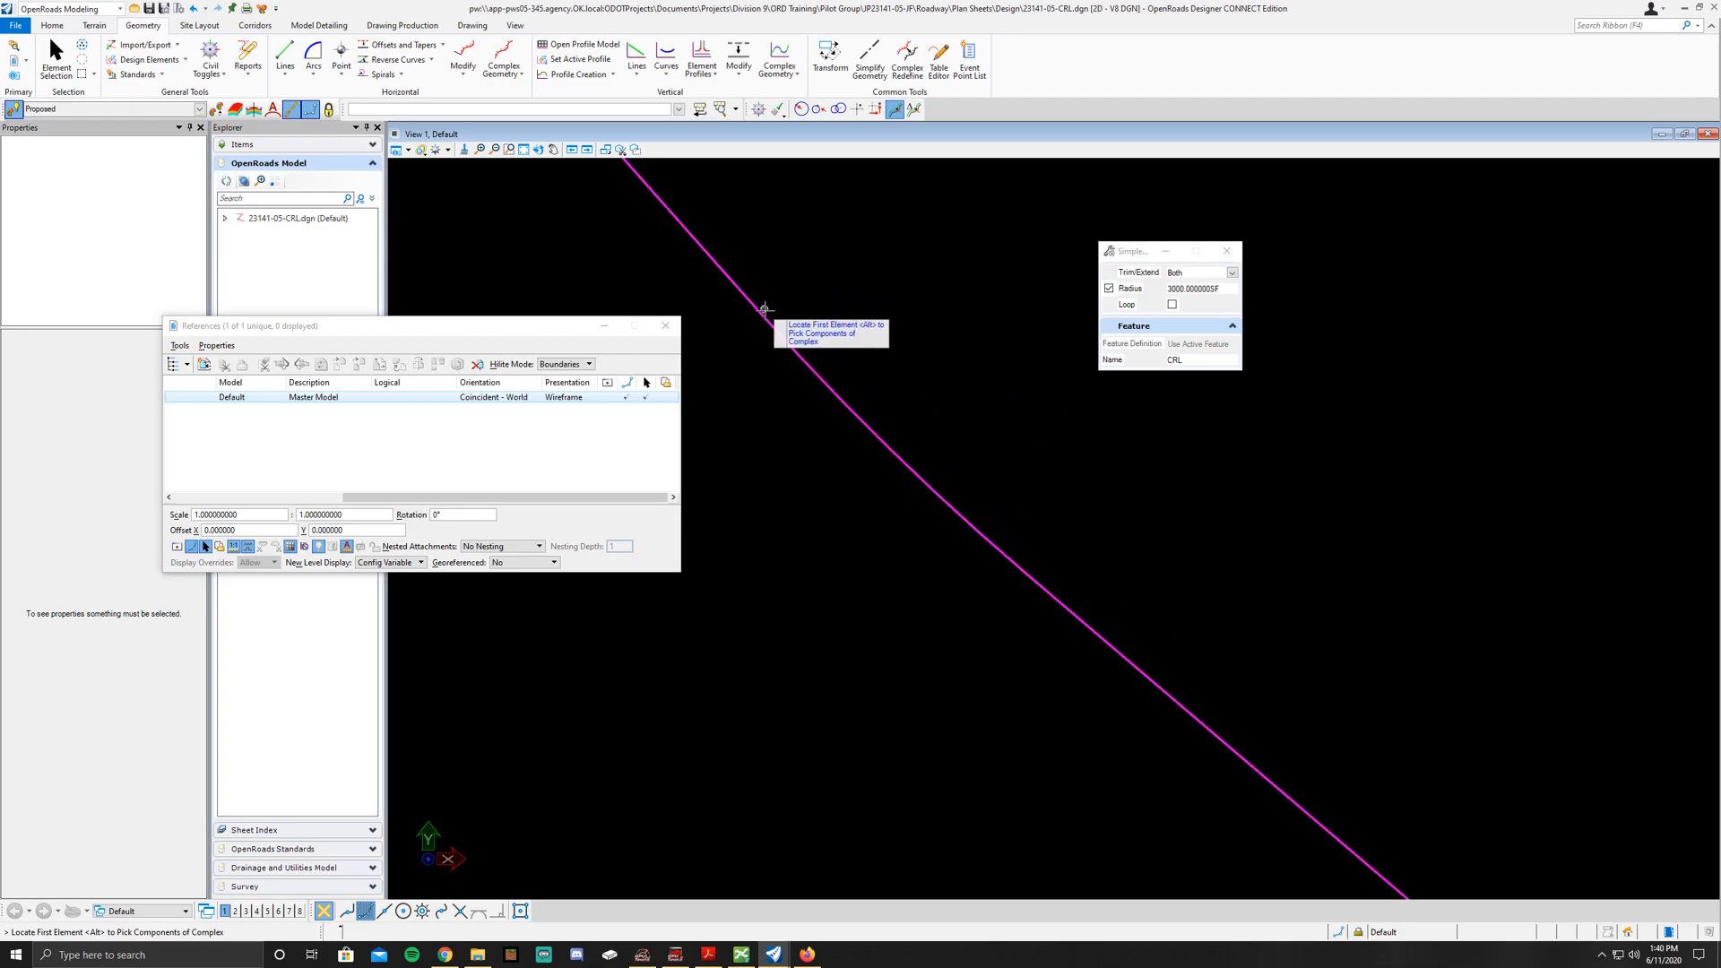
mouse_move(856, 269)
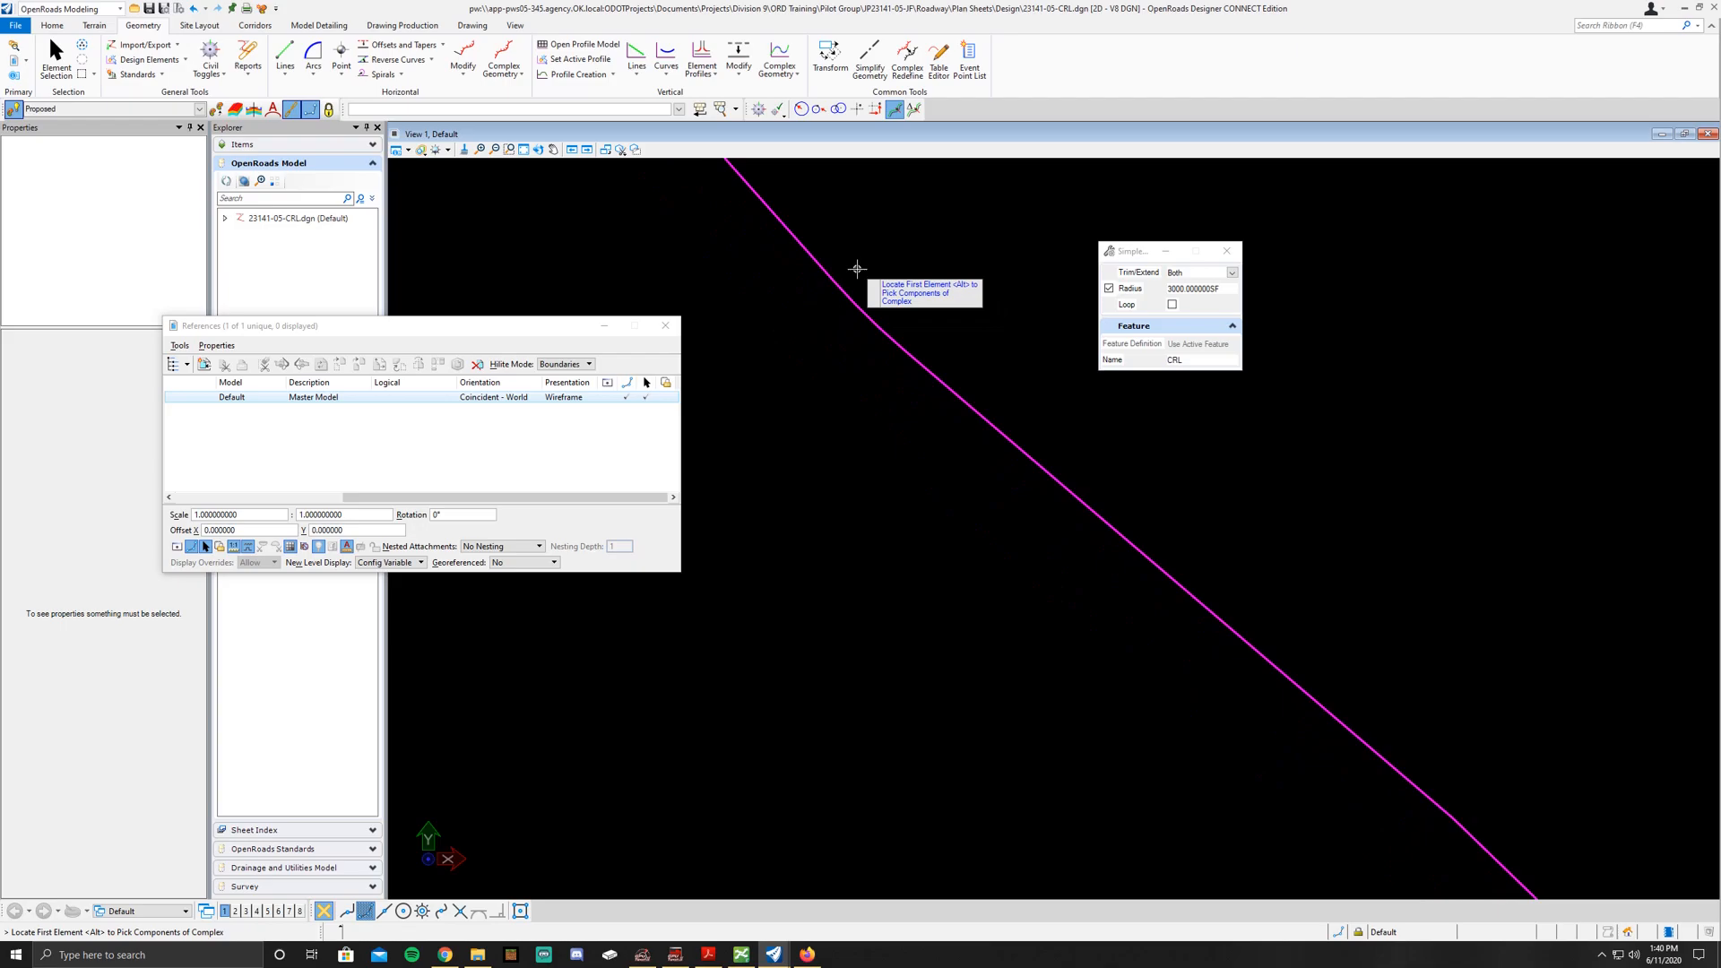
mouse_move(1247, 429)
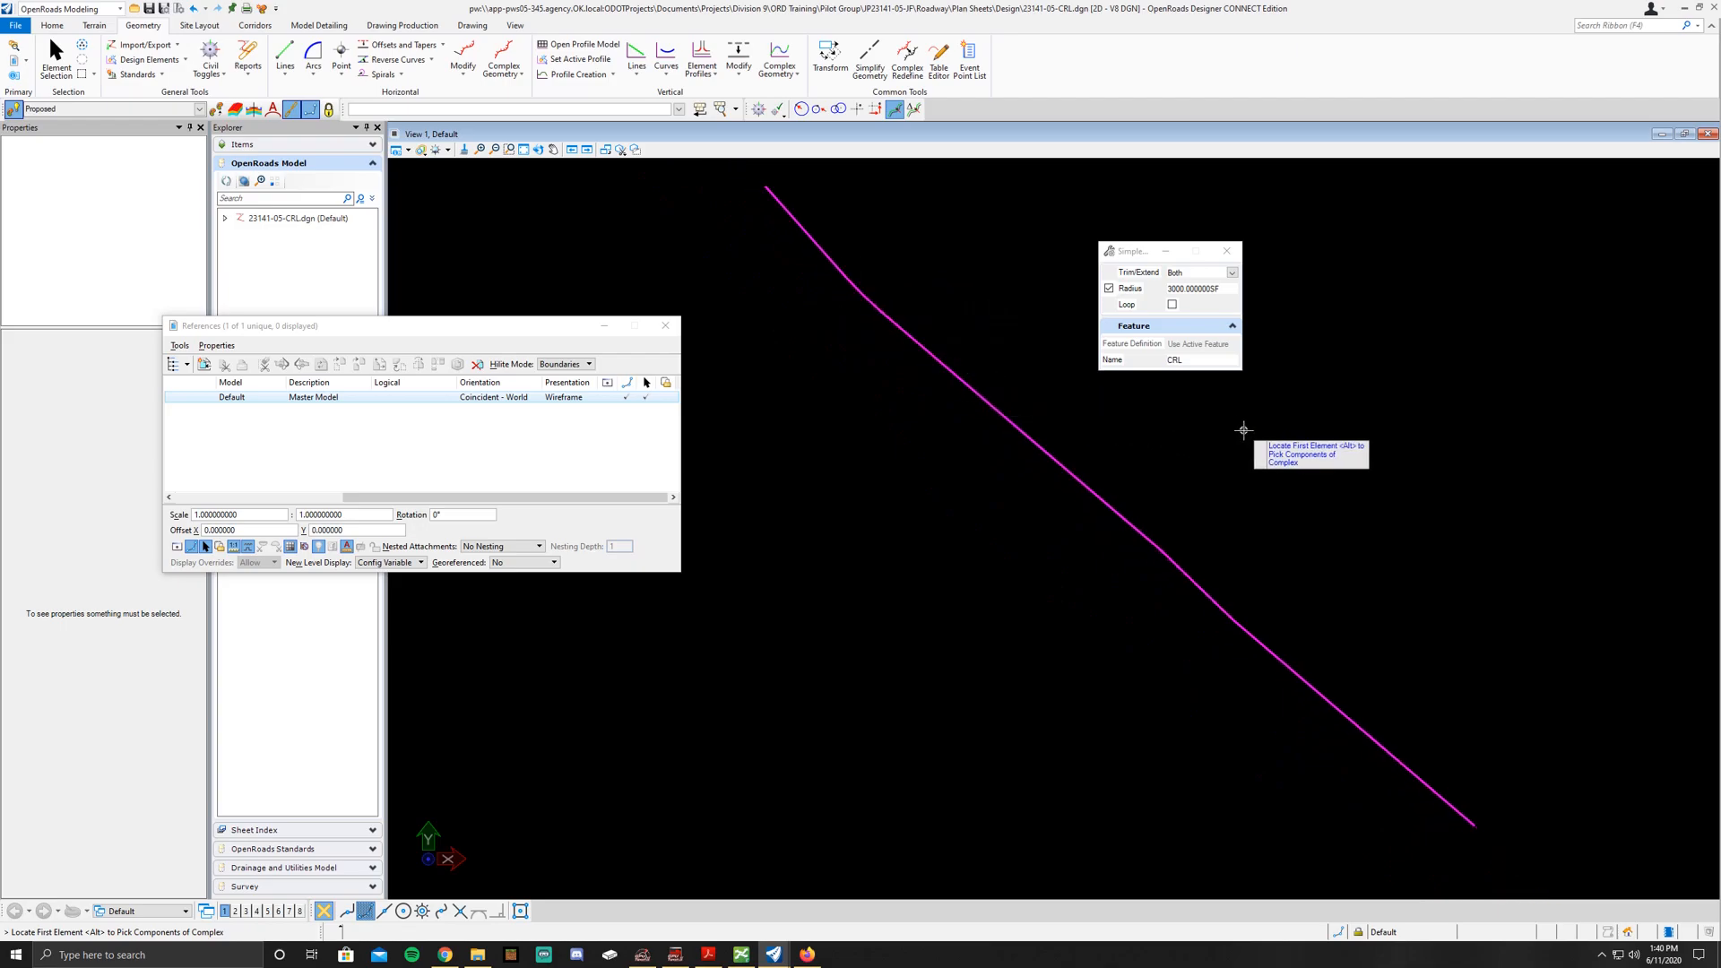
mouse_move(1269, 448)
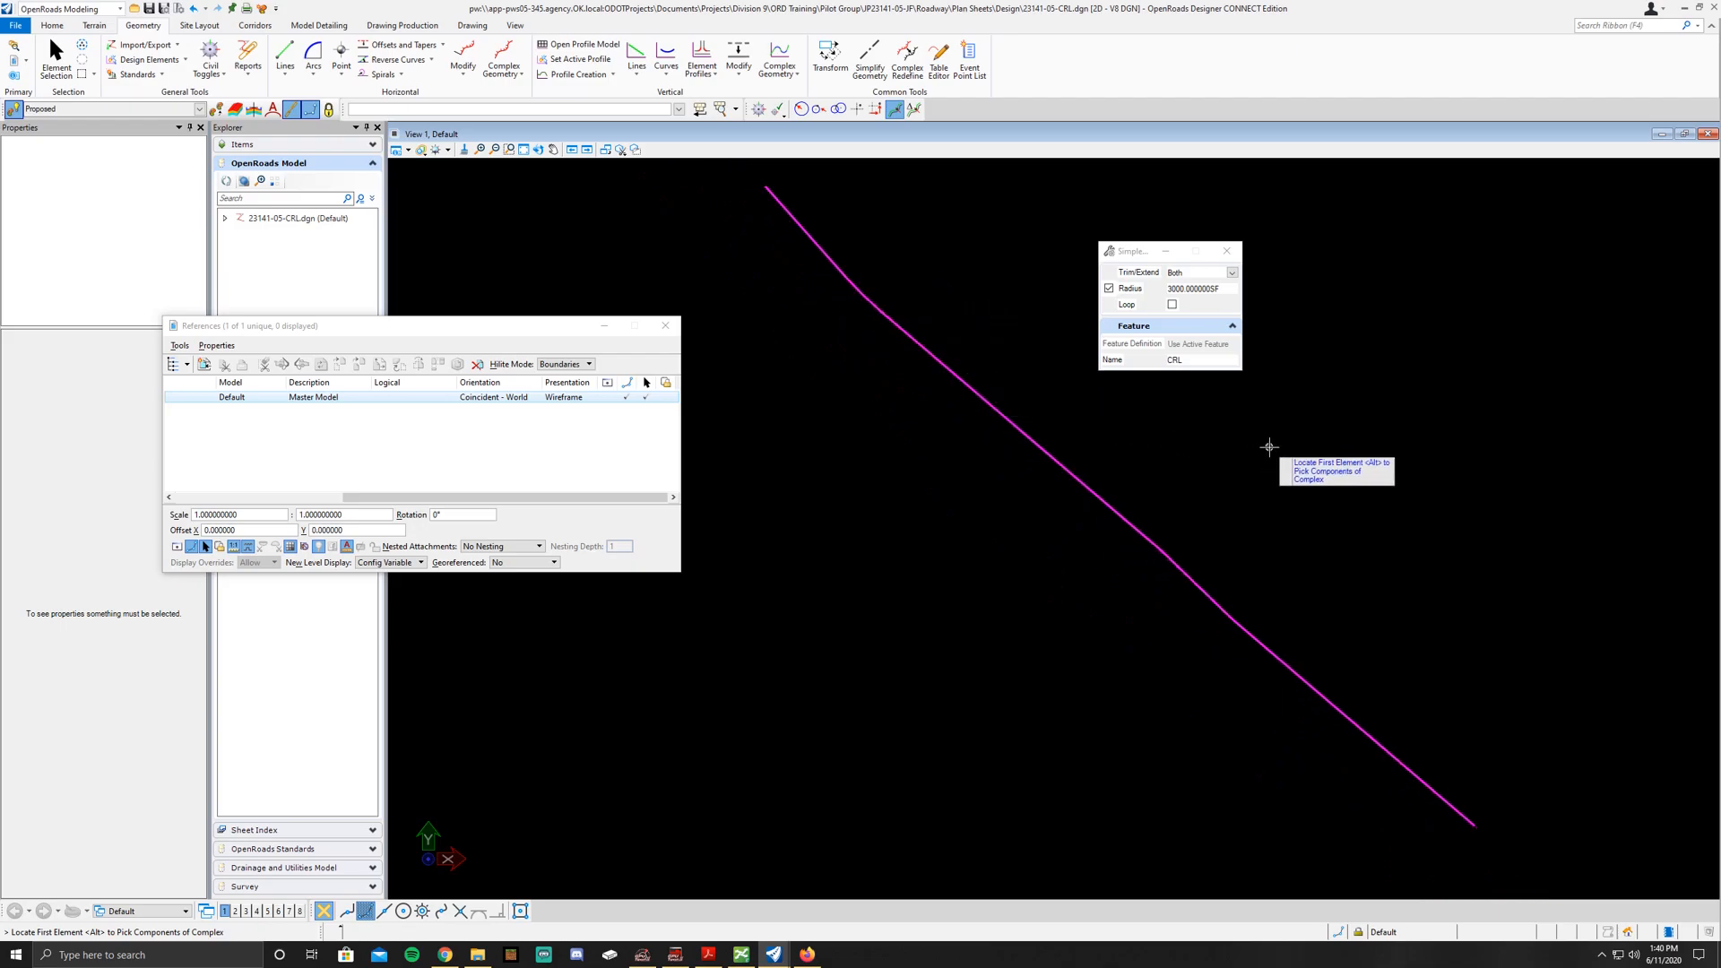
mouse_move(1082, 483)
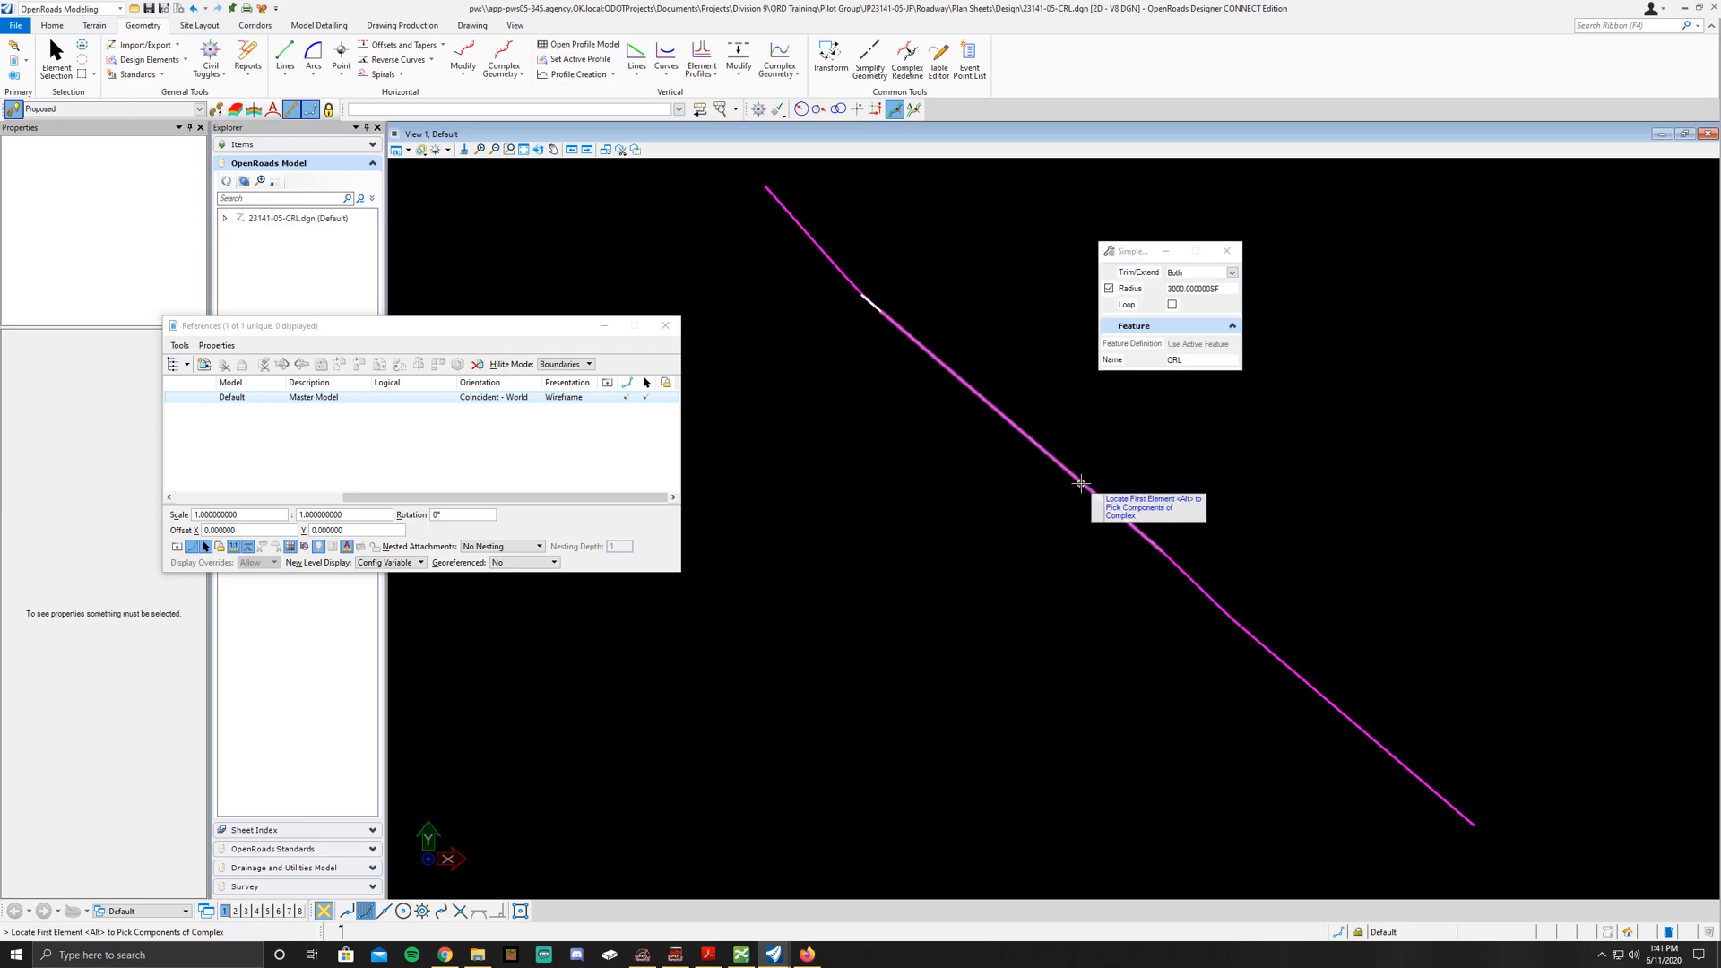
mouse_move(1248, 635)
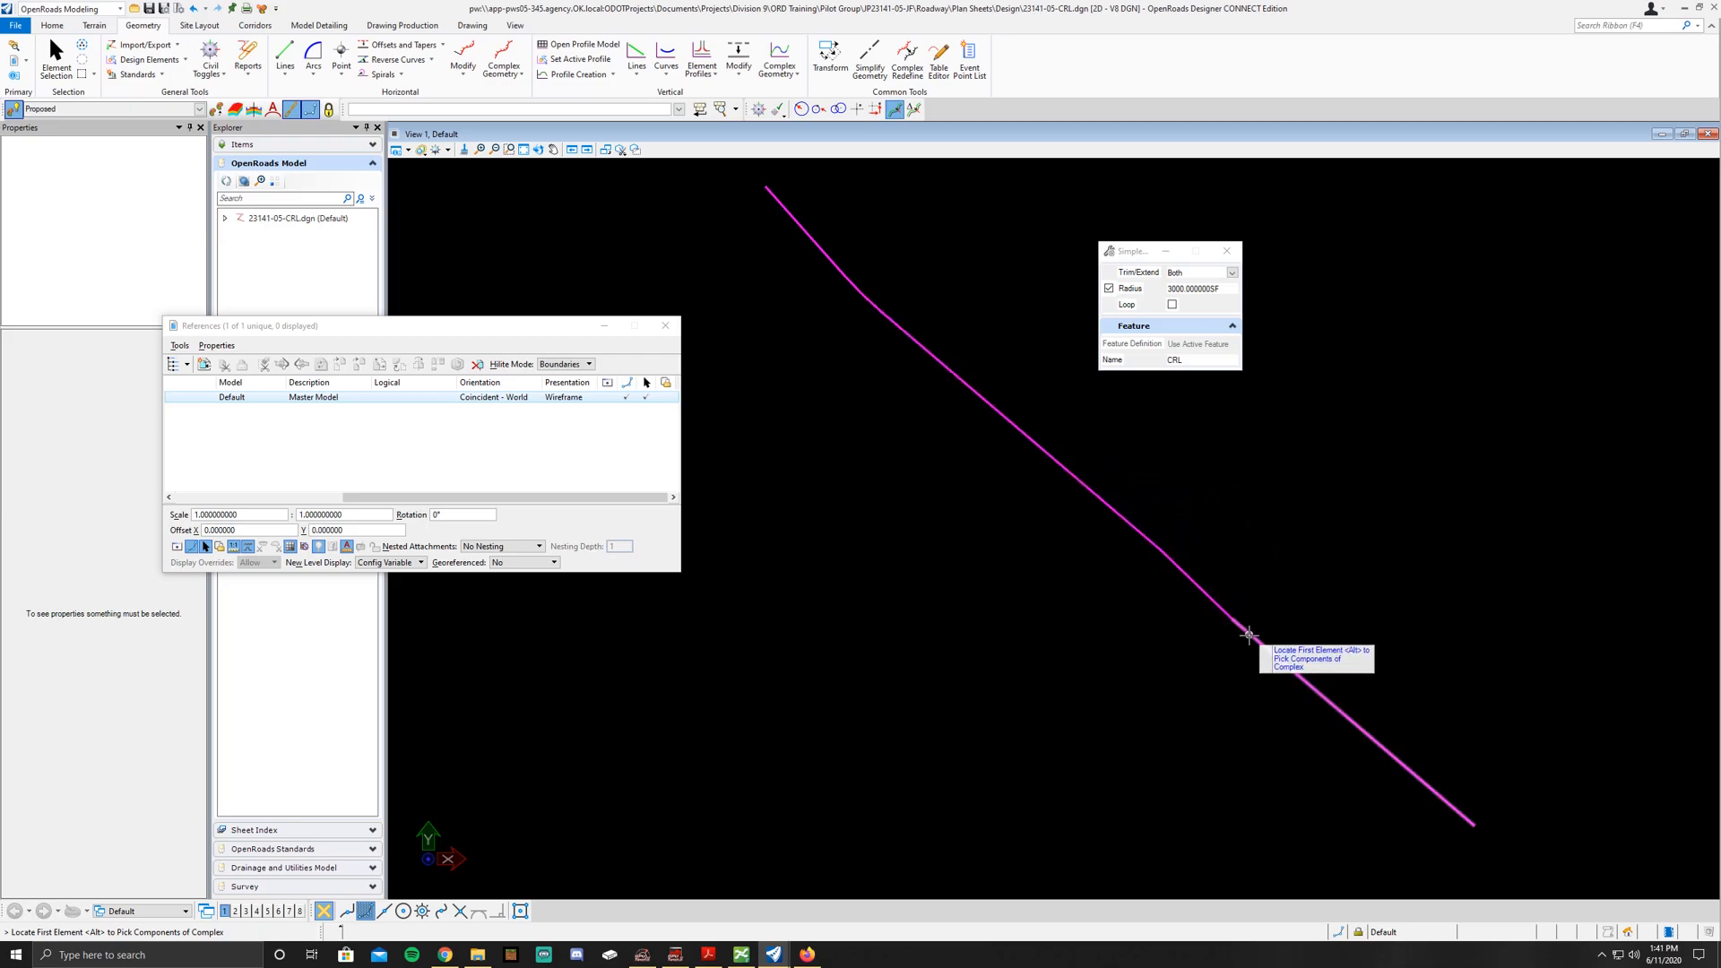
mouse_move(1243, 627)
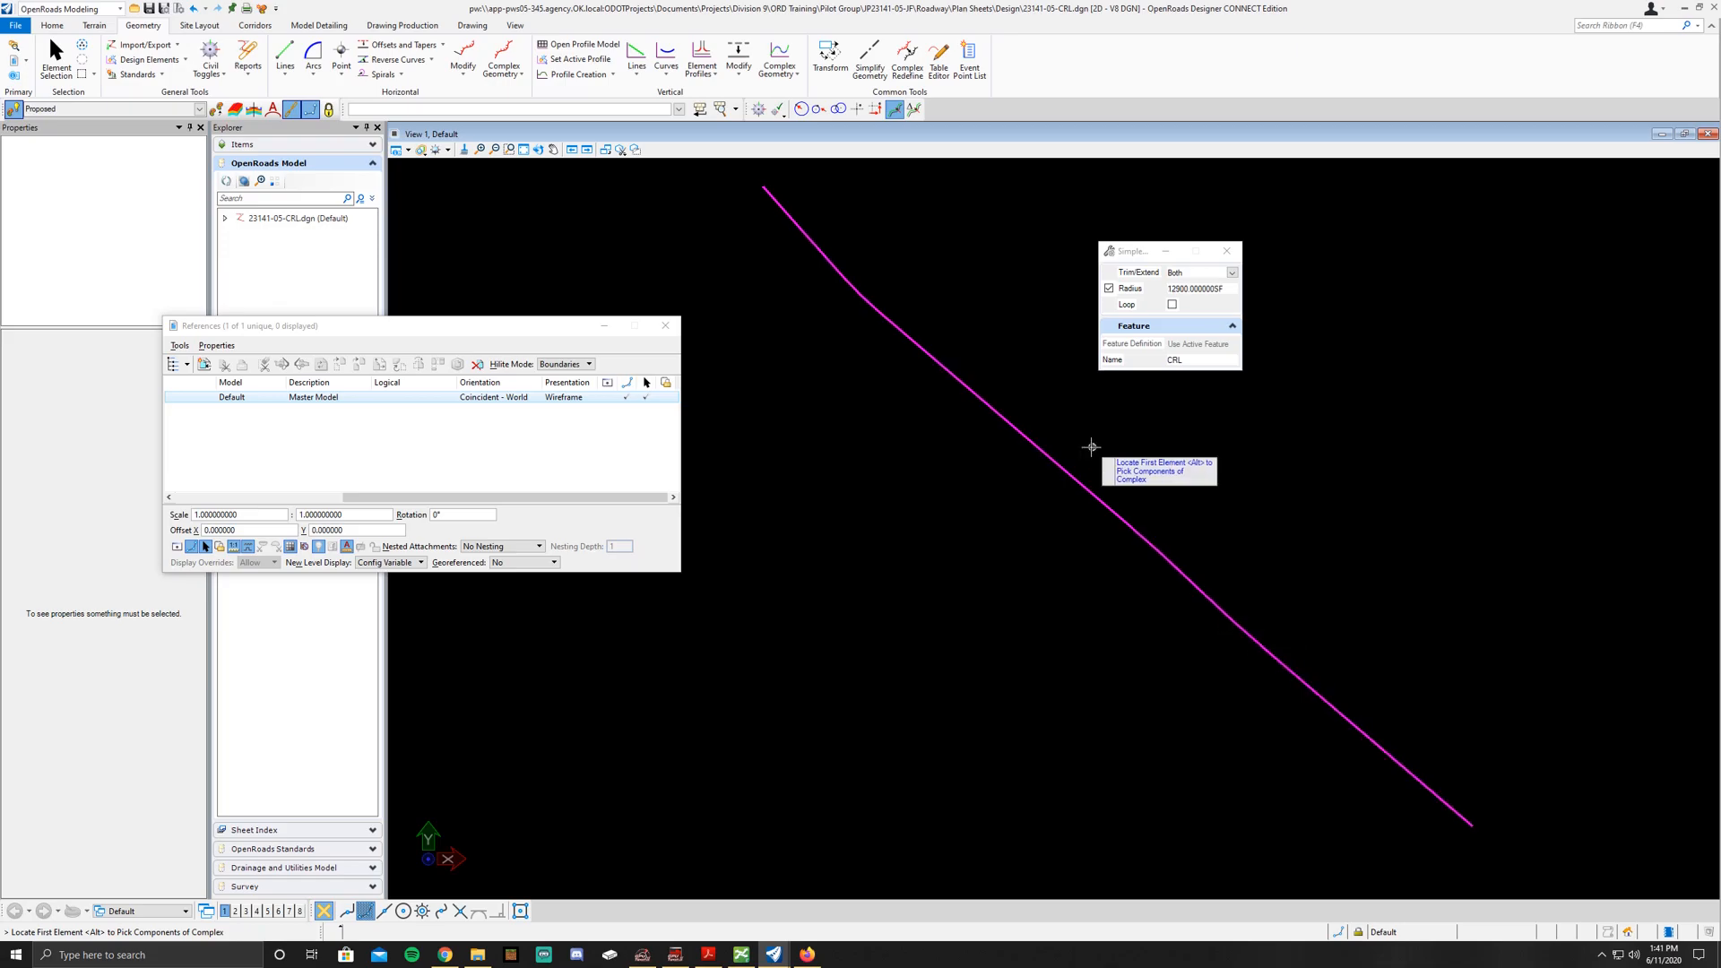
mouse_move(914, 303)
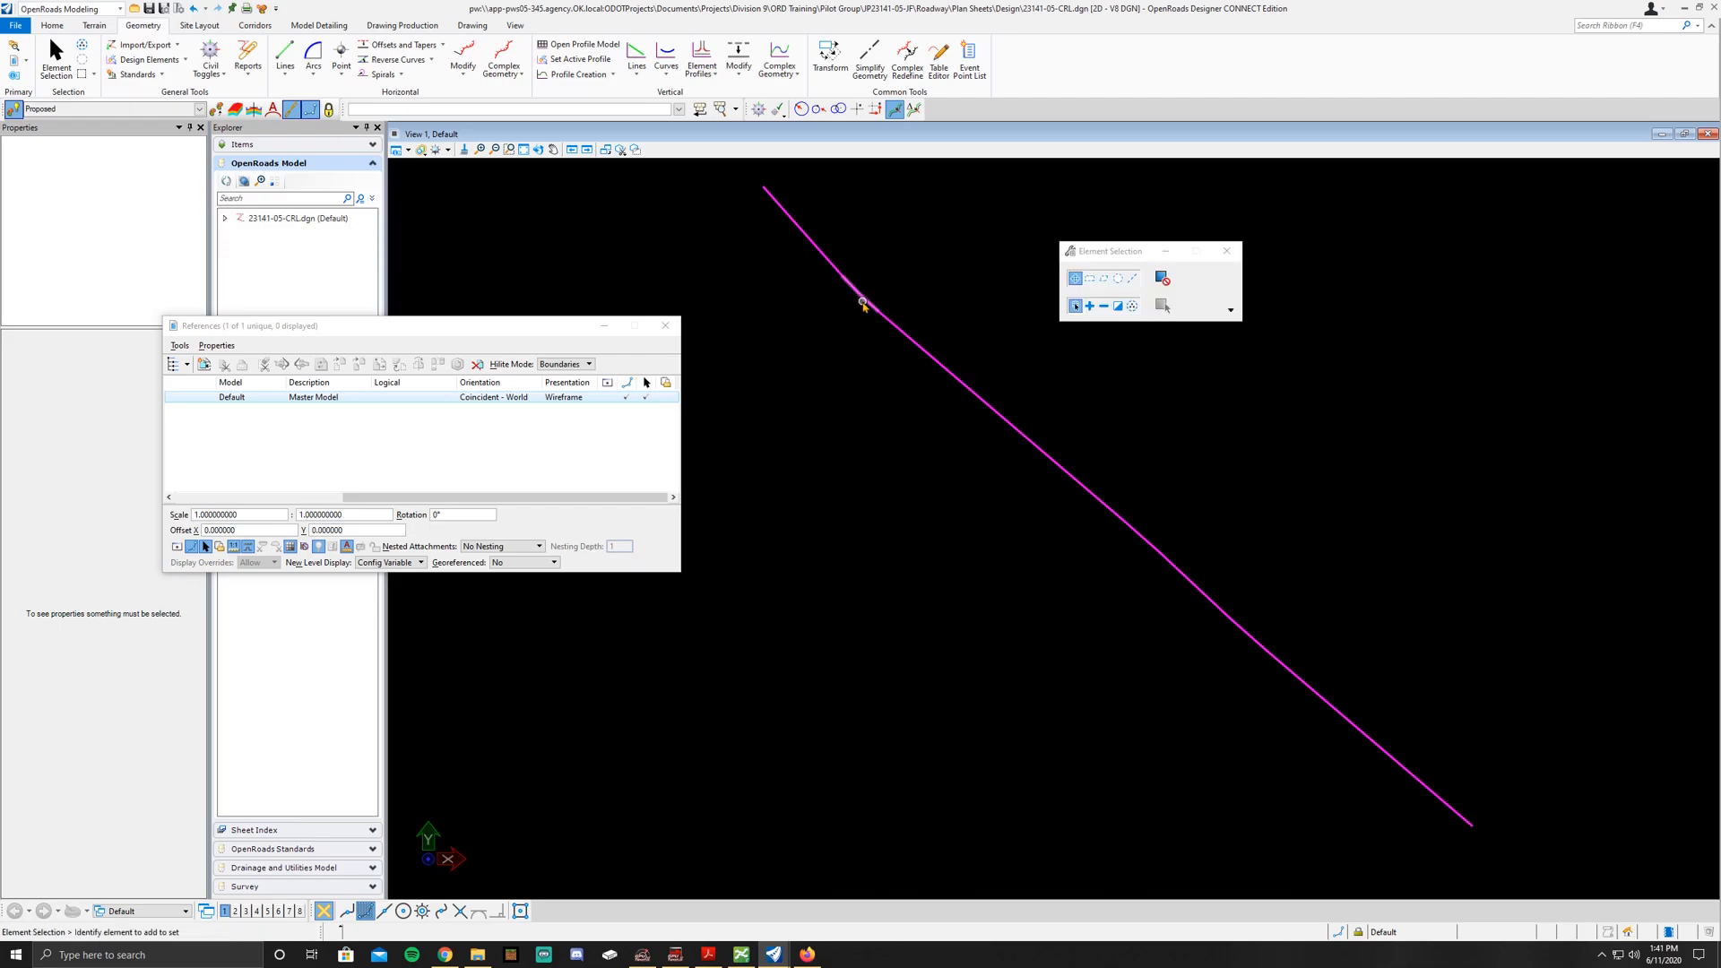
mouse_move(1238, 598)
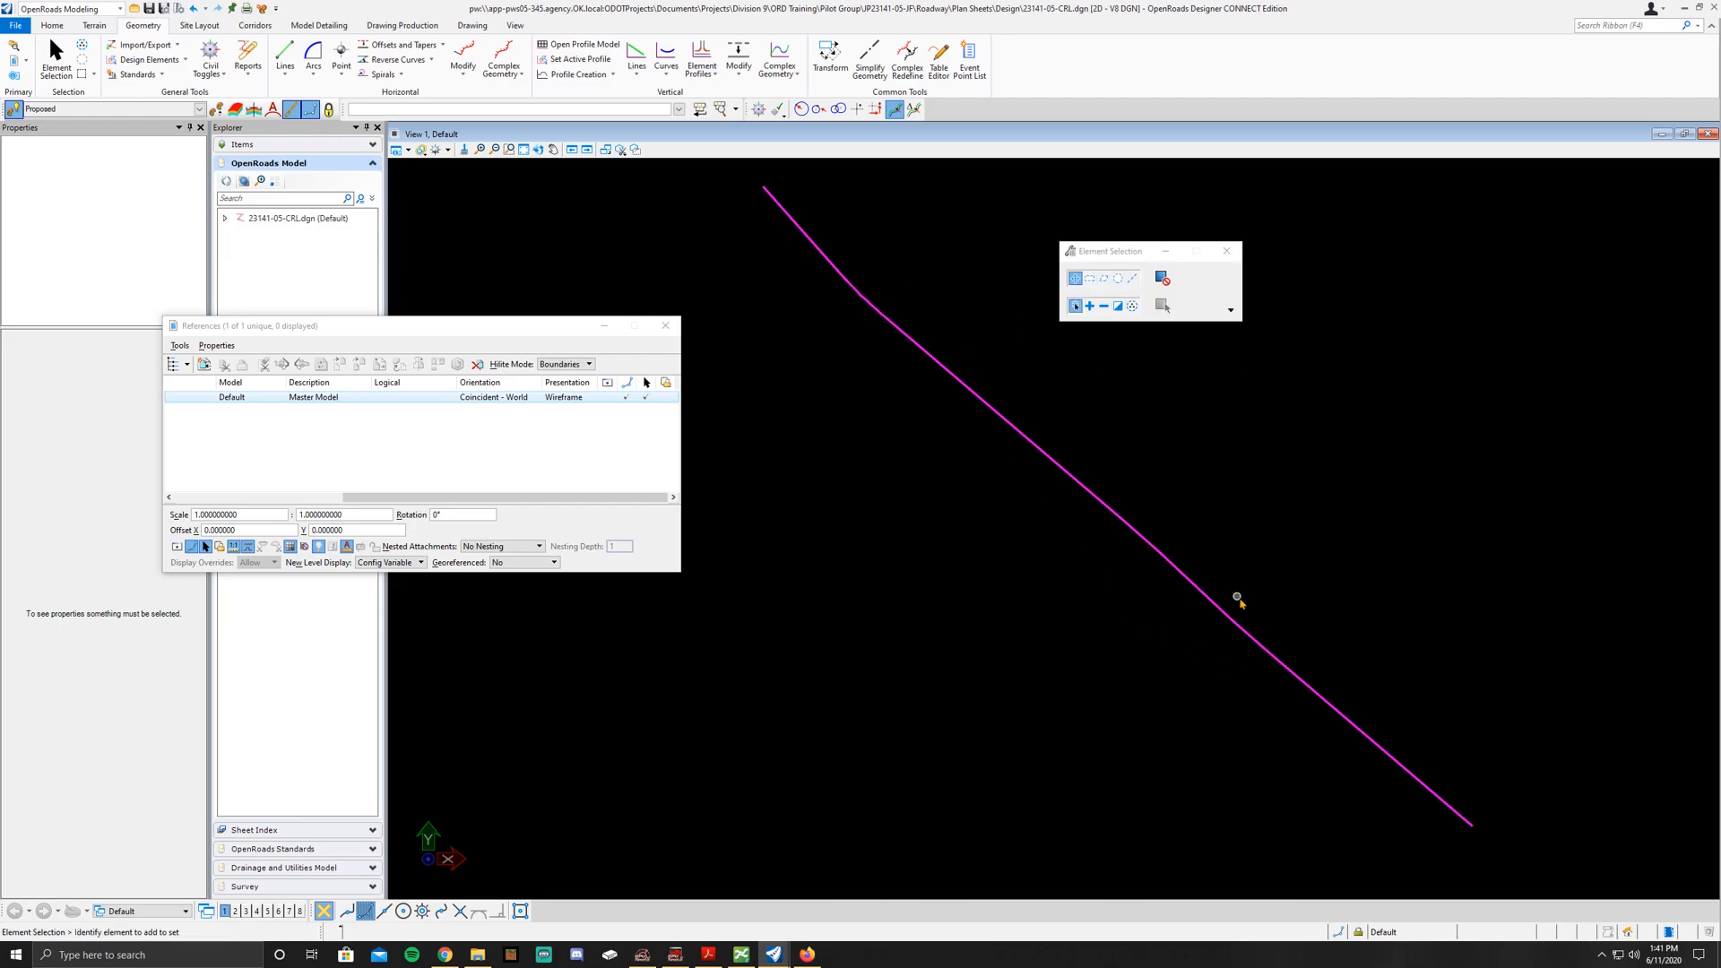
mouse_move(1110, 518)
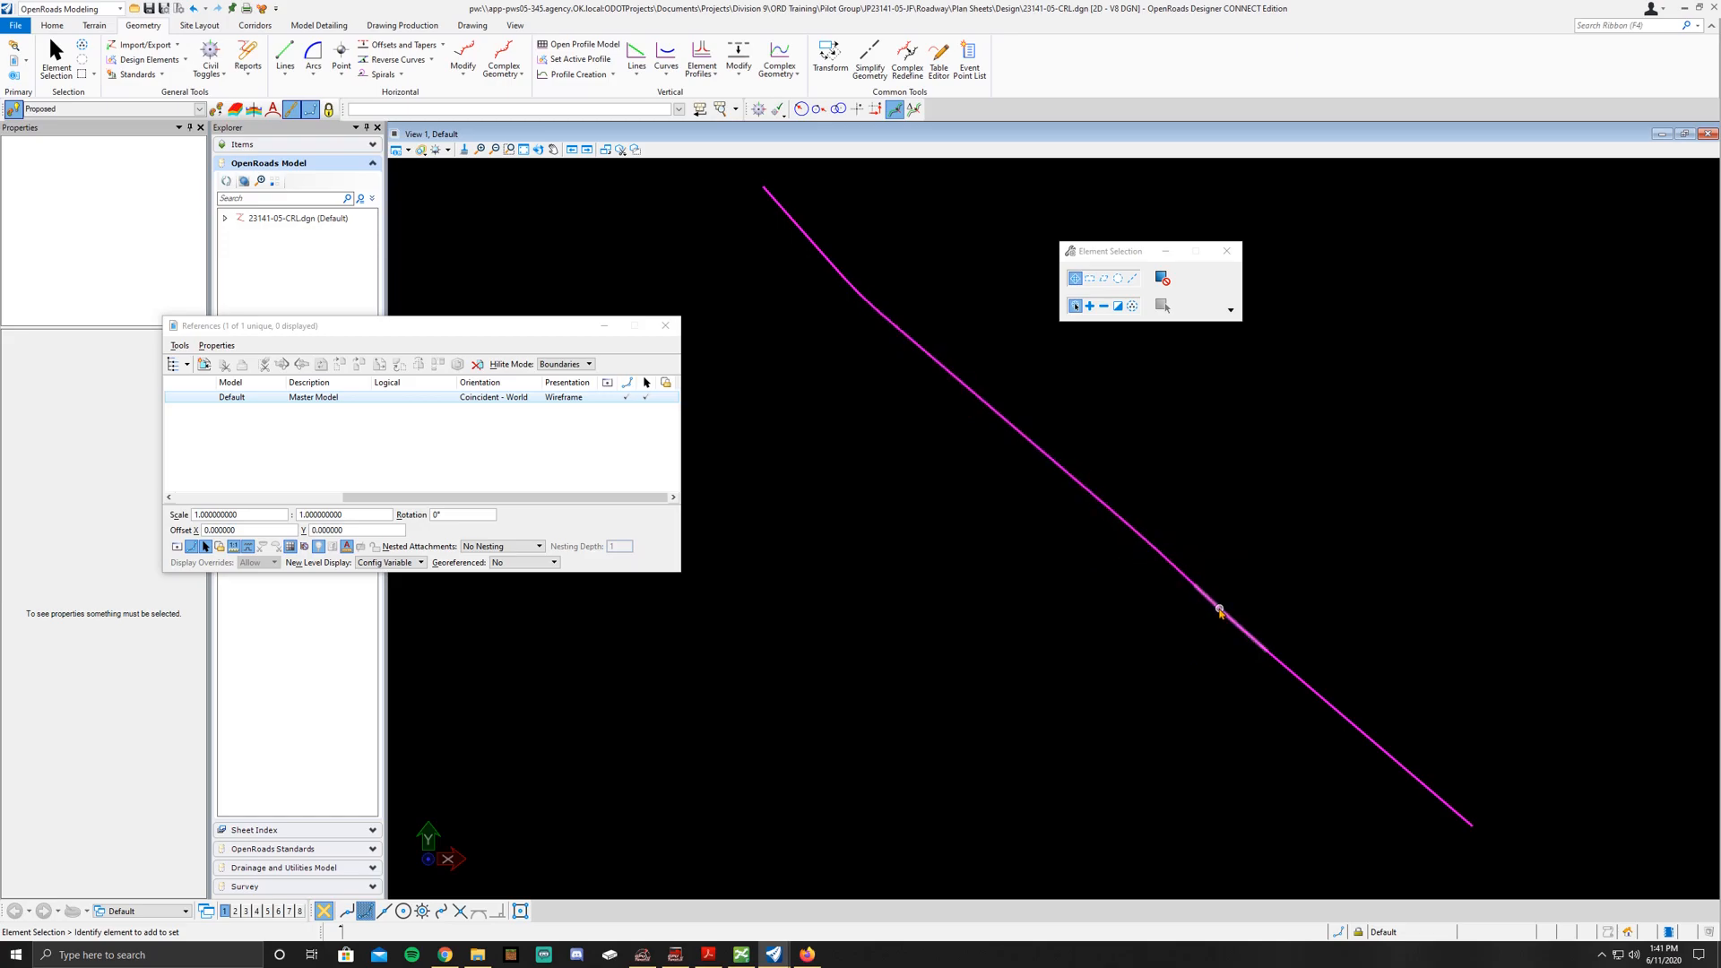
mouse_move(1248, 640)
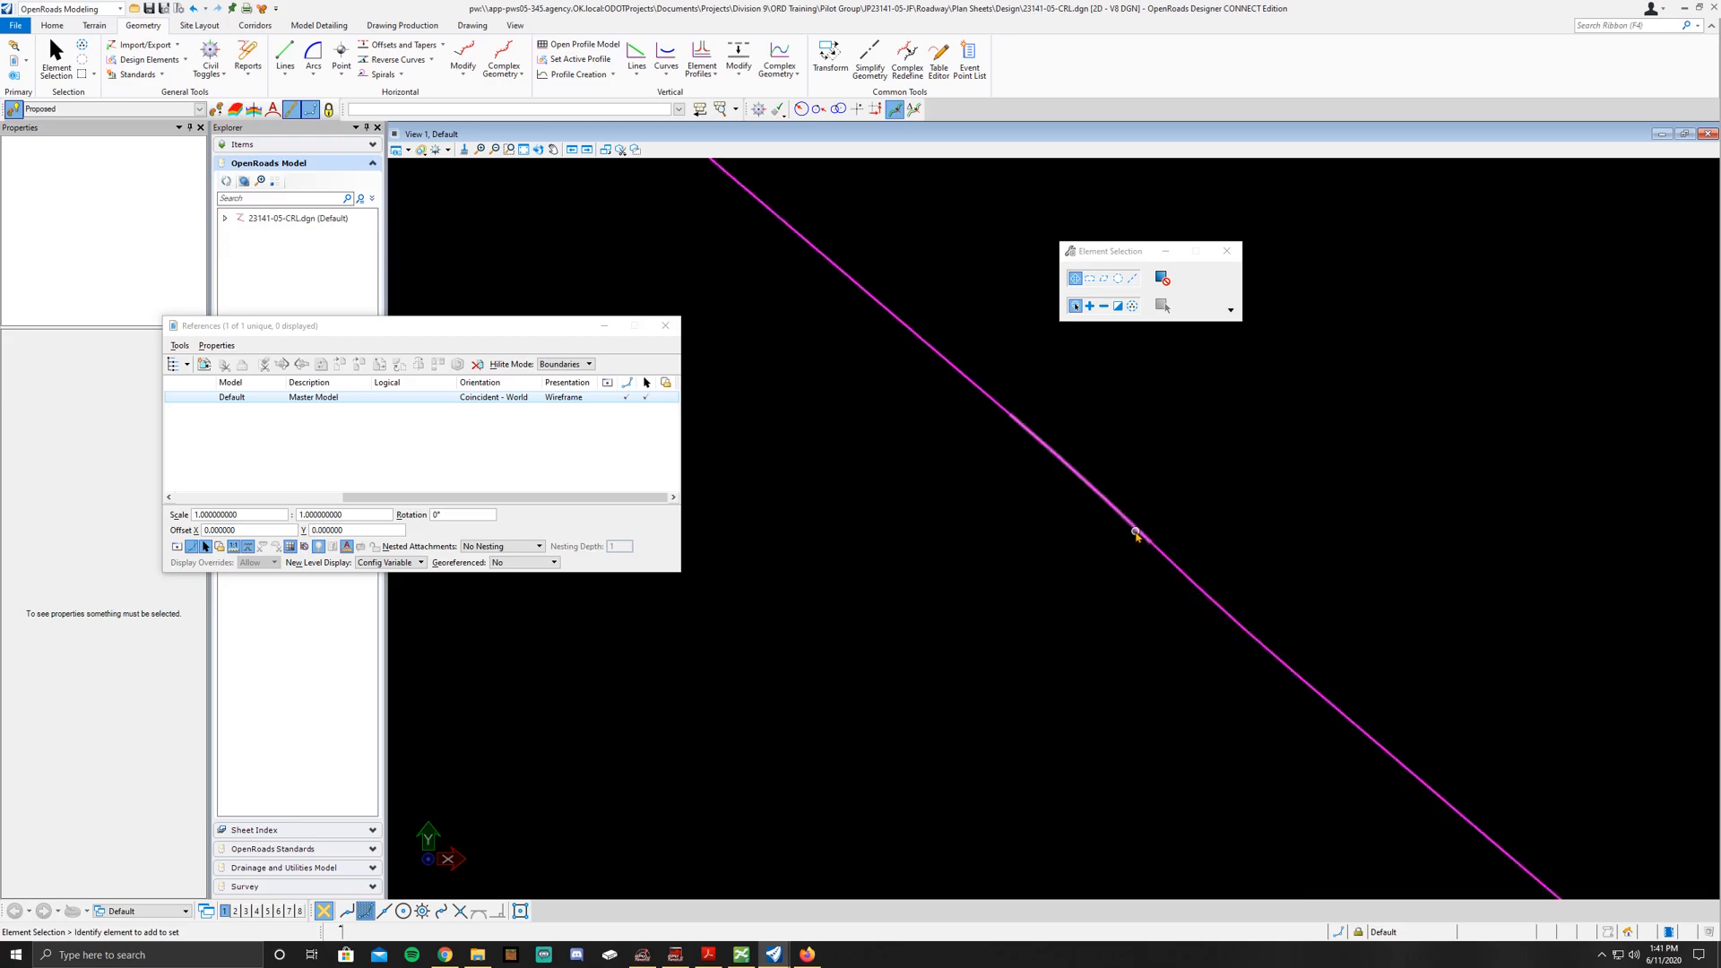
mouse_move(1217, 583)
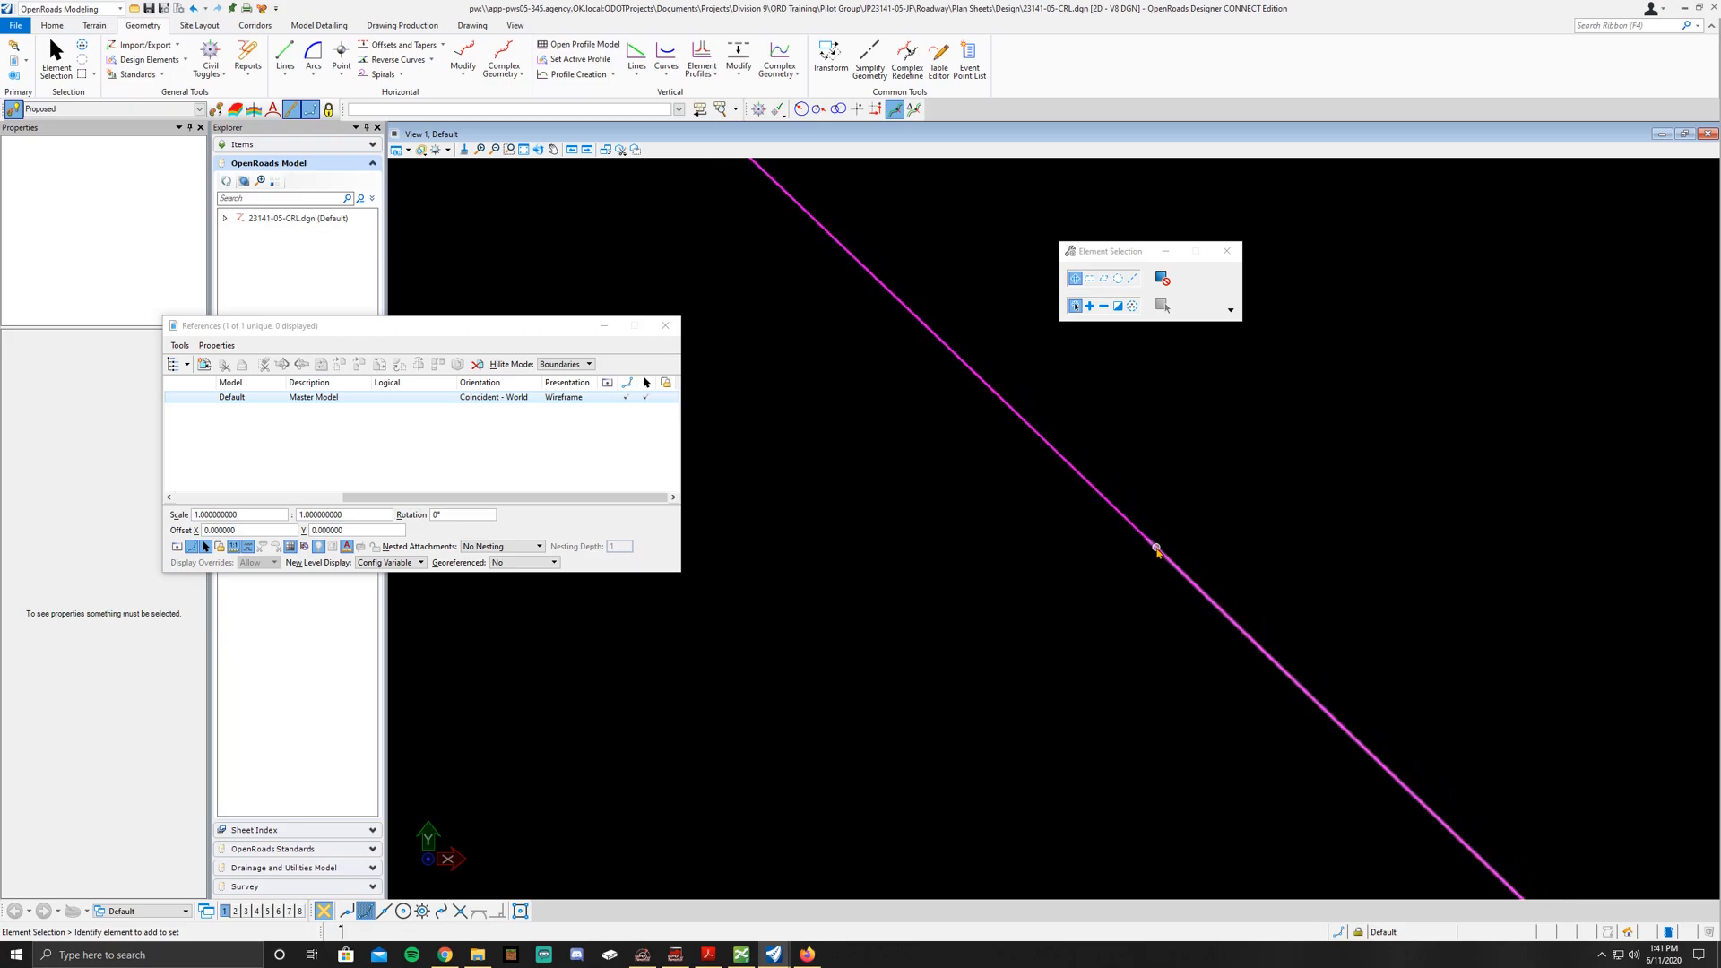
mouse_move(1139, 536)
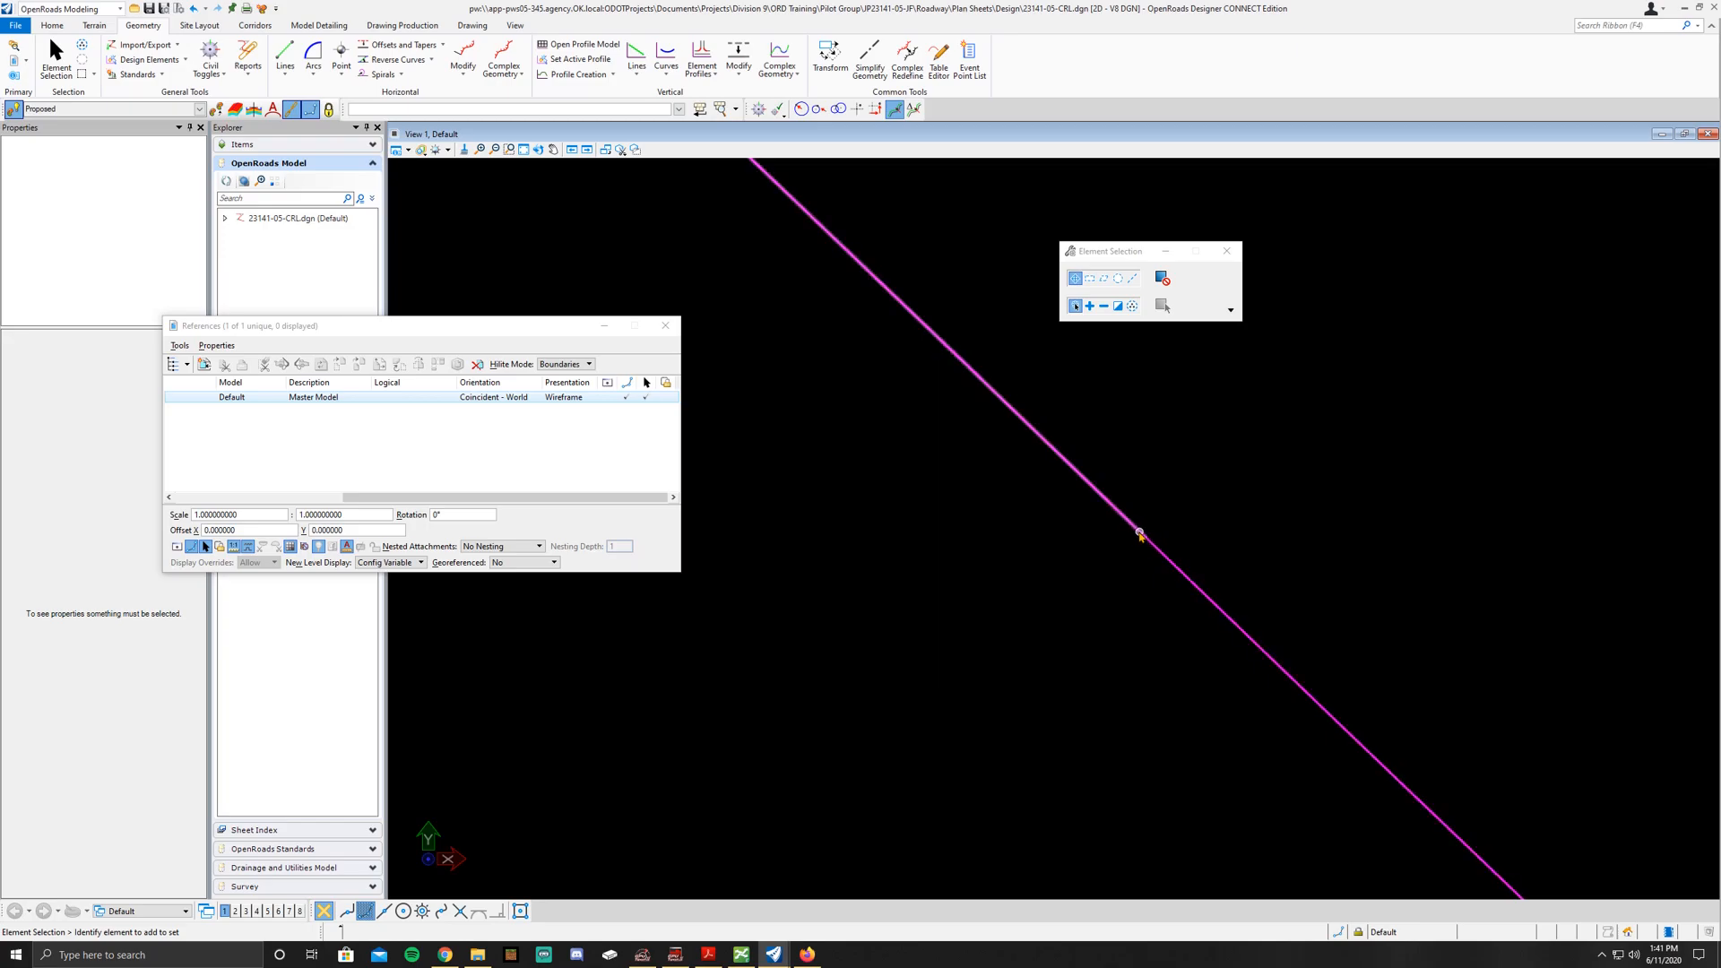
mouse_move(1159, 549)
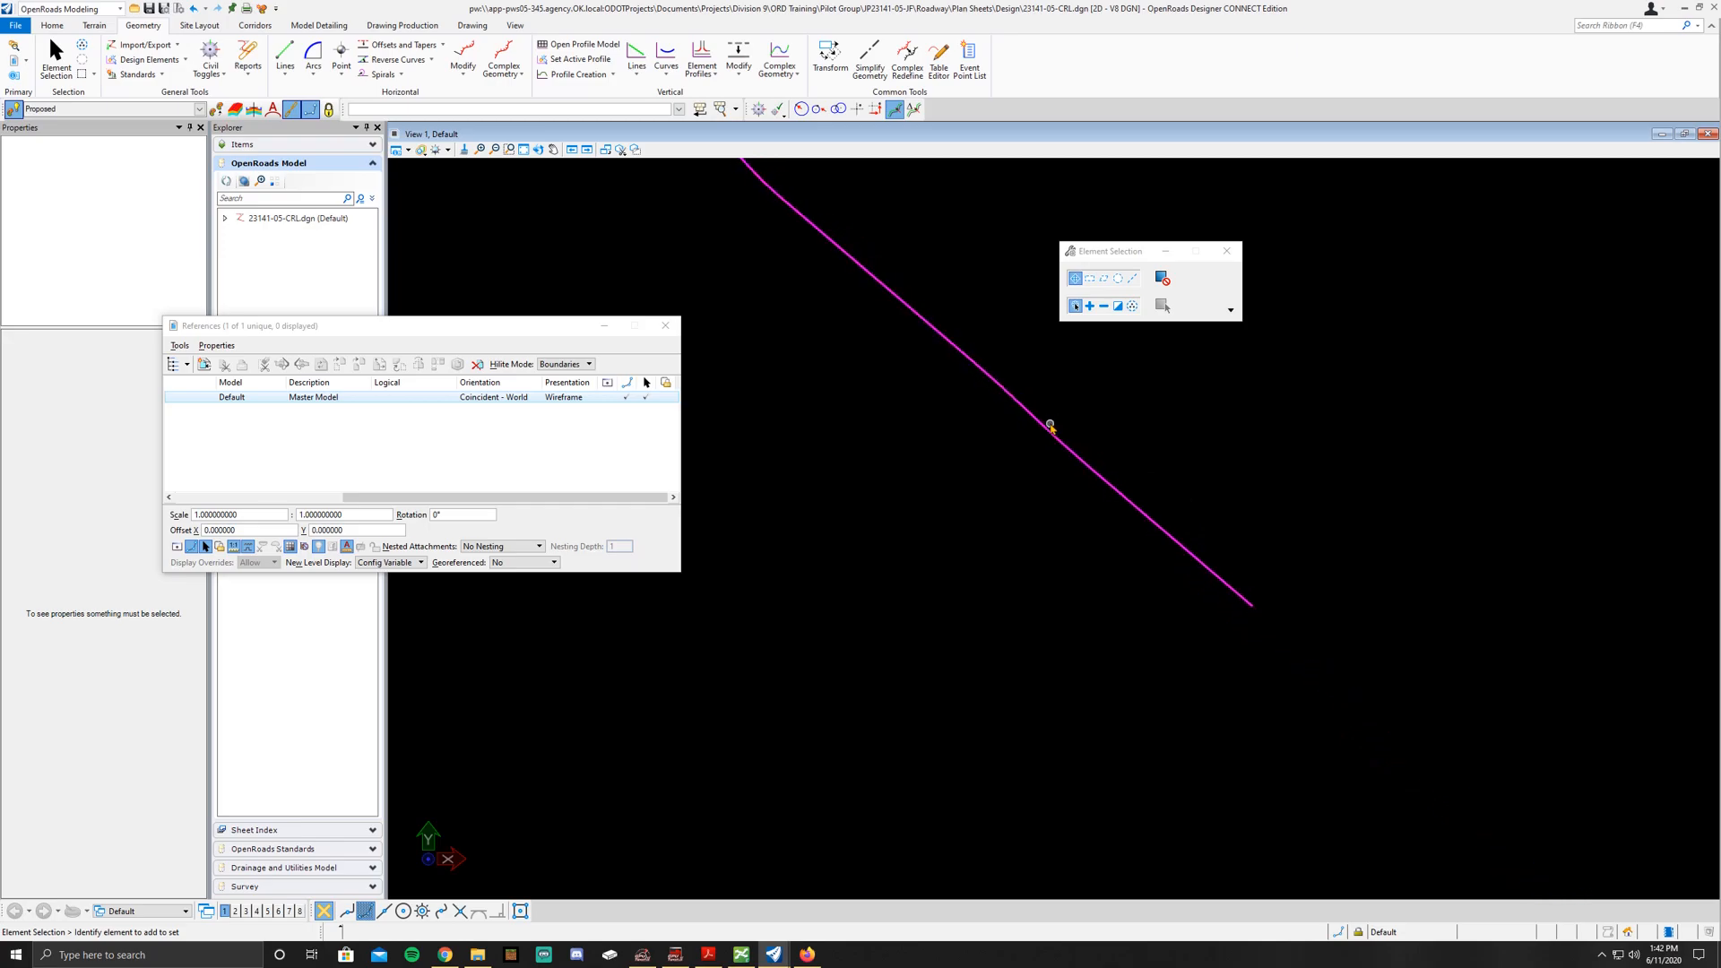
mouse_move(1148, 510)
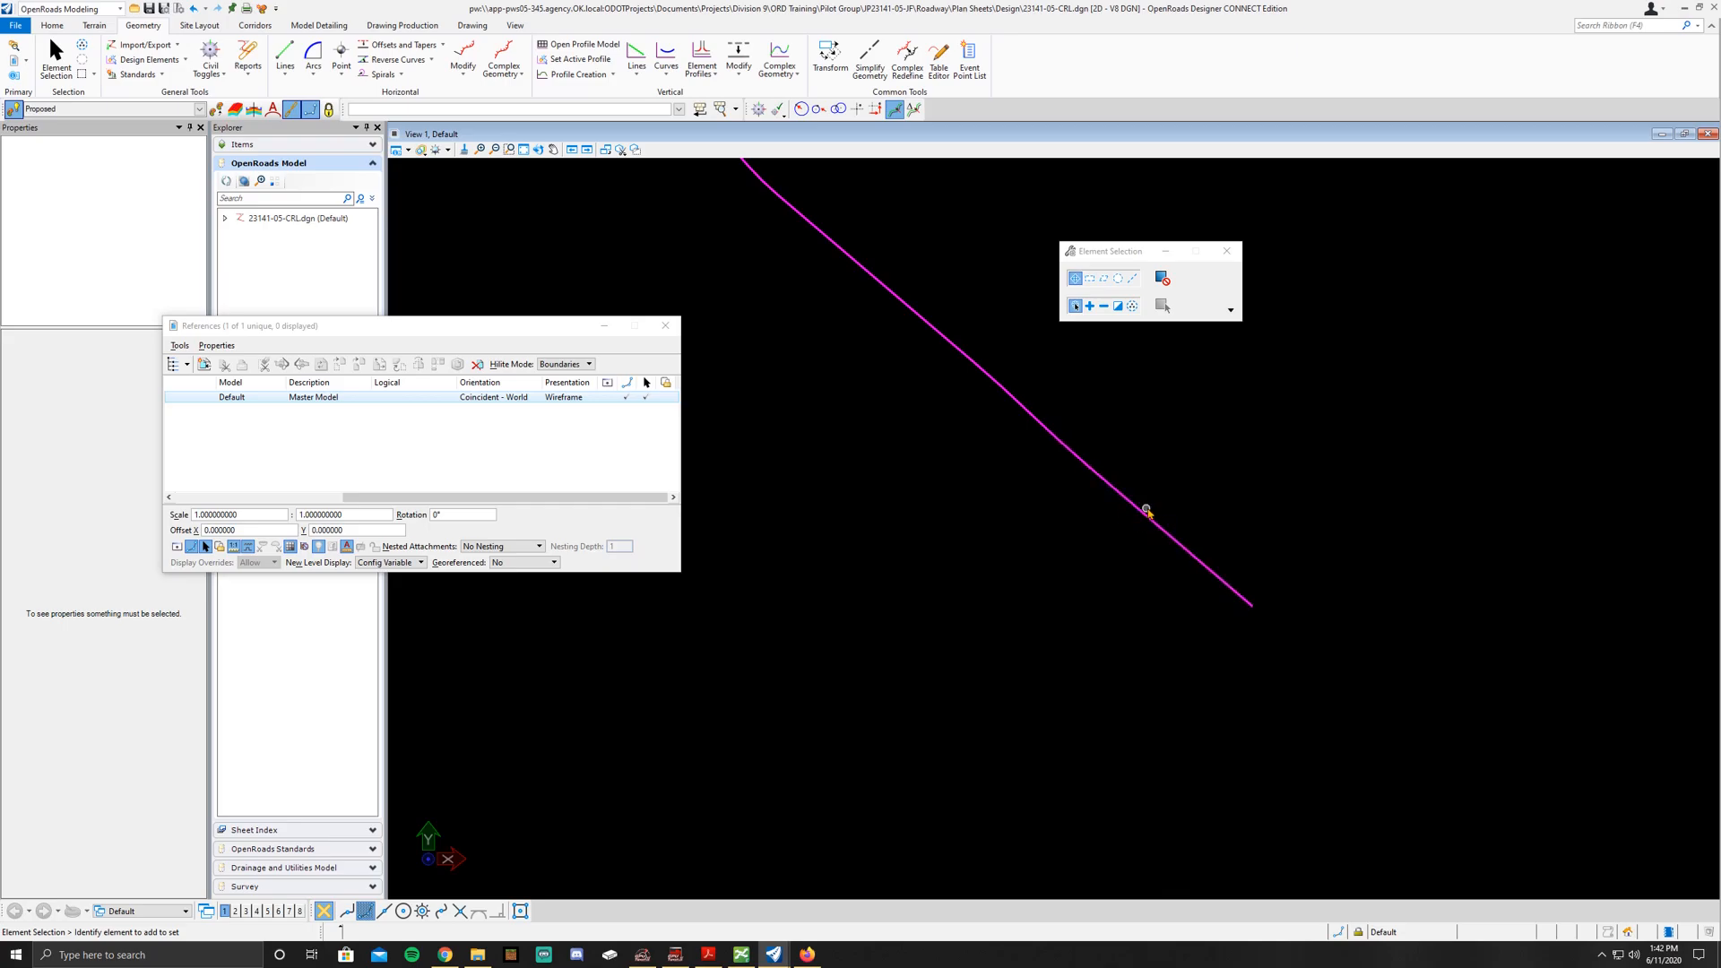
mouse_move(1359, 524)
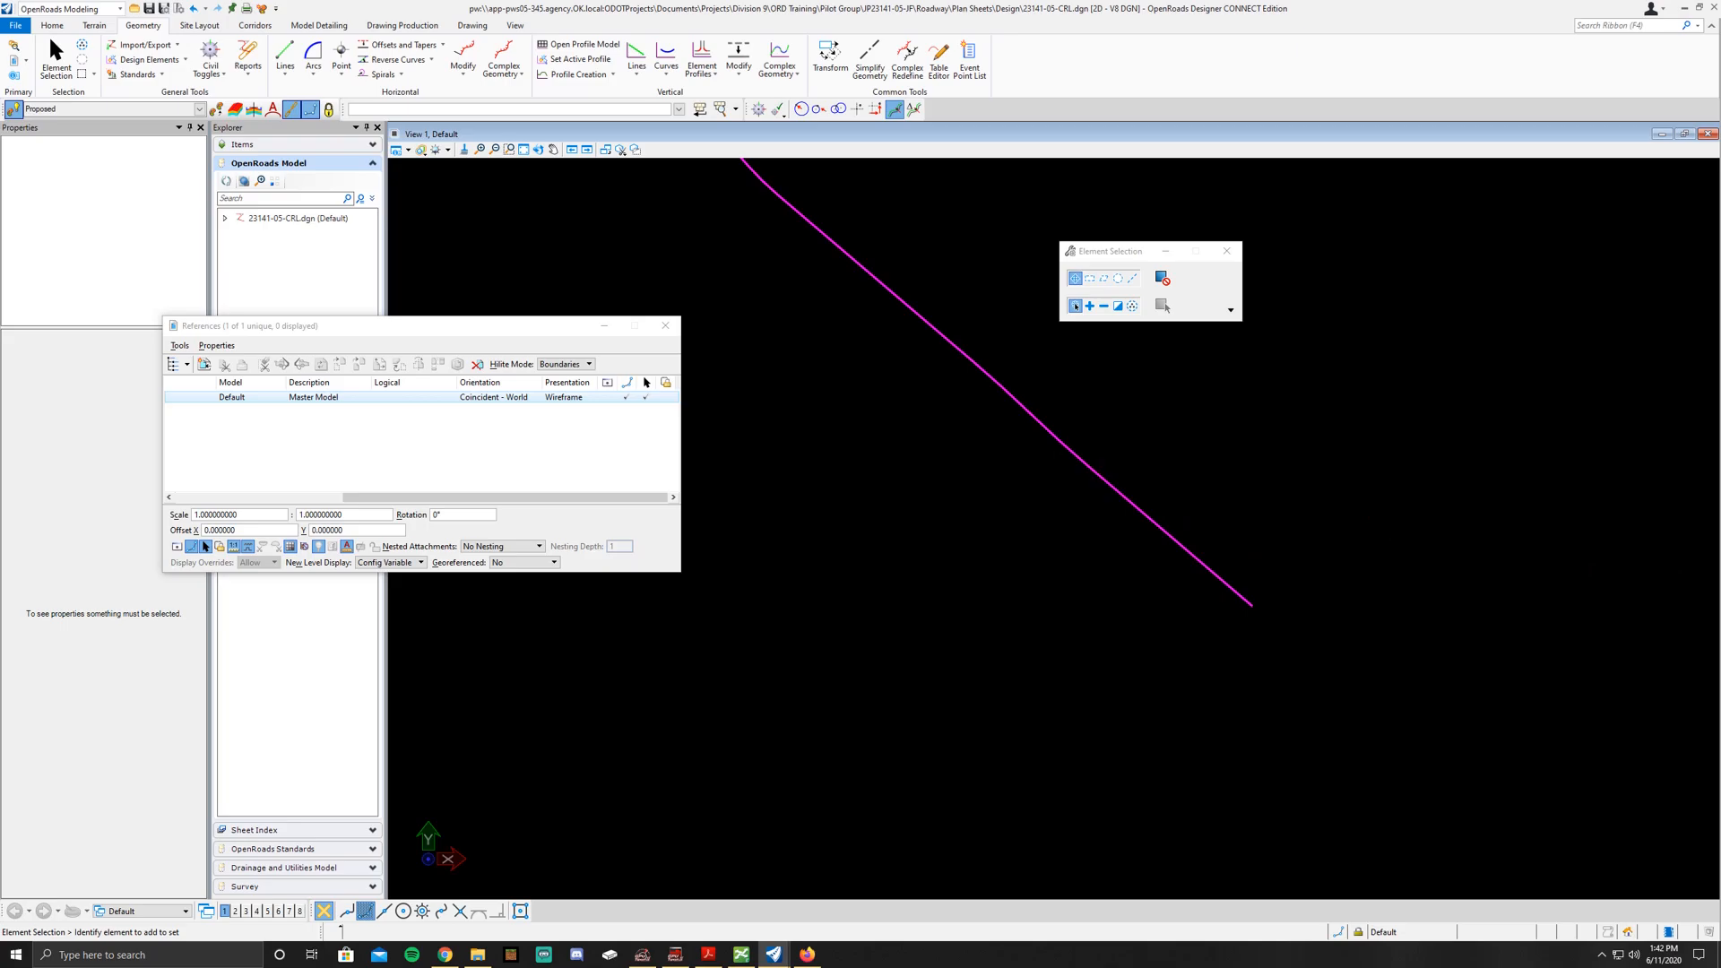
mouse_move(1276, 294)
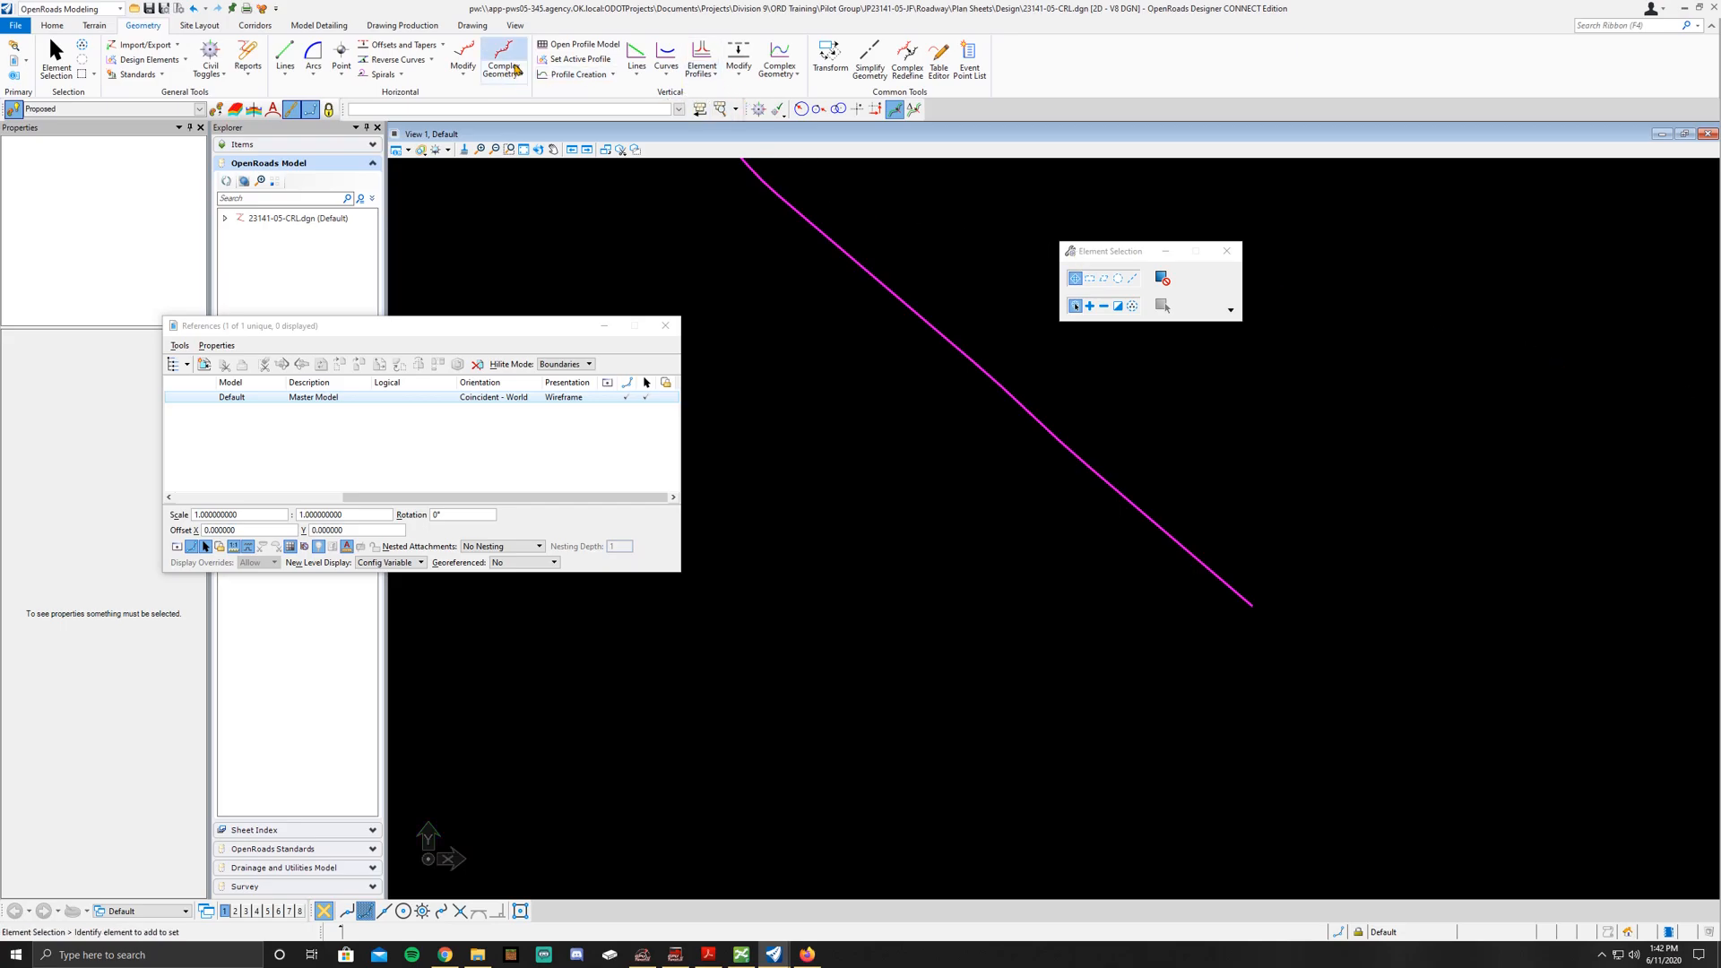
mouse_move(503, 60)
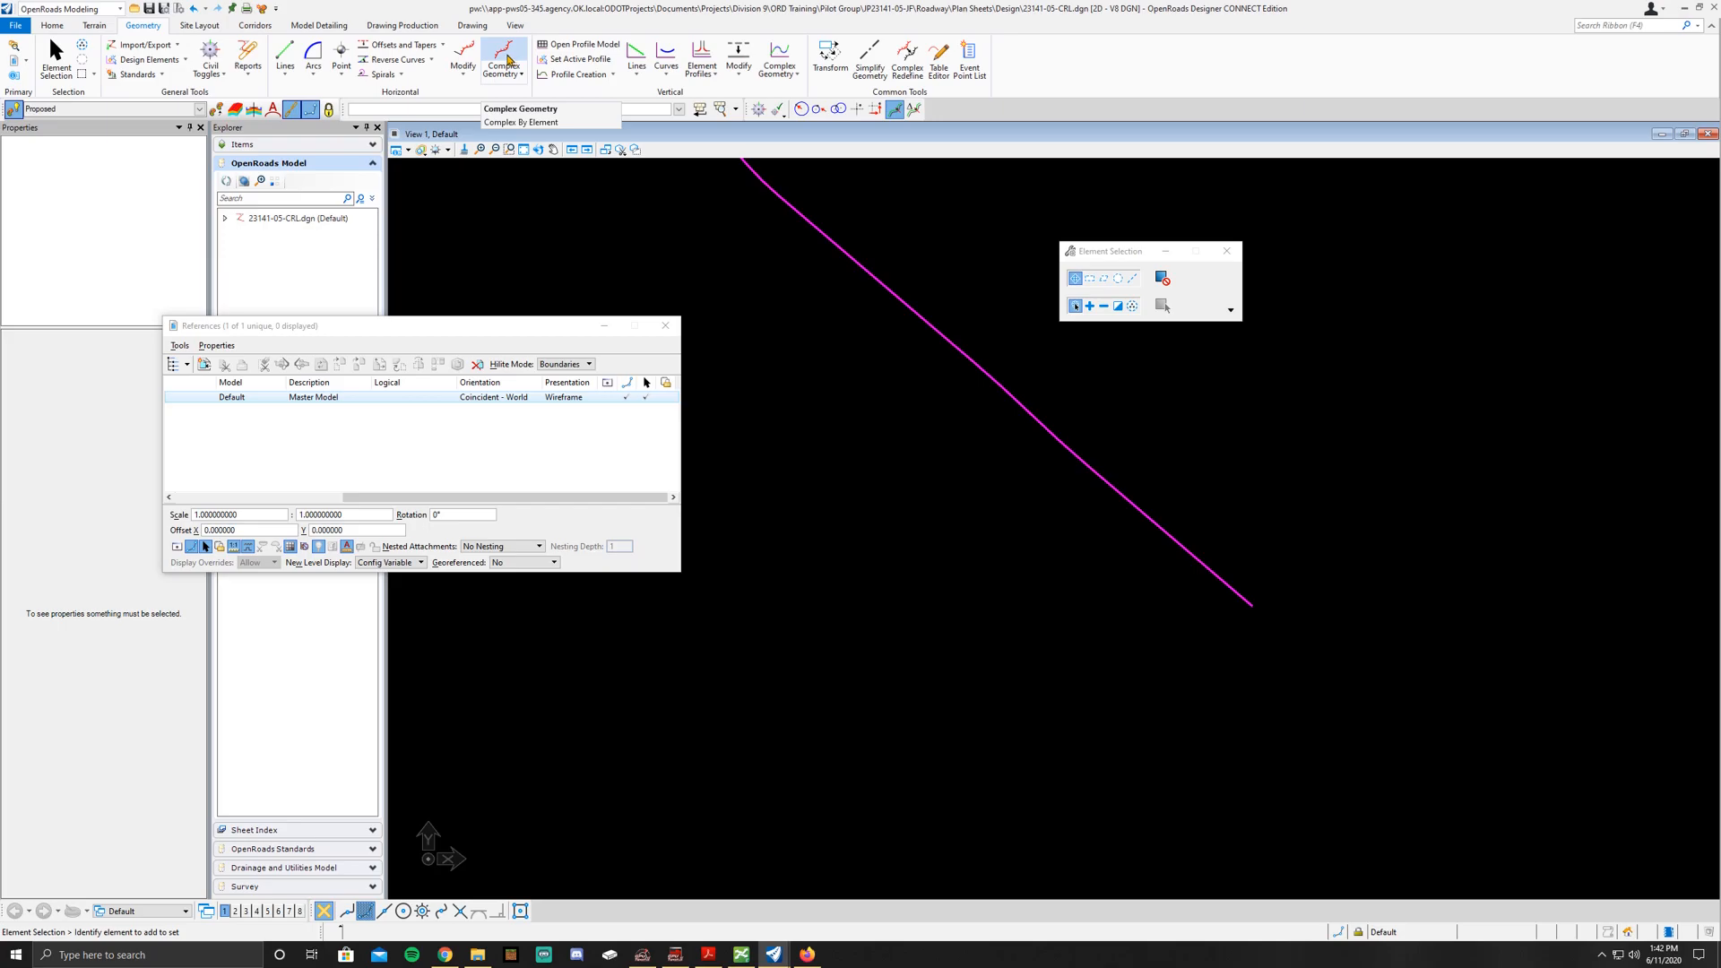
Step: Start the Complex By Element tool from the Complex Geometry options
click(503, 63)
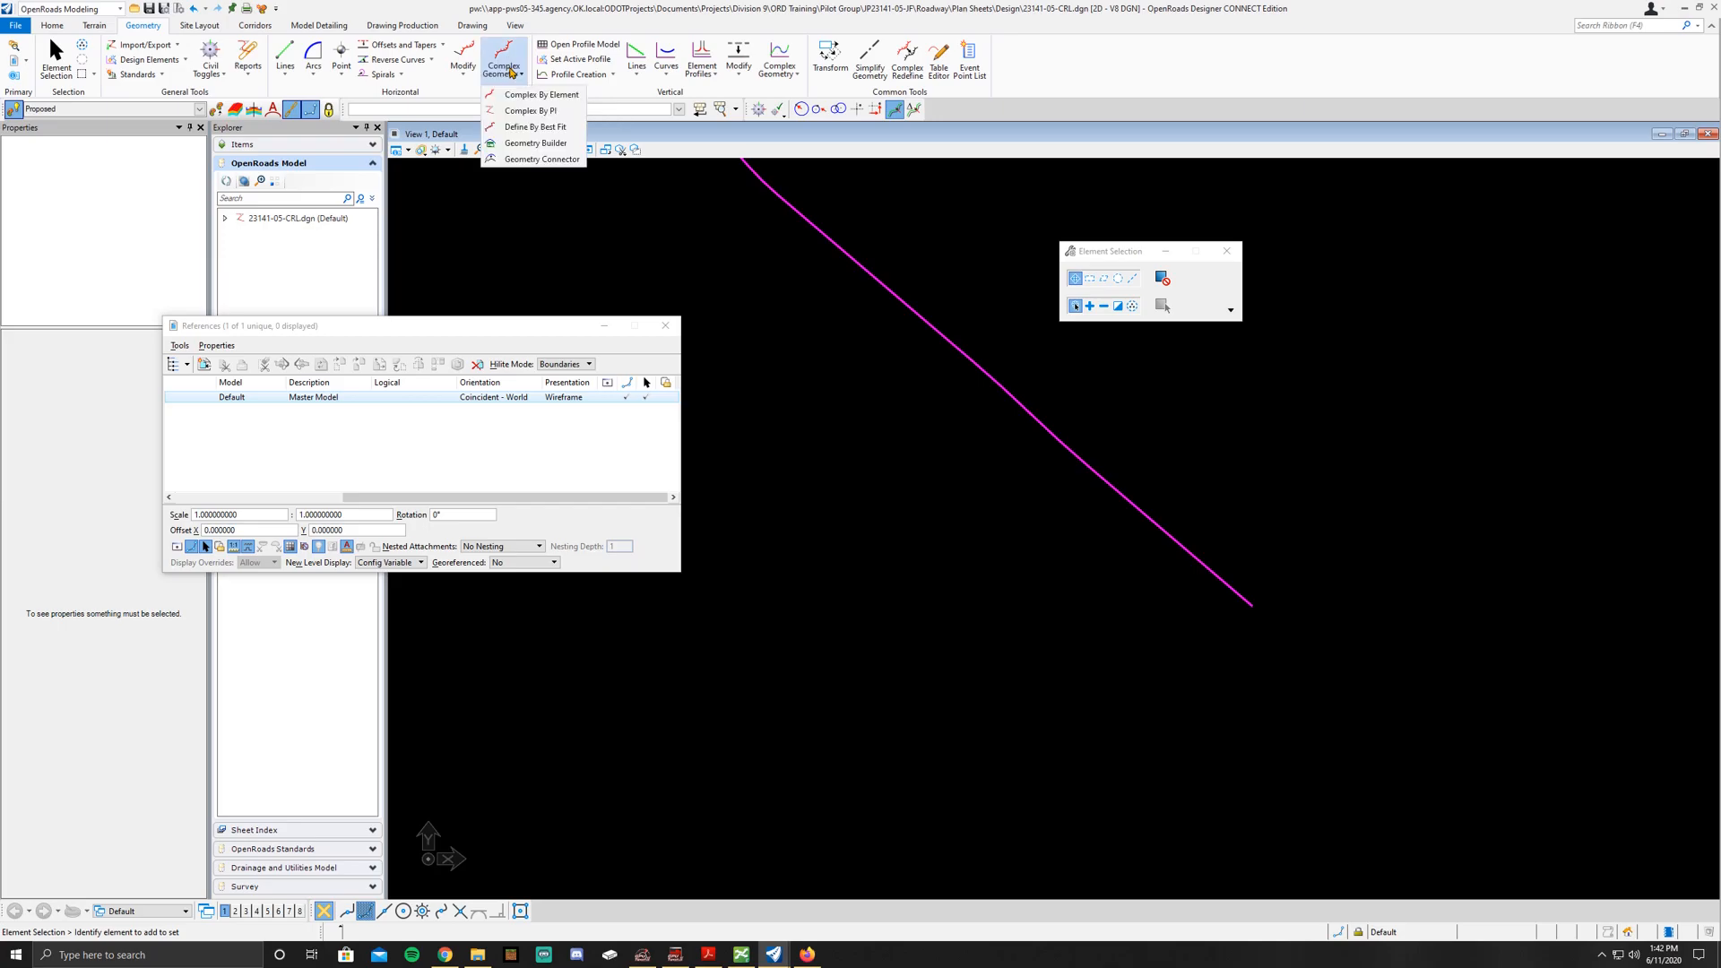
mouse_move(537, 94)
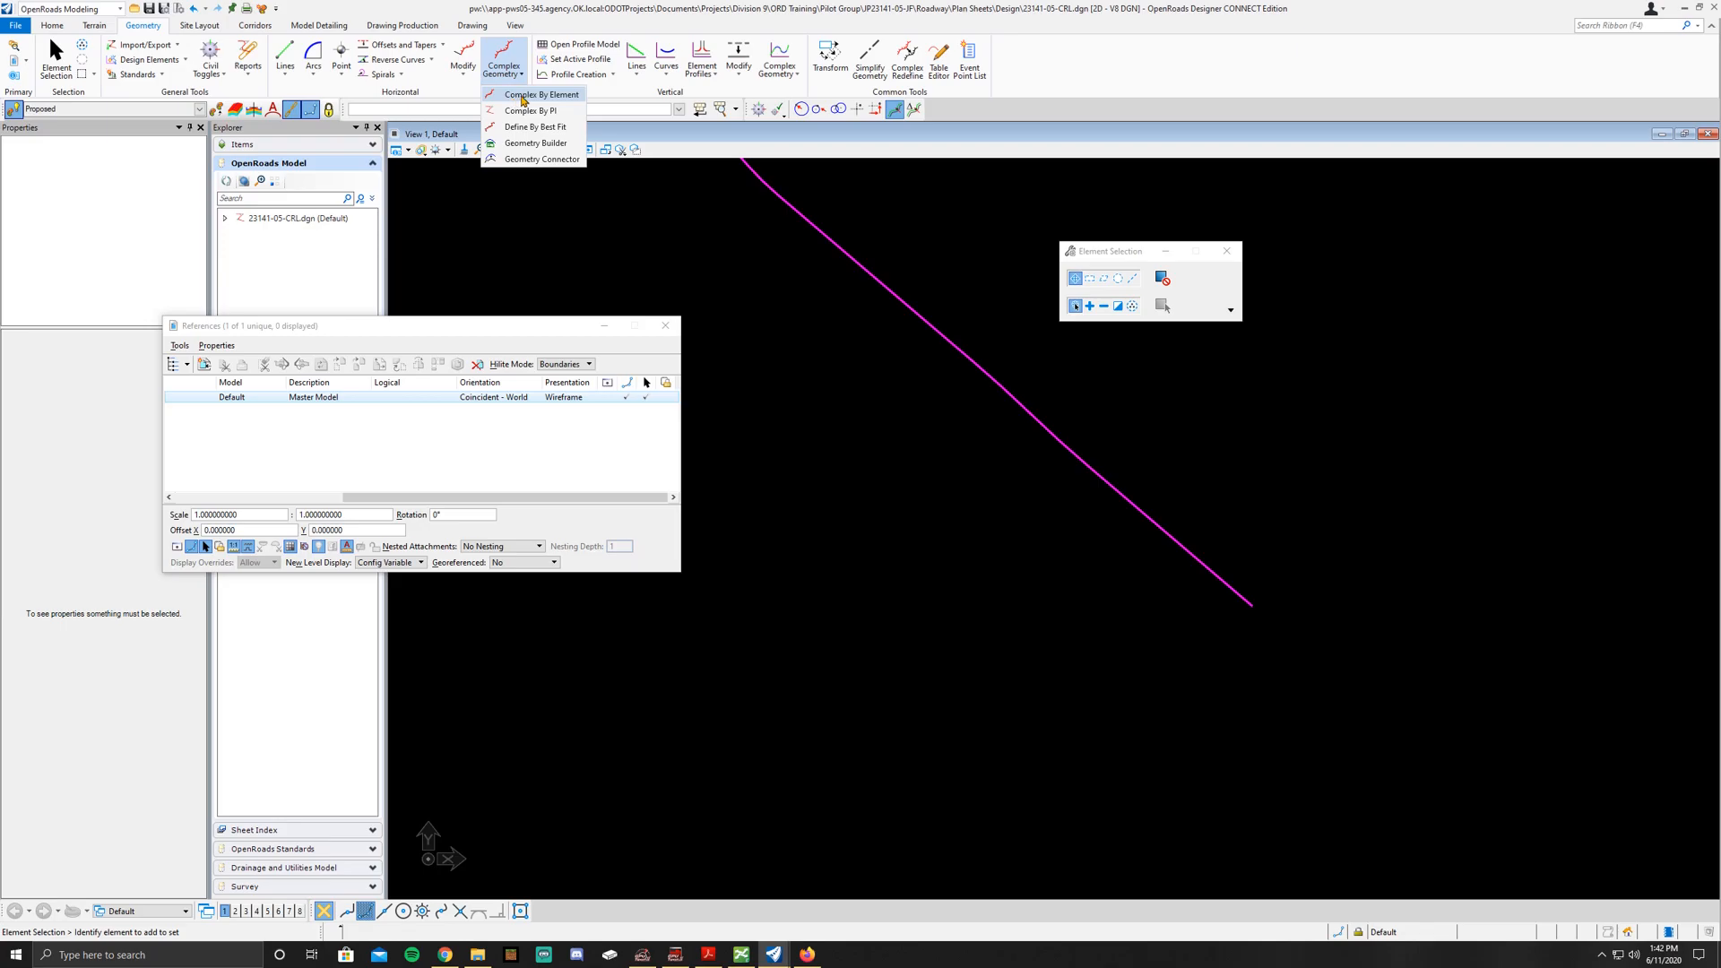
click(539, 94)
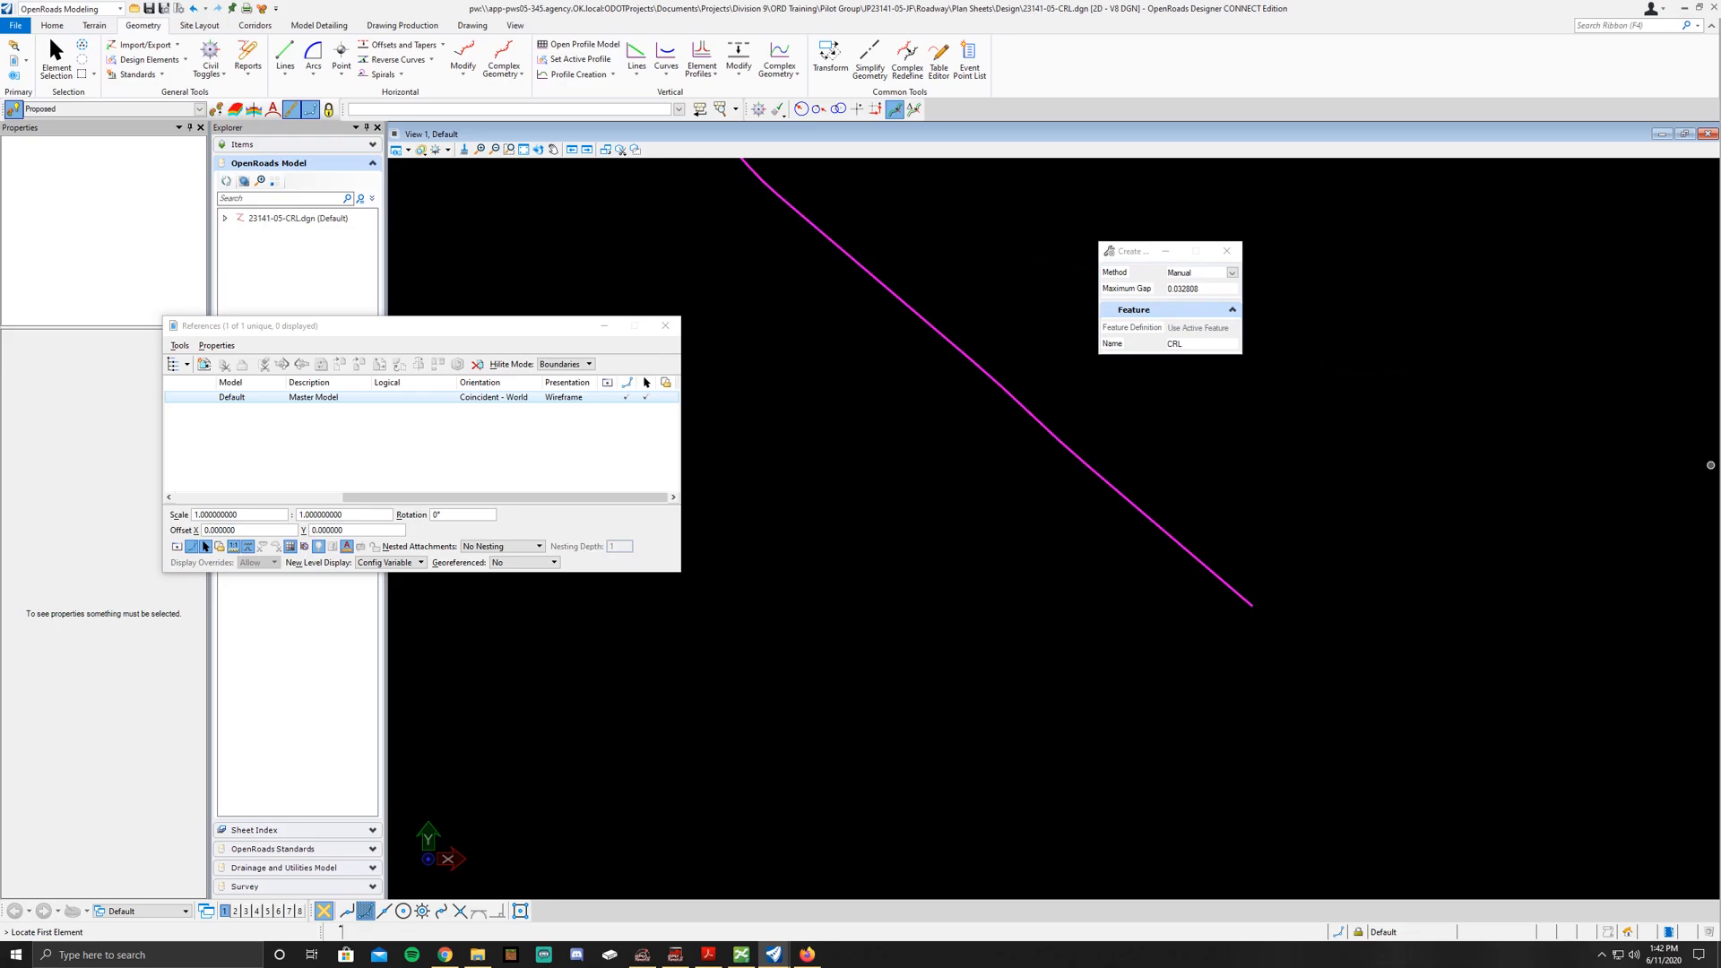
Step: Set the Create Complex method to Automatic and select the Maximum Gap value
click(1197, 271)
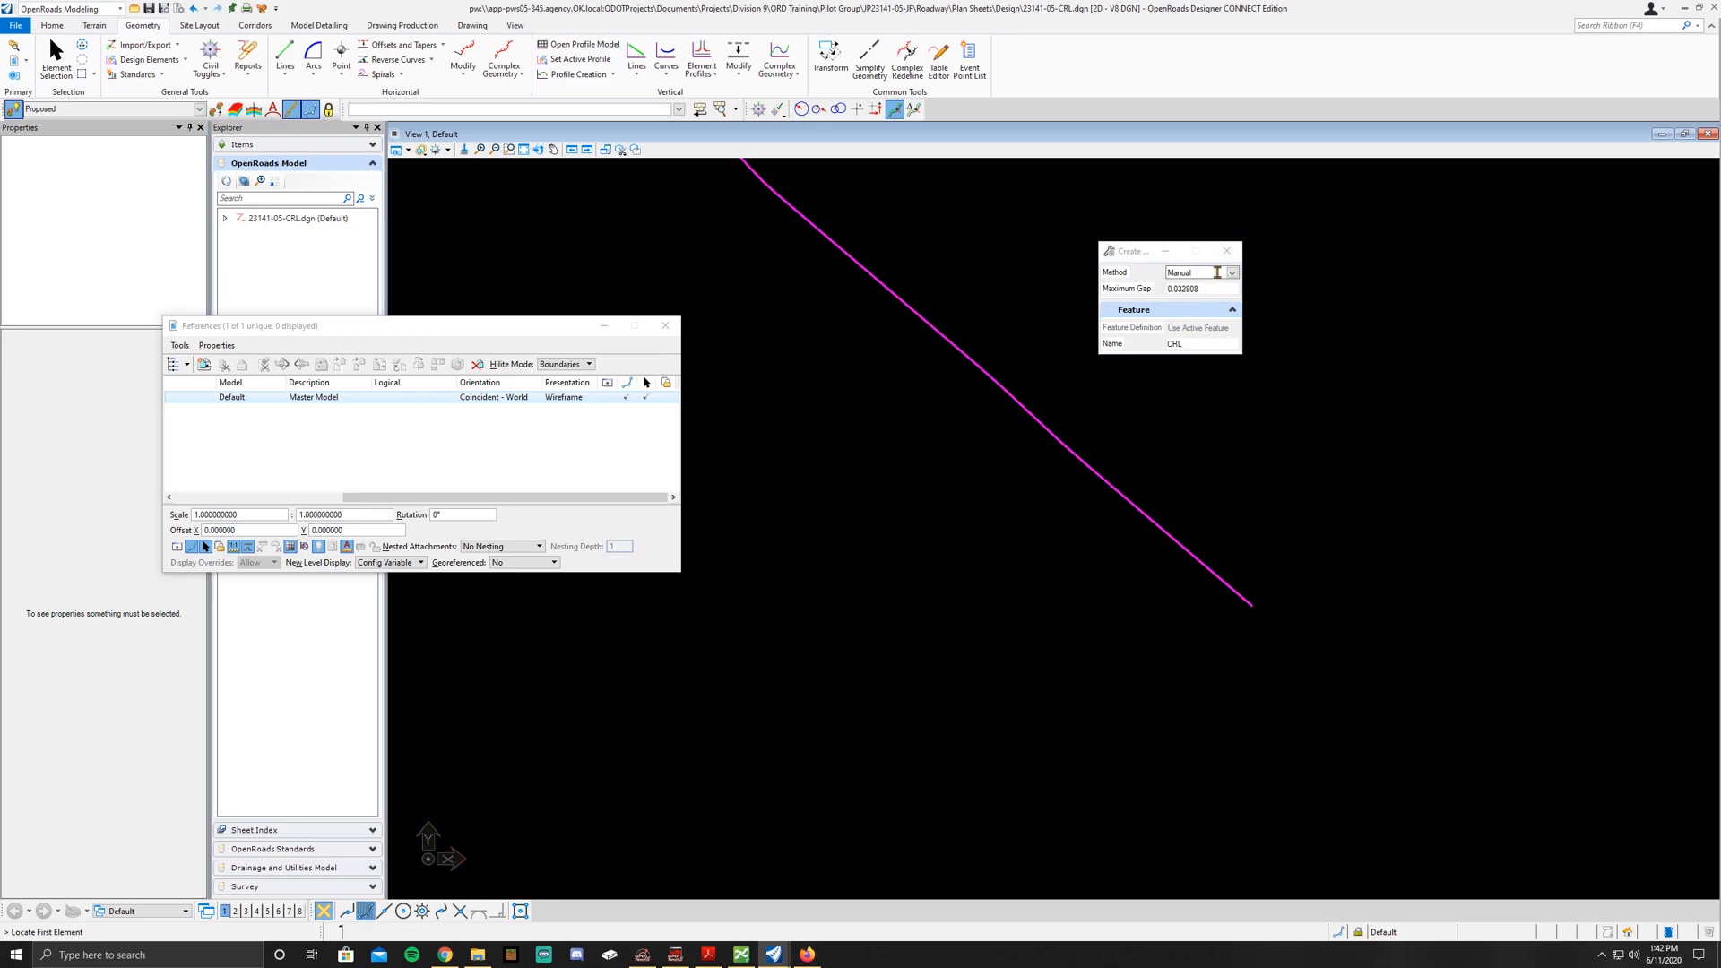
click(1232, 273)
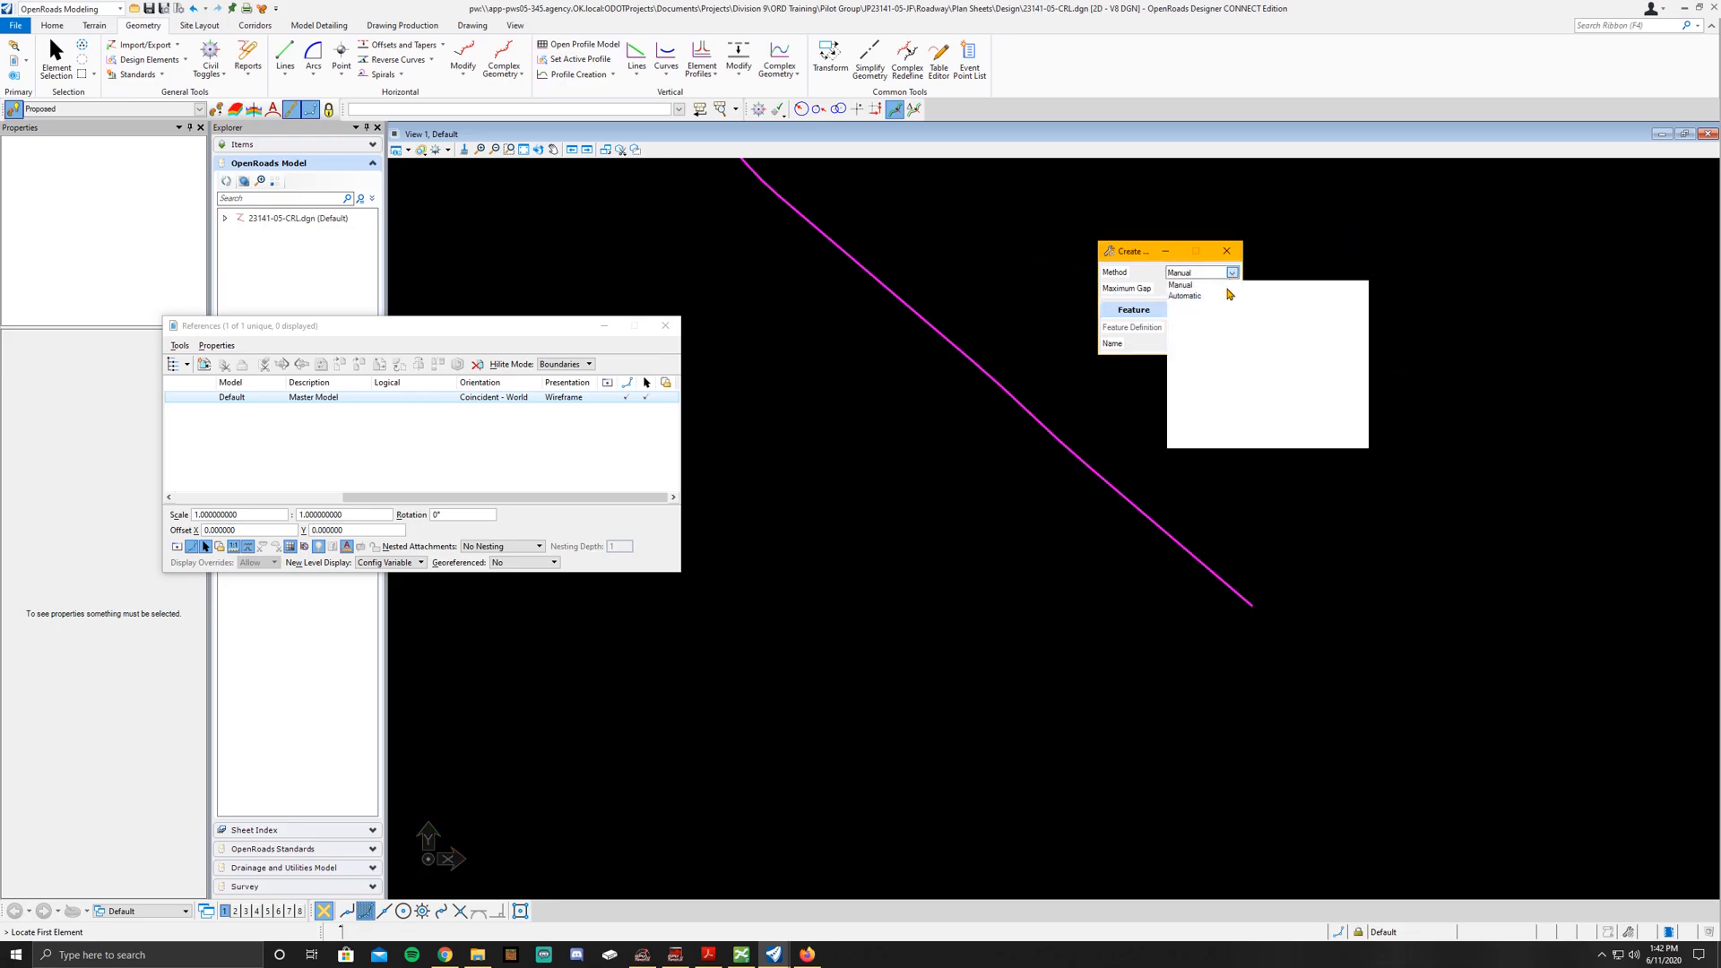
click(1184, 294)
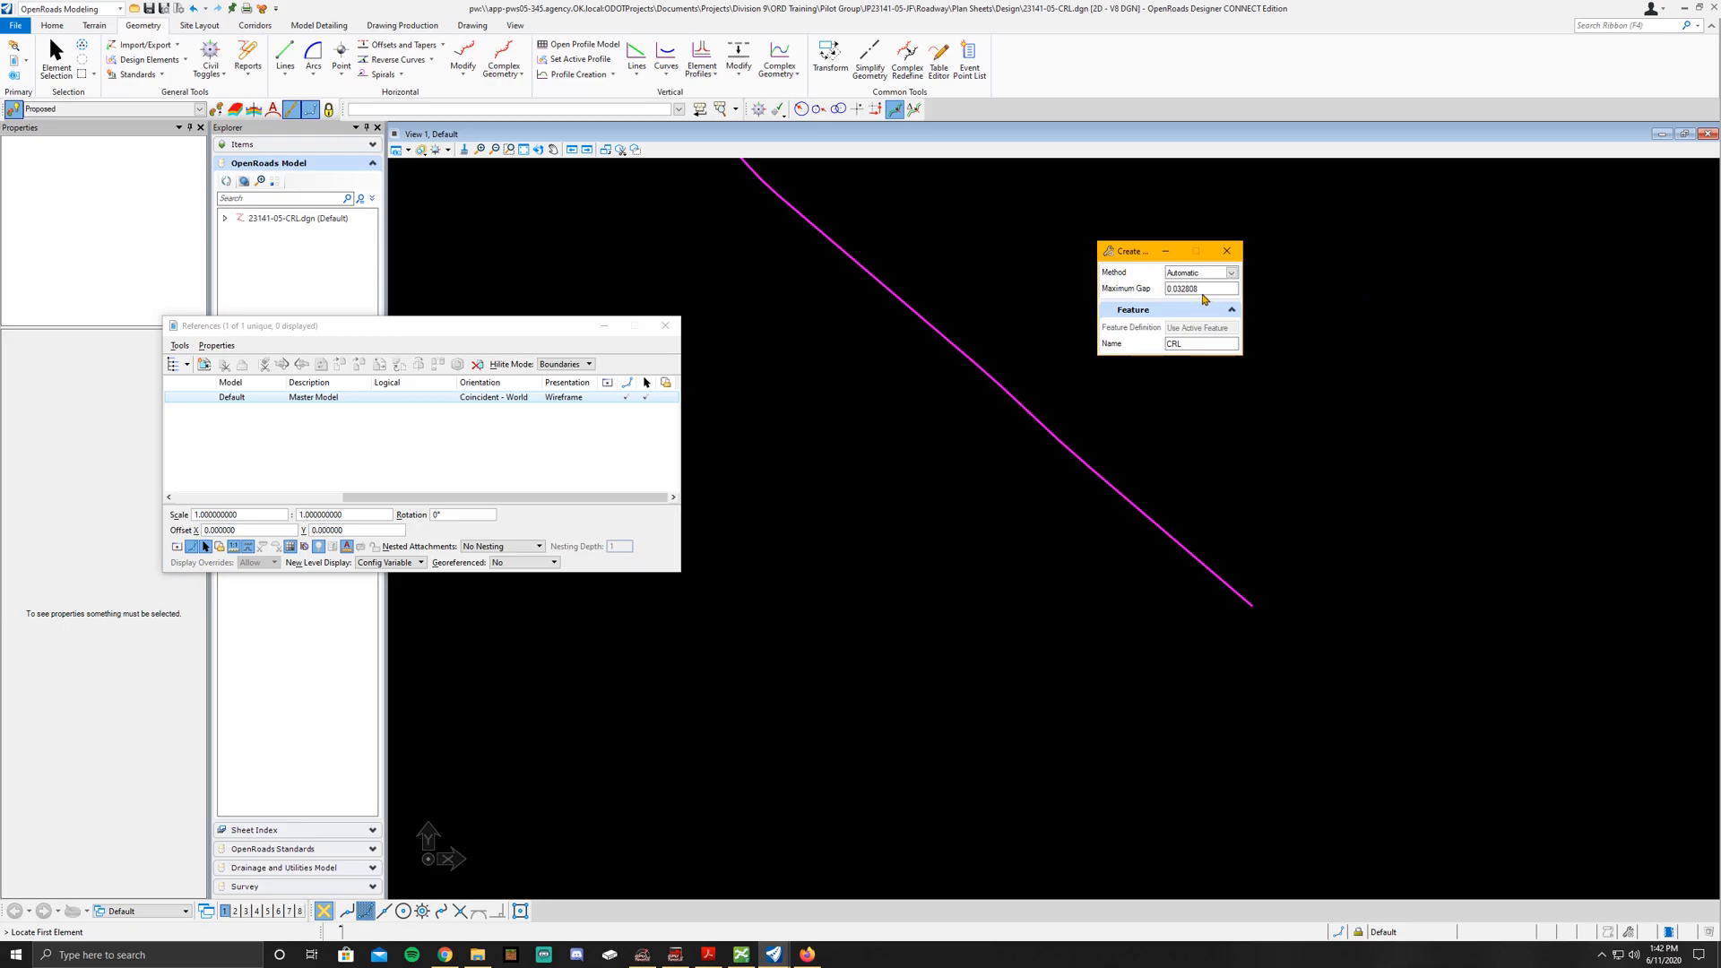
click(1197, 288)
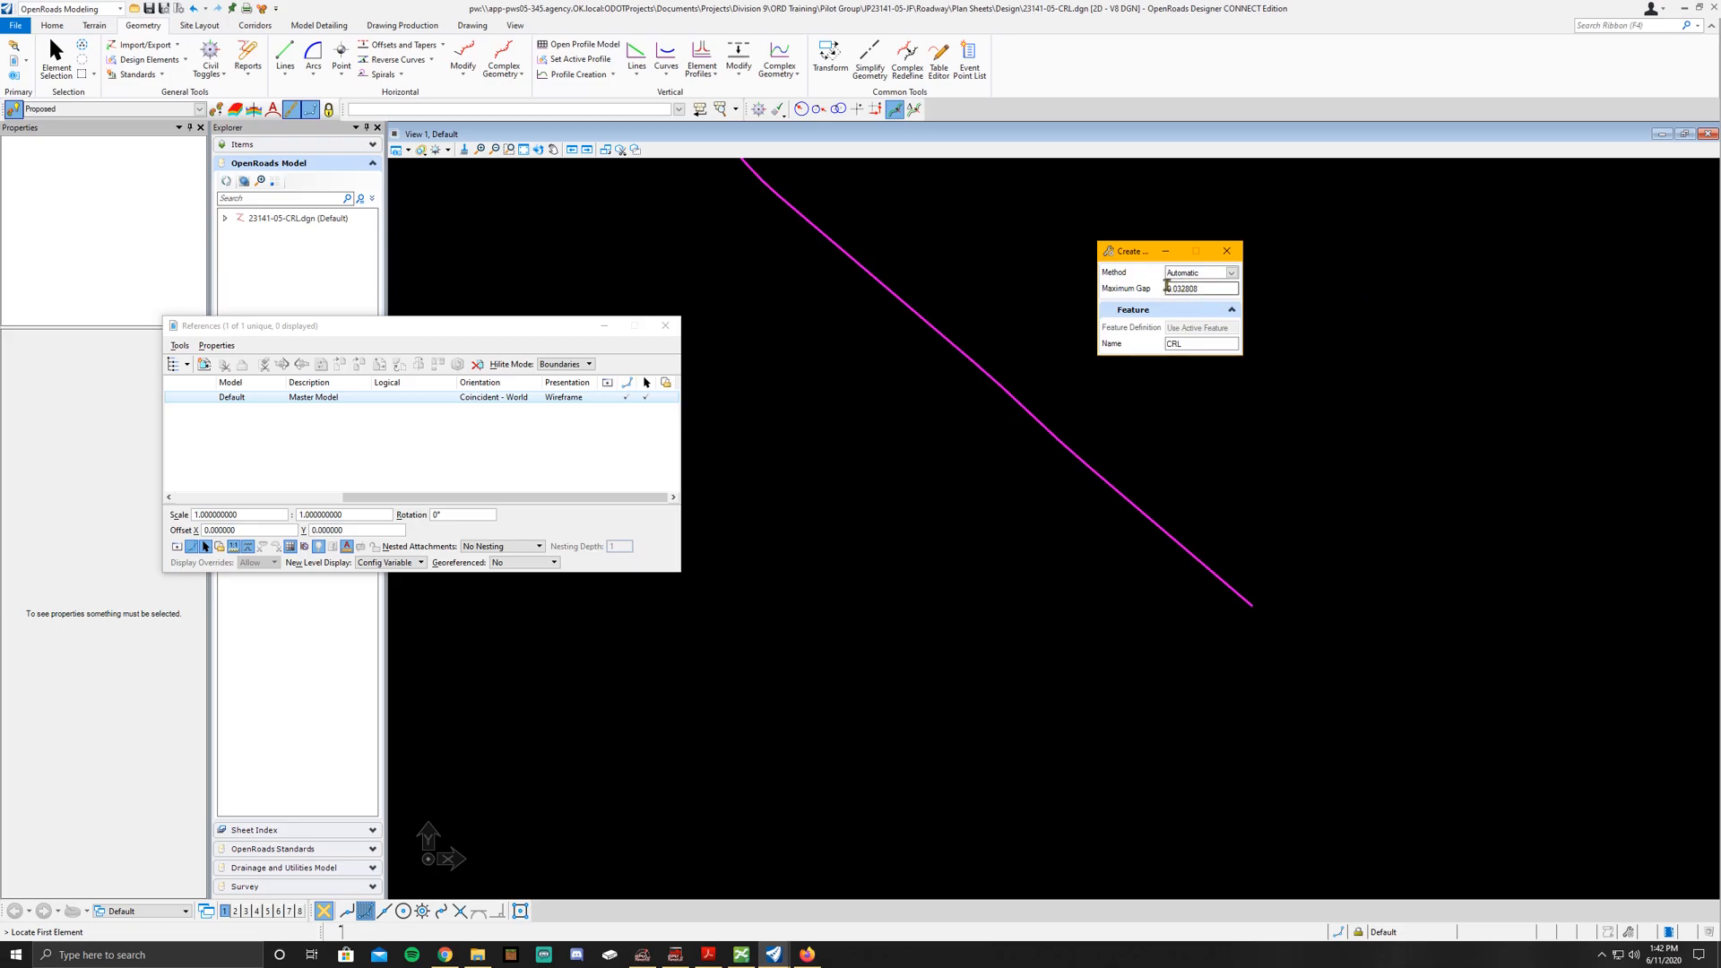
click(1180, 288)
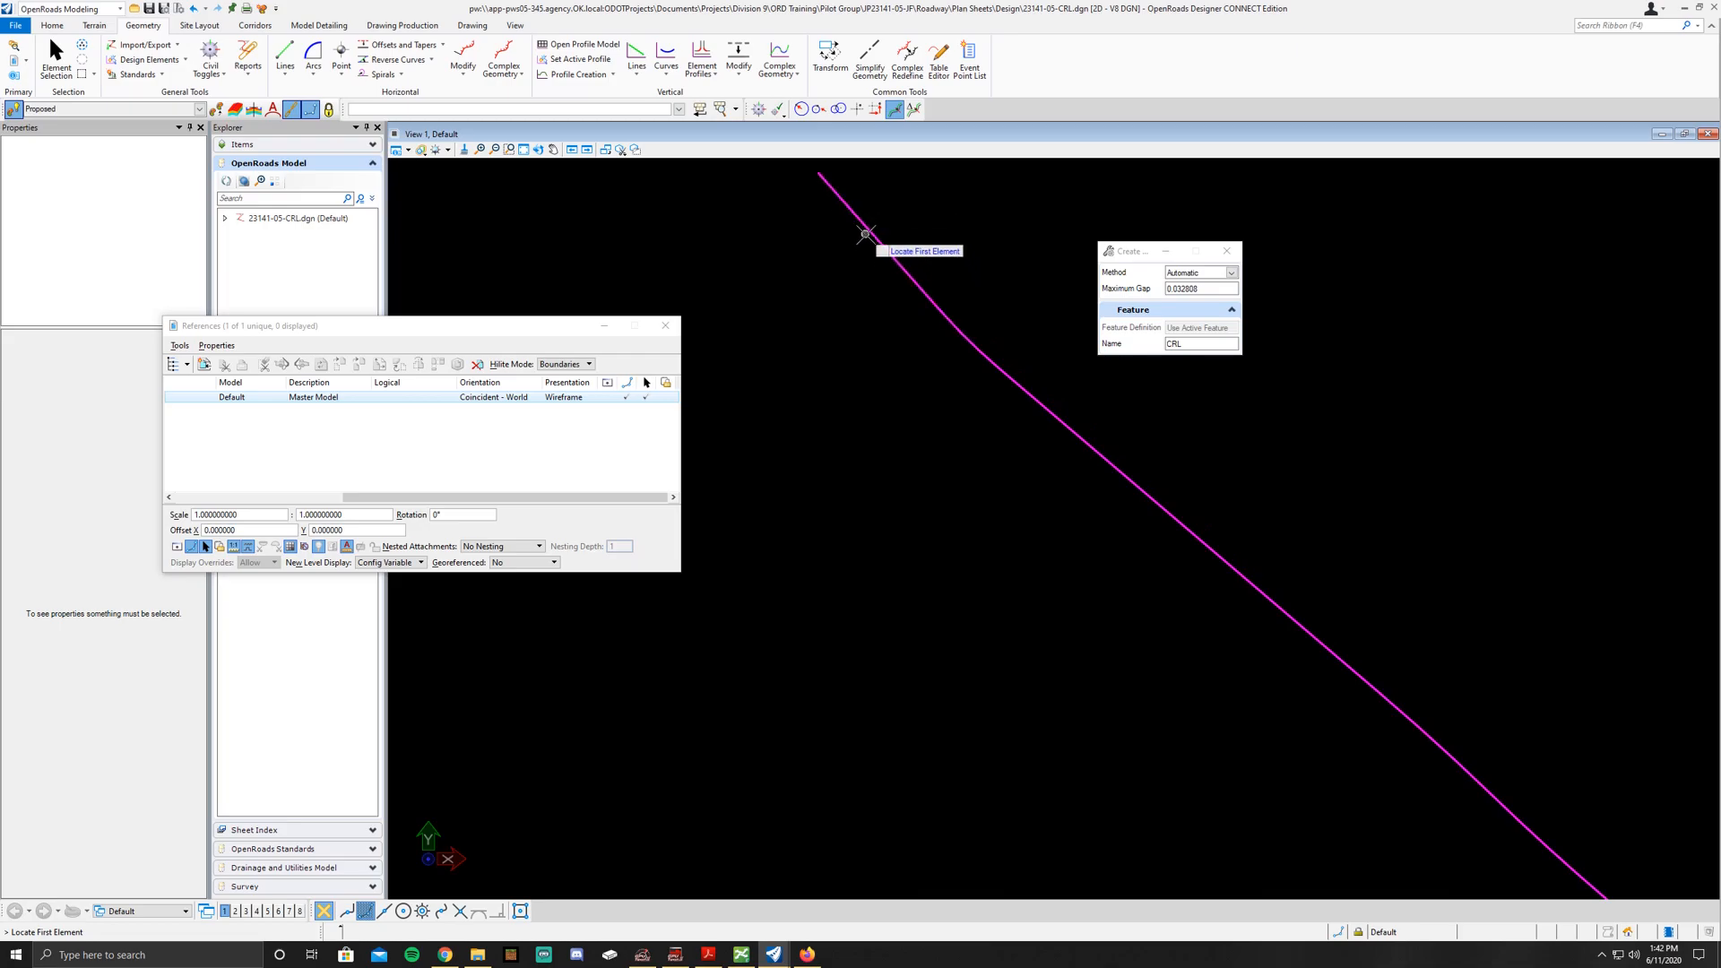
mouse_move(931, 318)
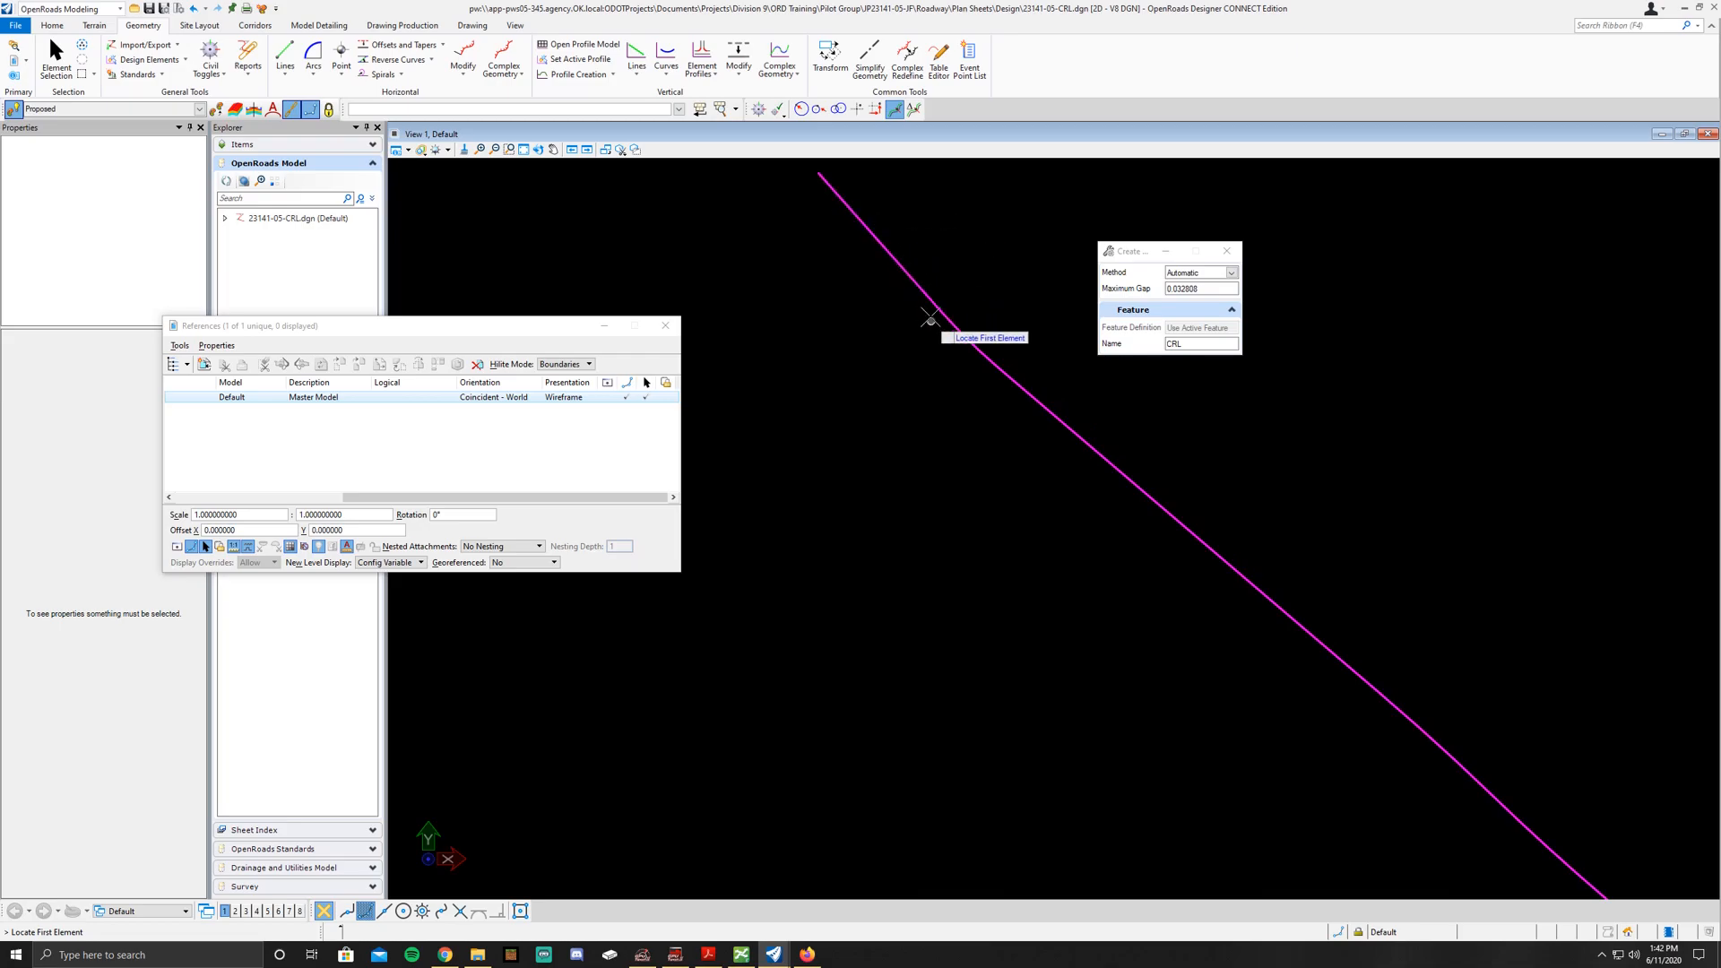
mouse_move(895, 264)
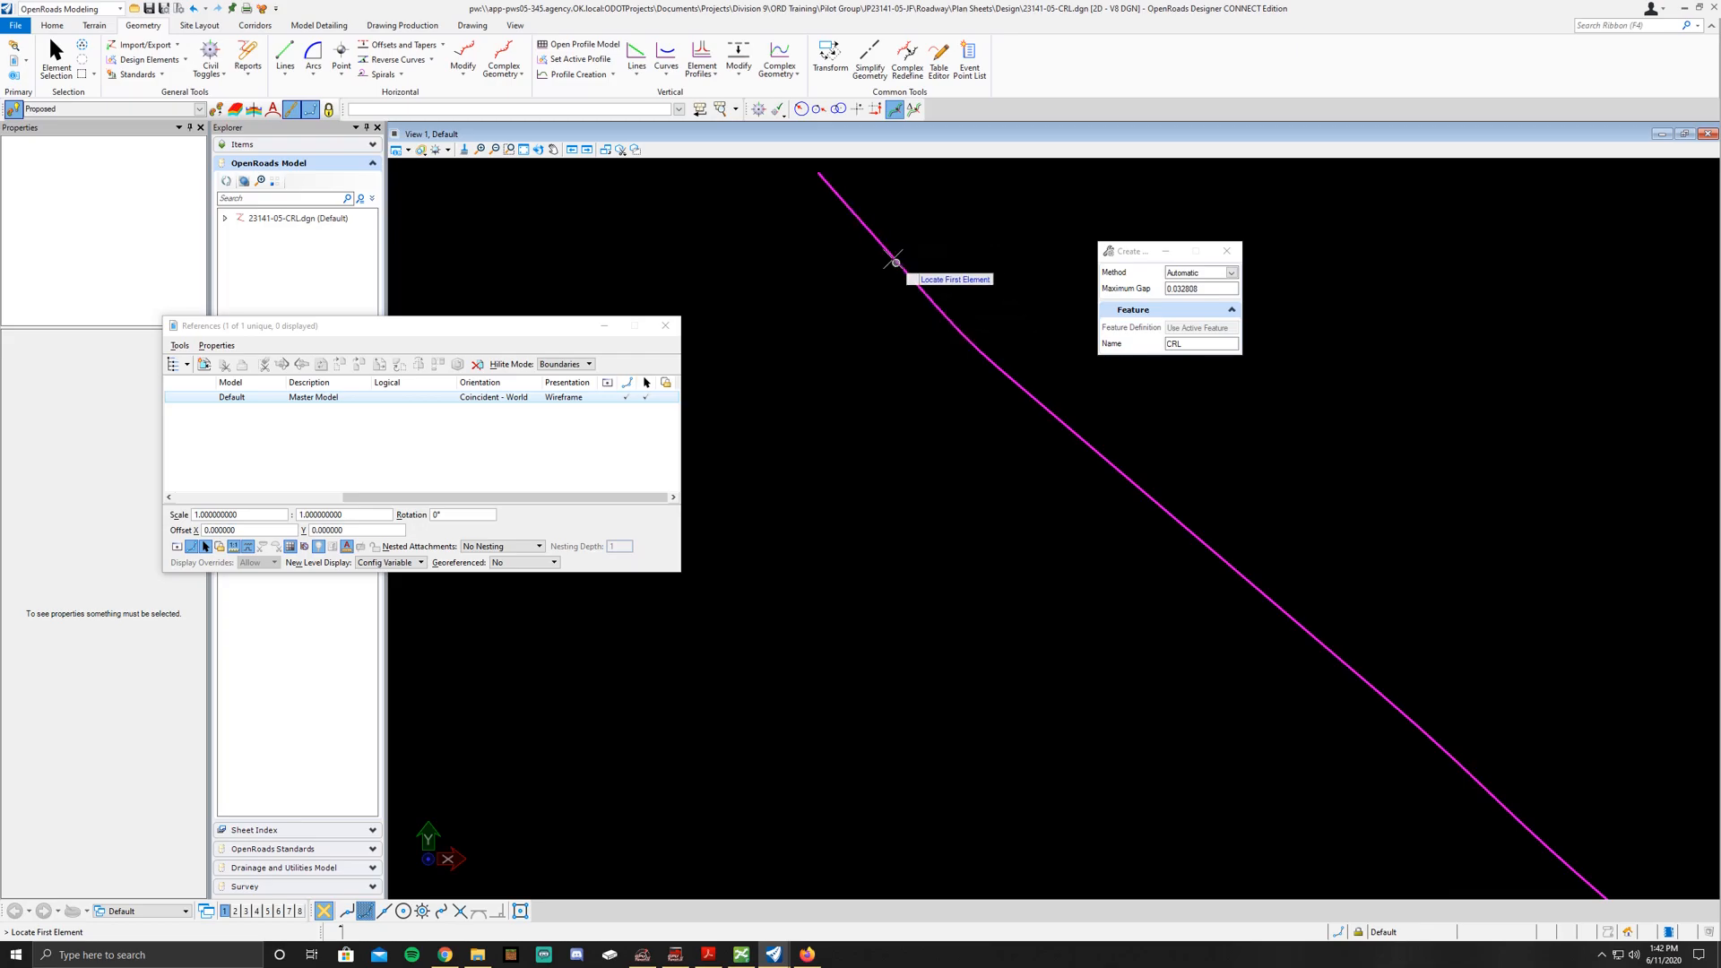
mouse_move(920, 311)
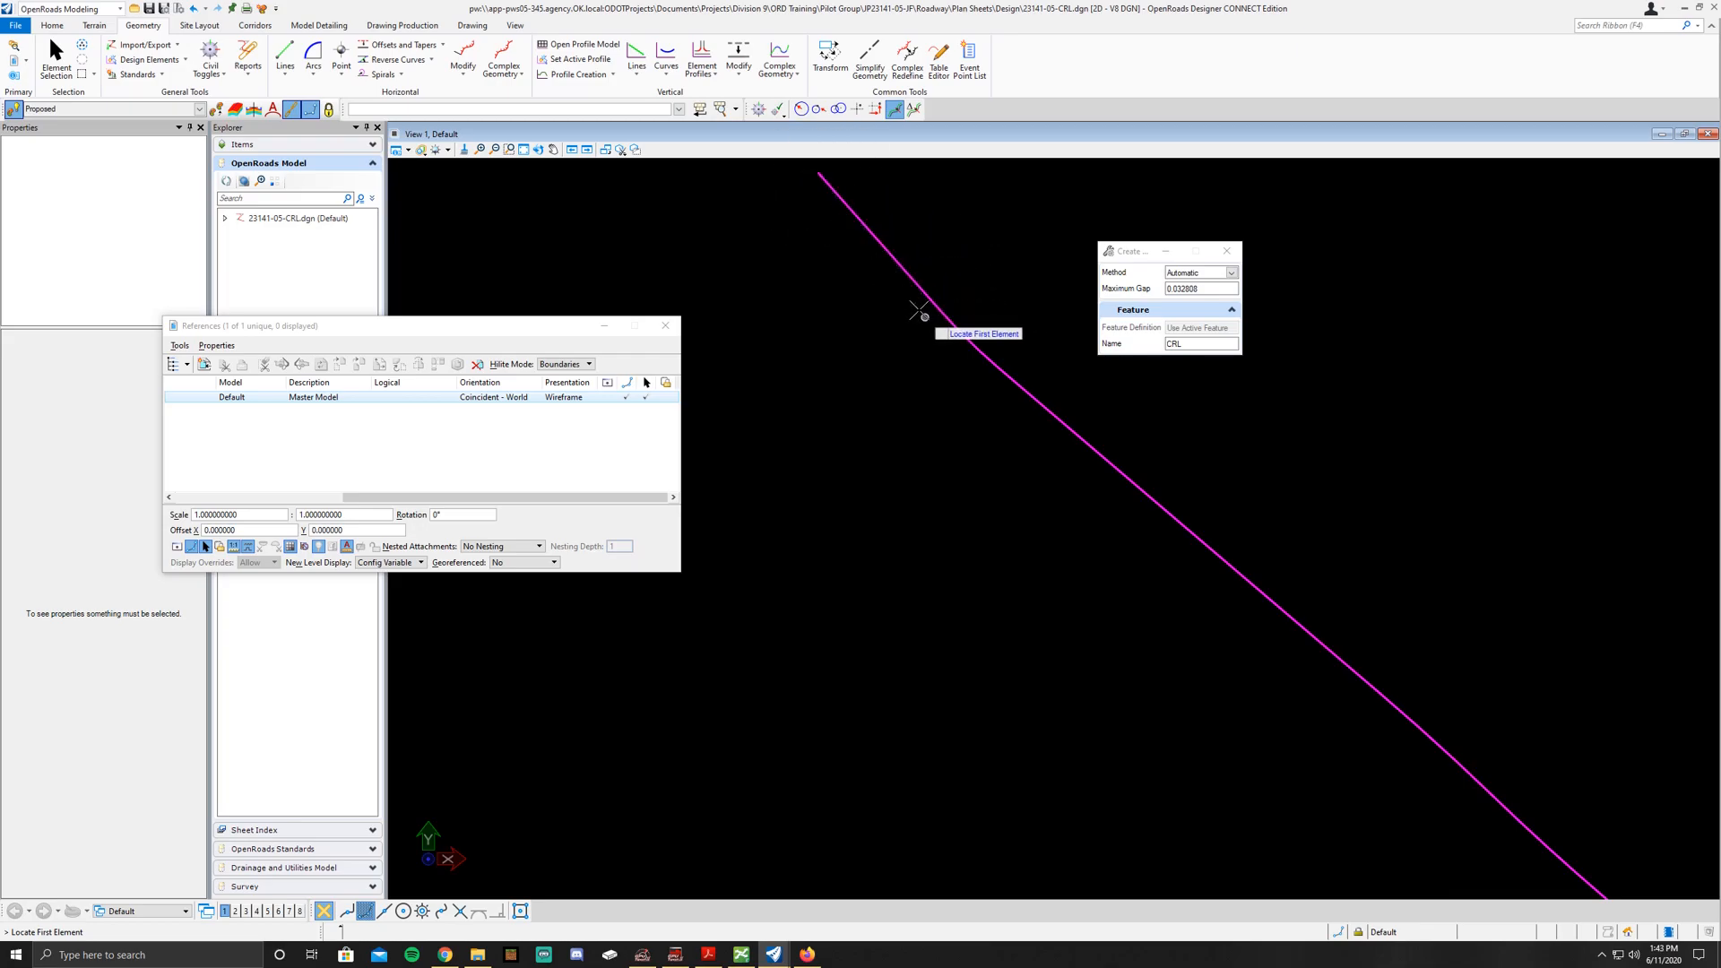
mouse_move(870, 221)
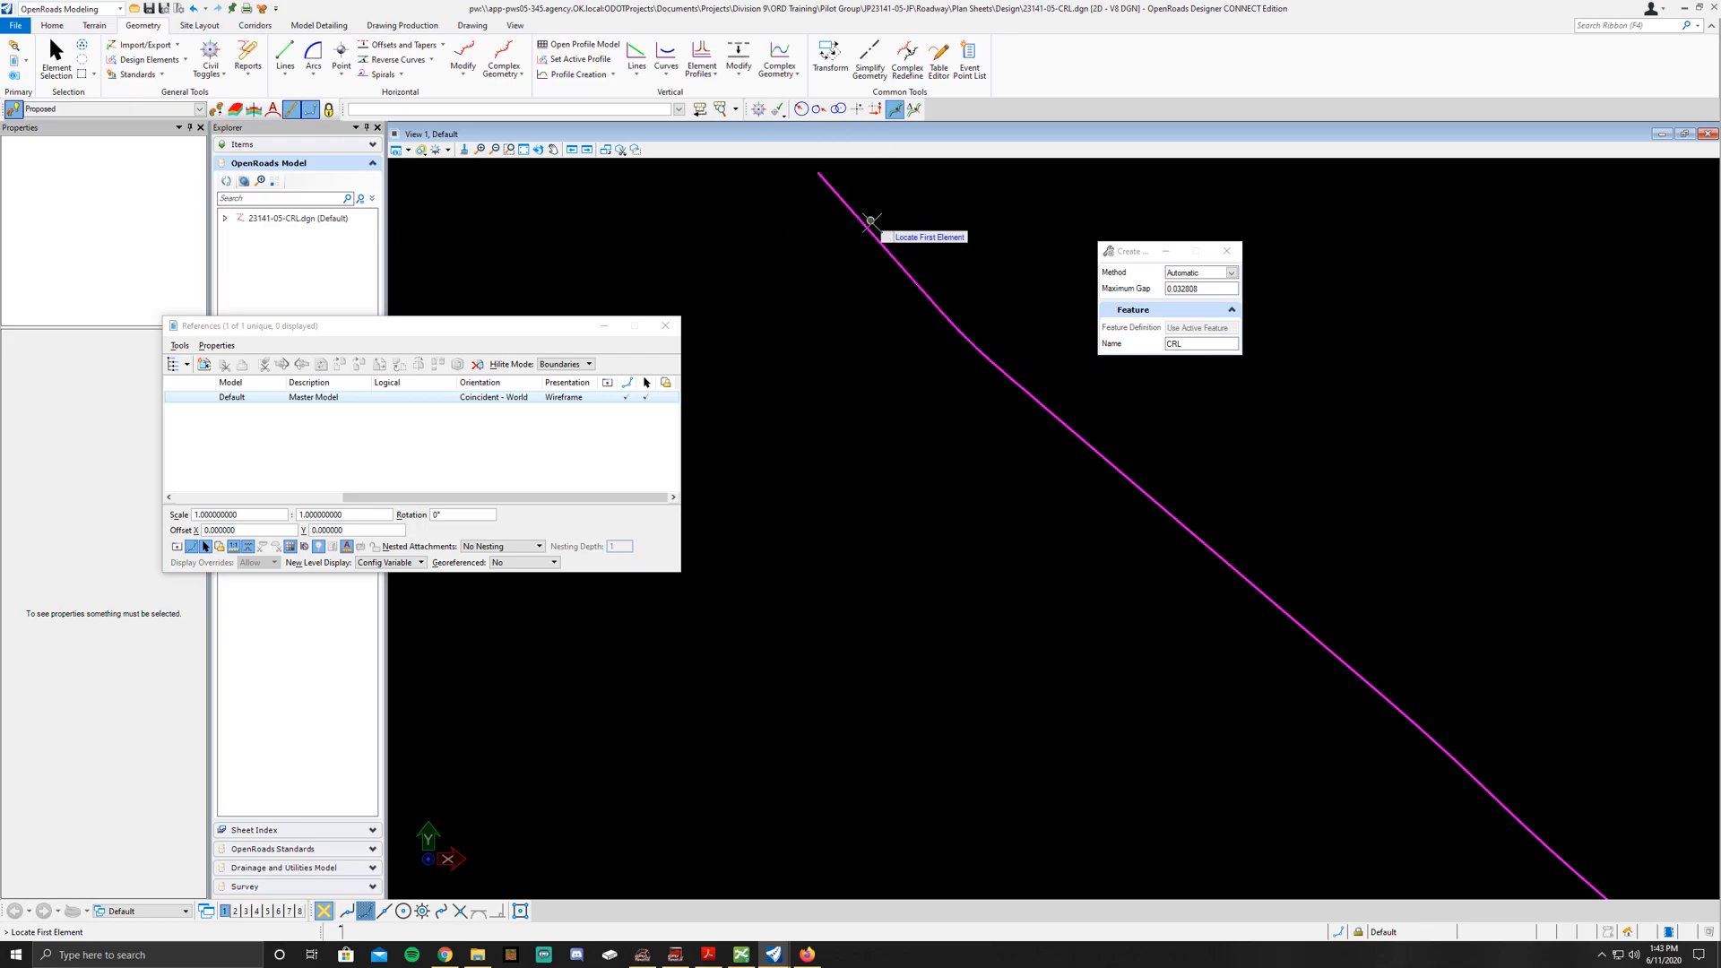
mouse_move(834, 189)
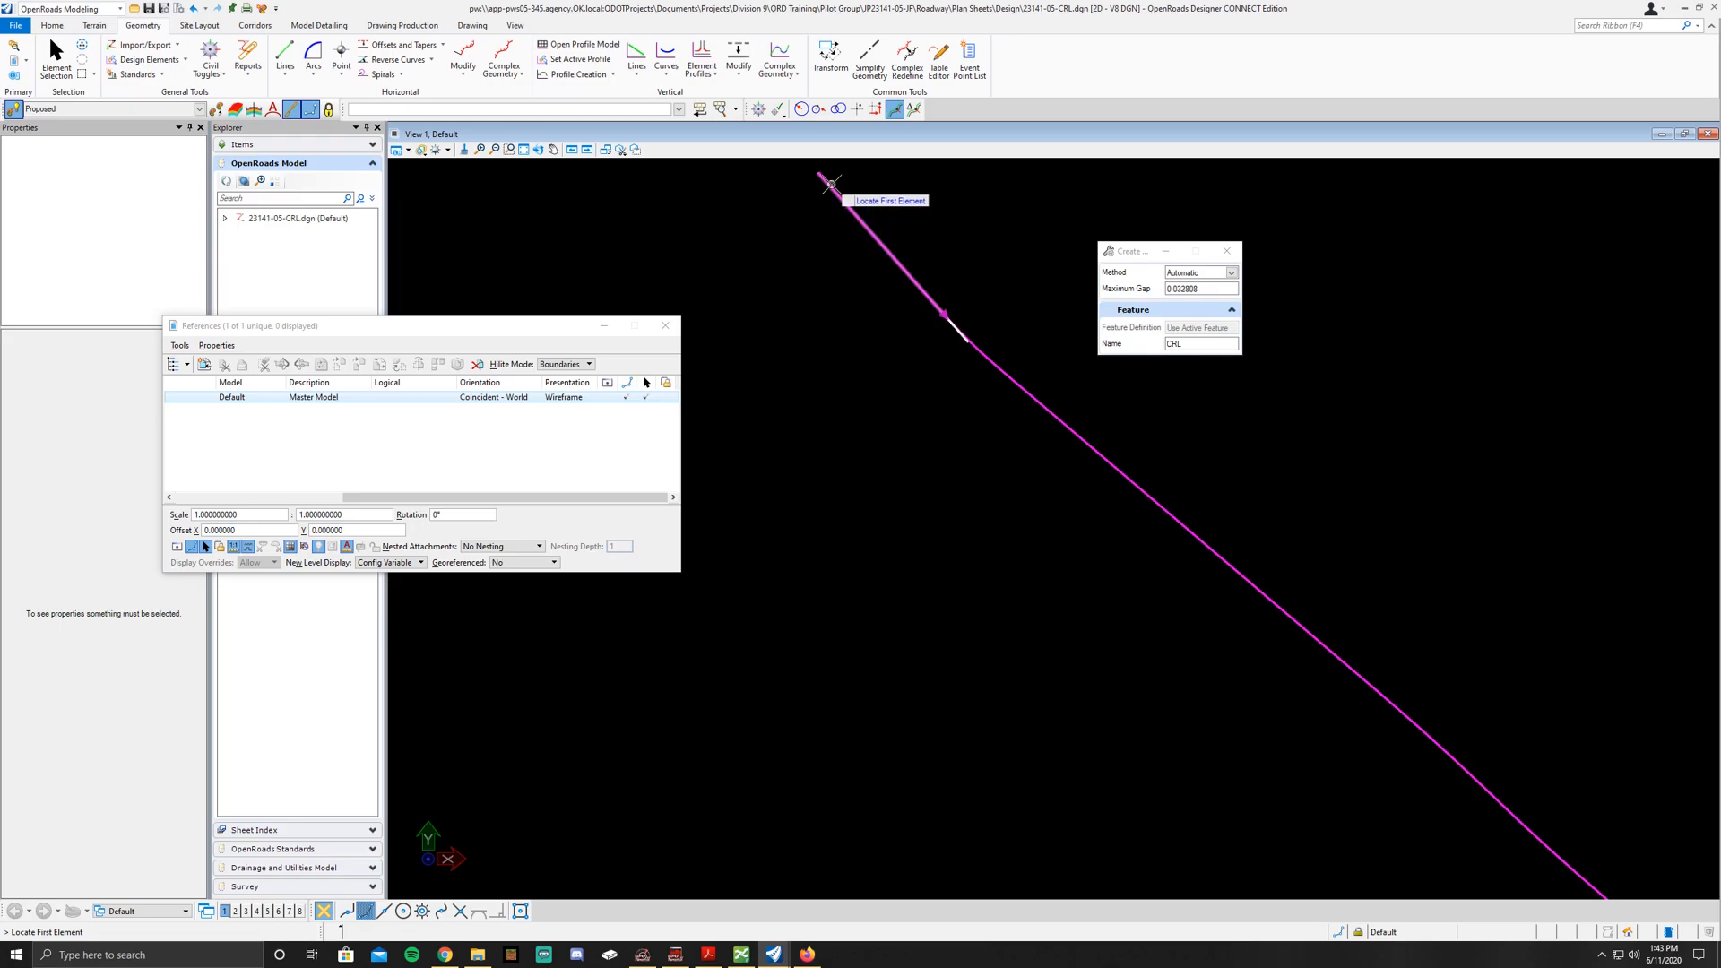
mouse_move(939, 316)
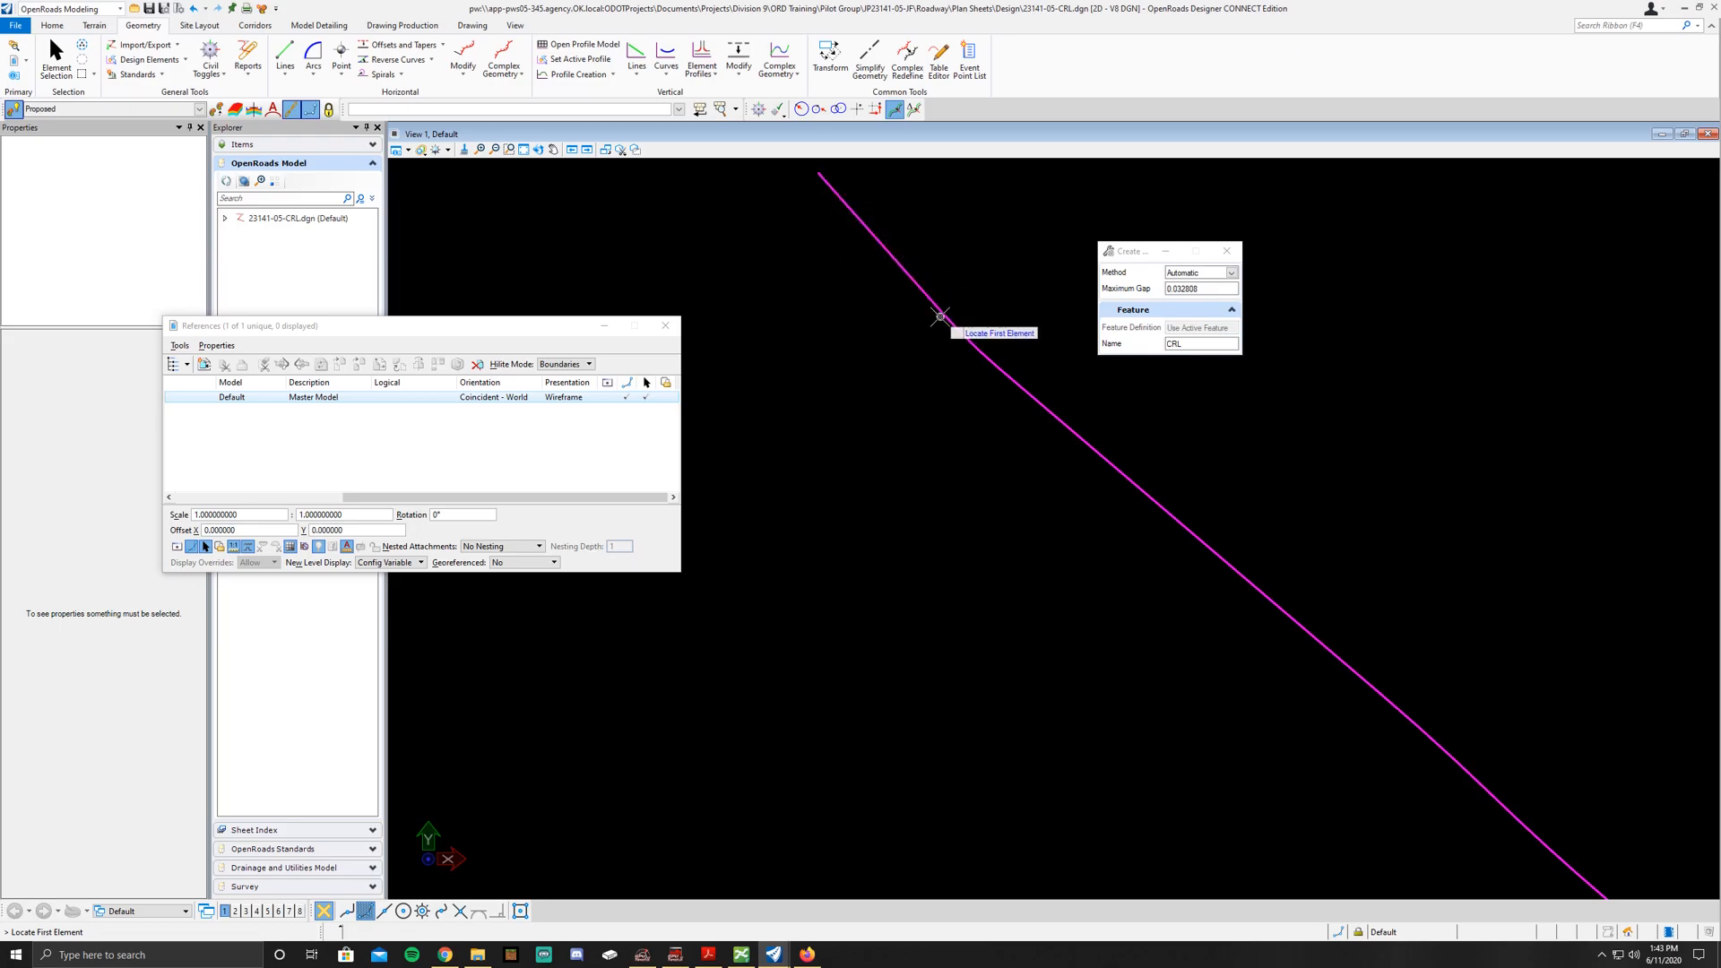
mouse_move(932, 300)
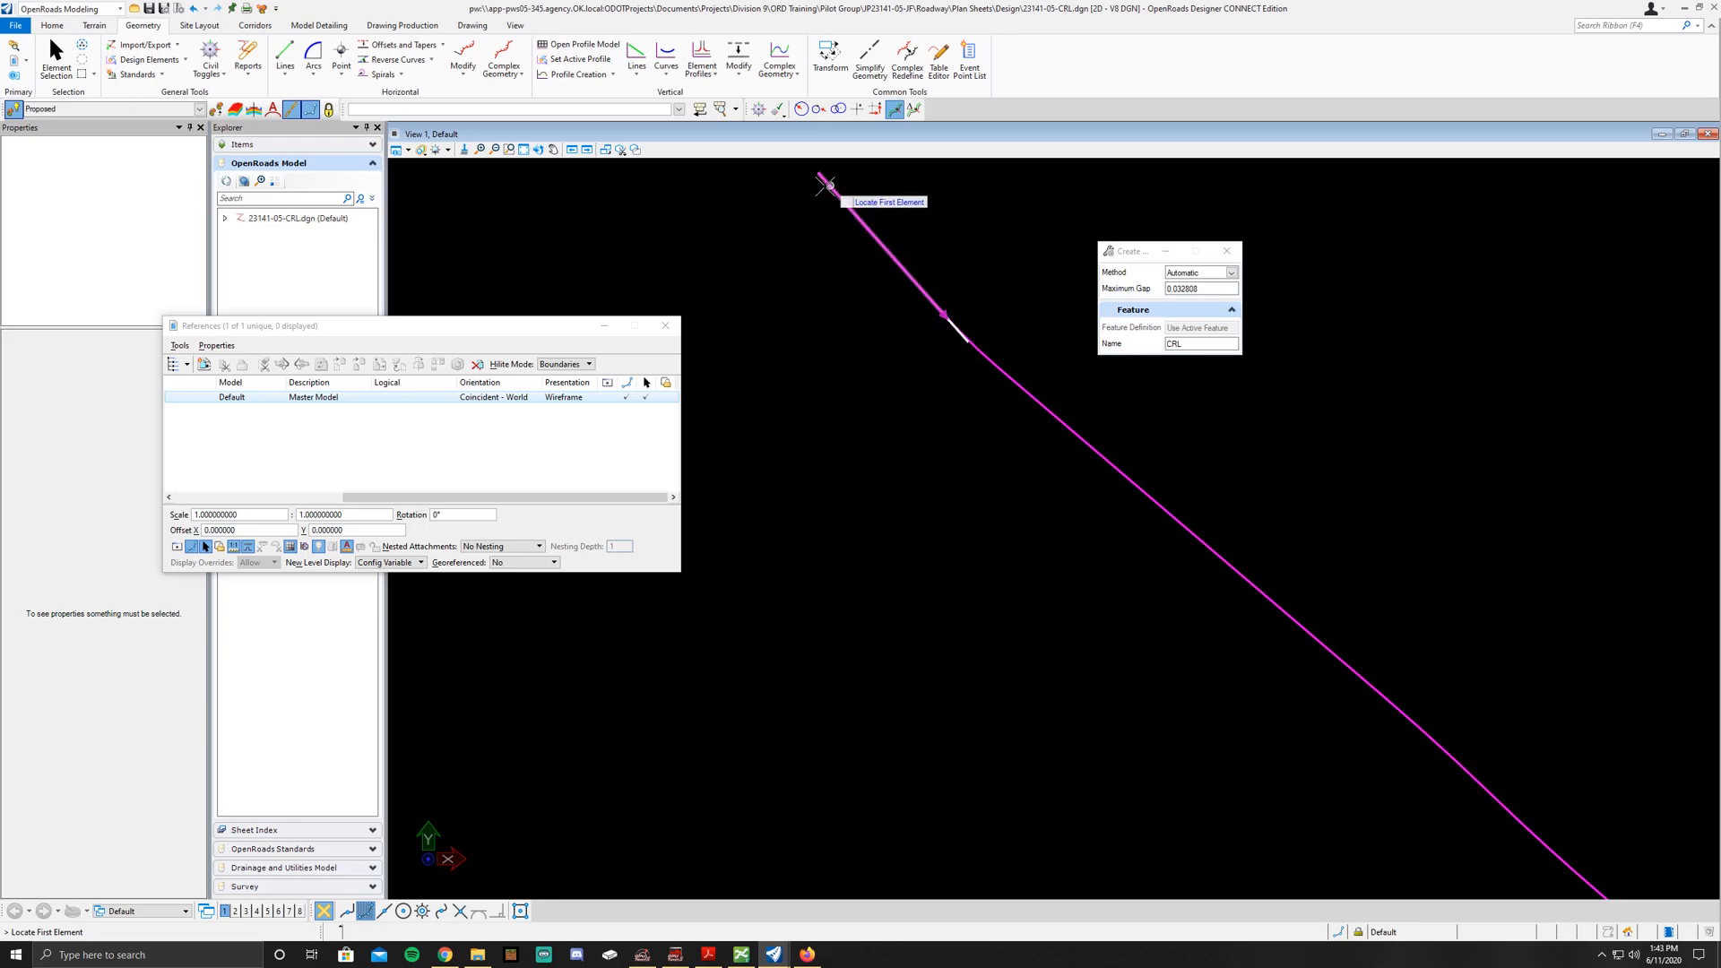
mouse_move(832, 186)
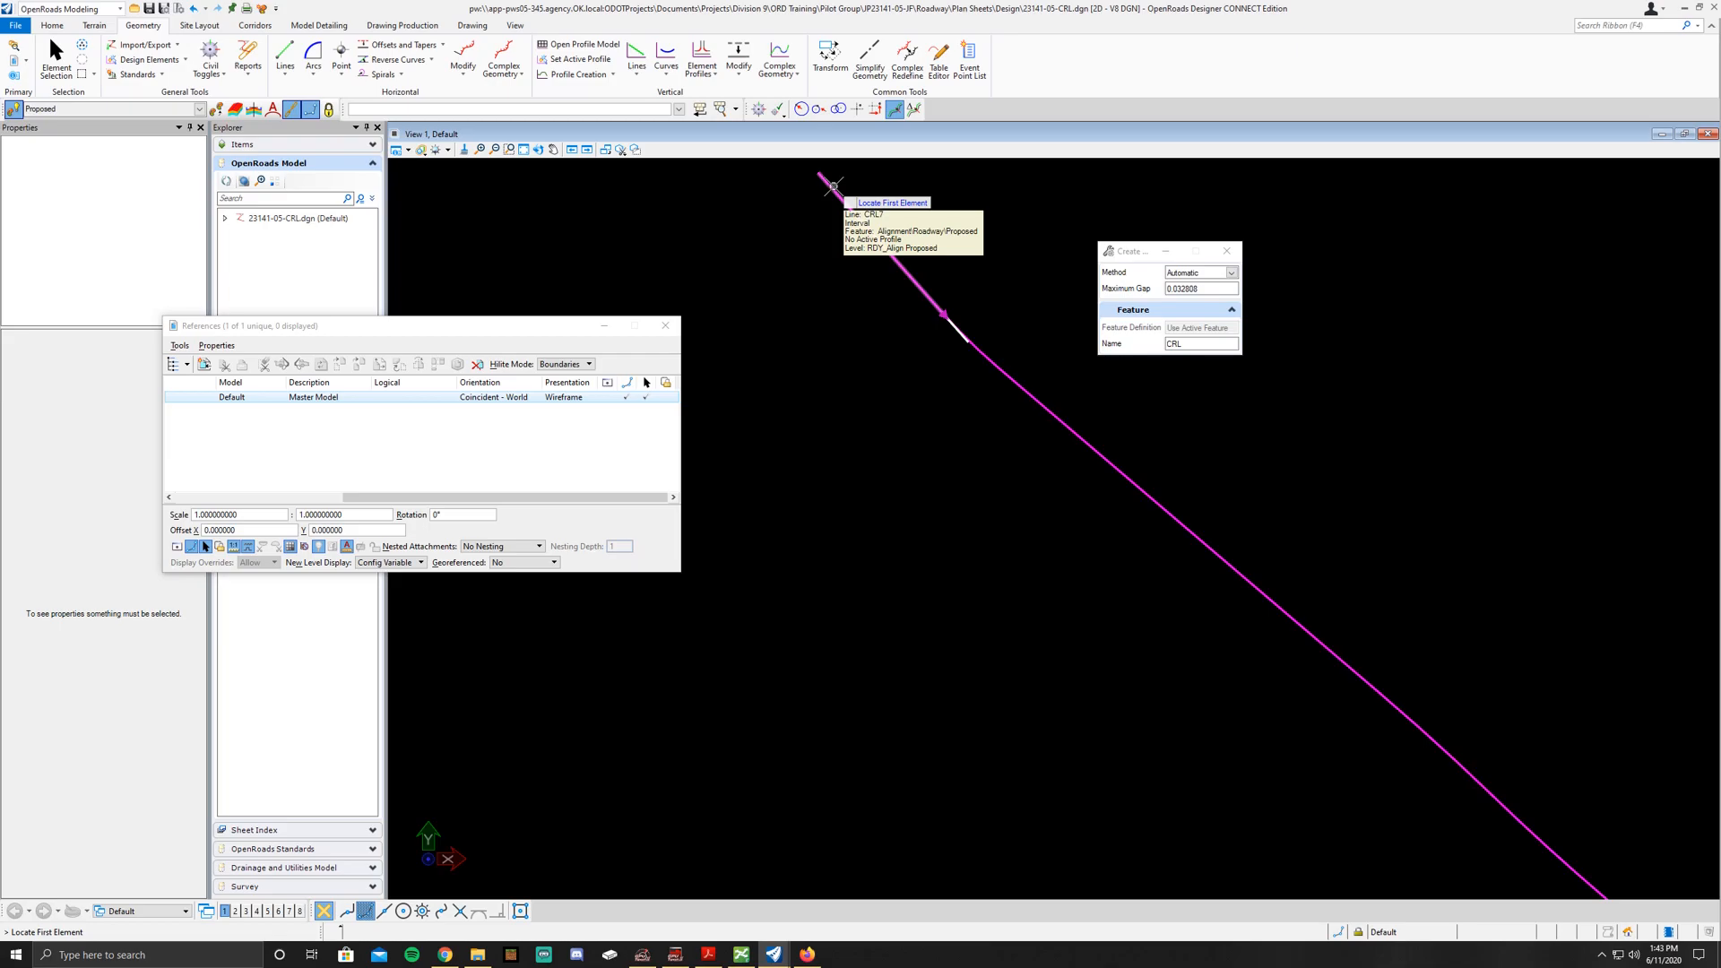
Step: Pick the first CRL tangent to form complex element CRL10, then select it
click(832, 185)
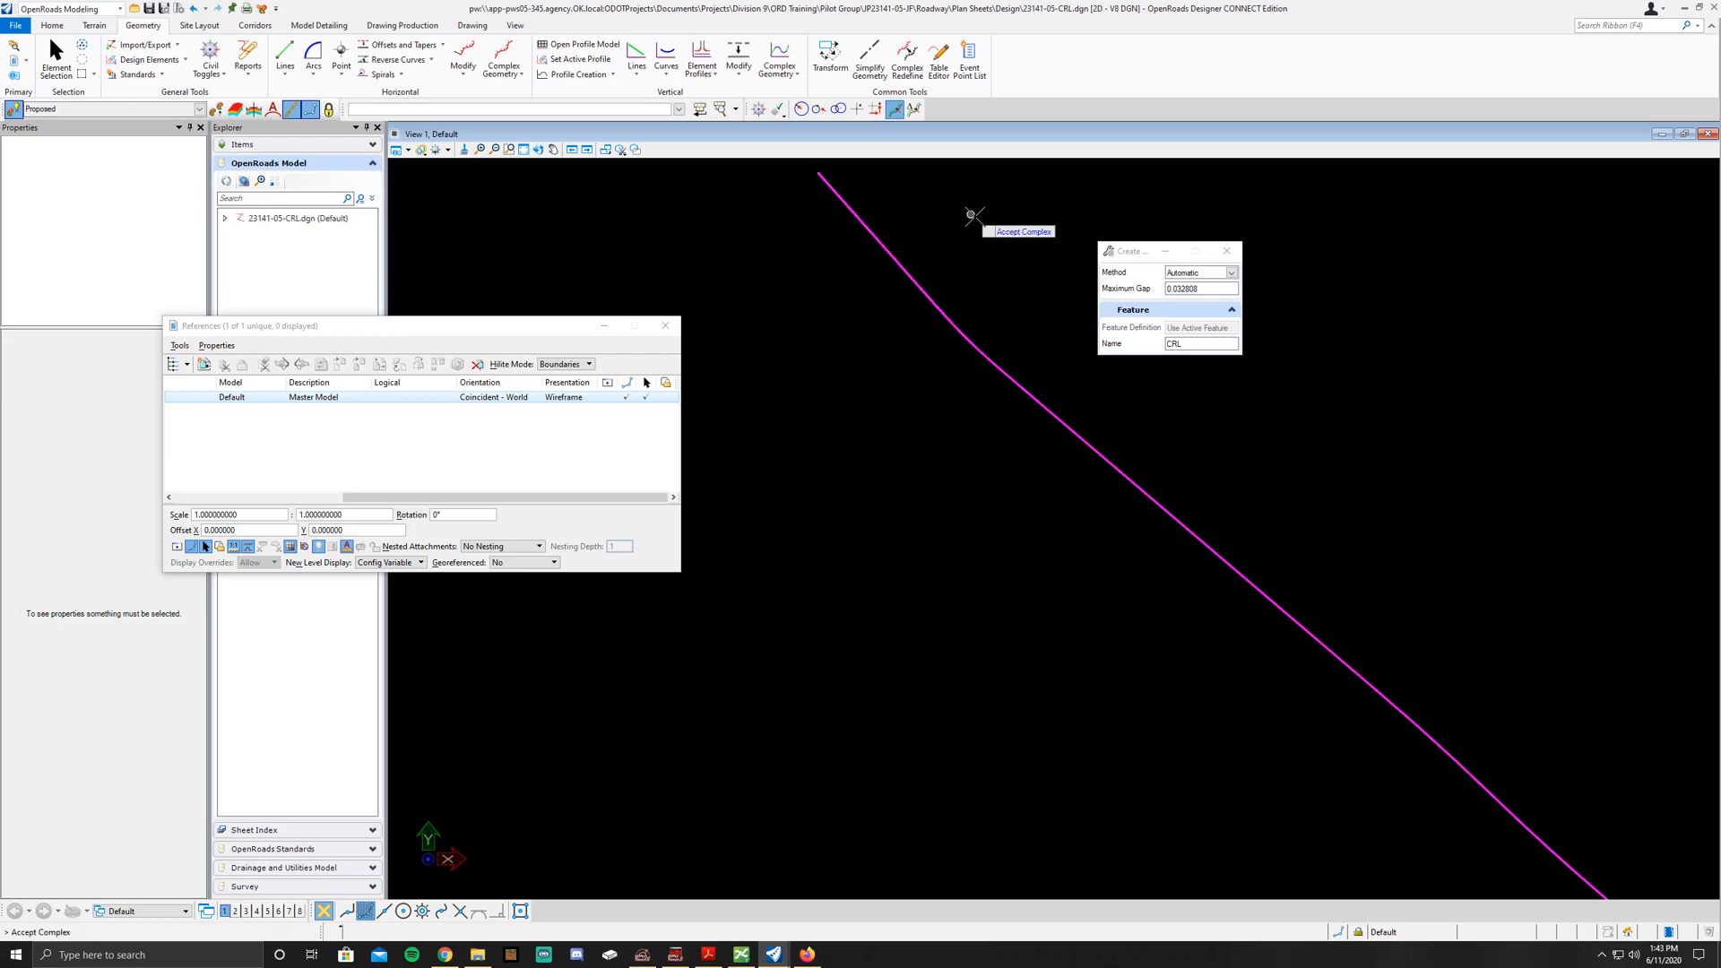
mouse_move(989, 314)
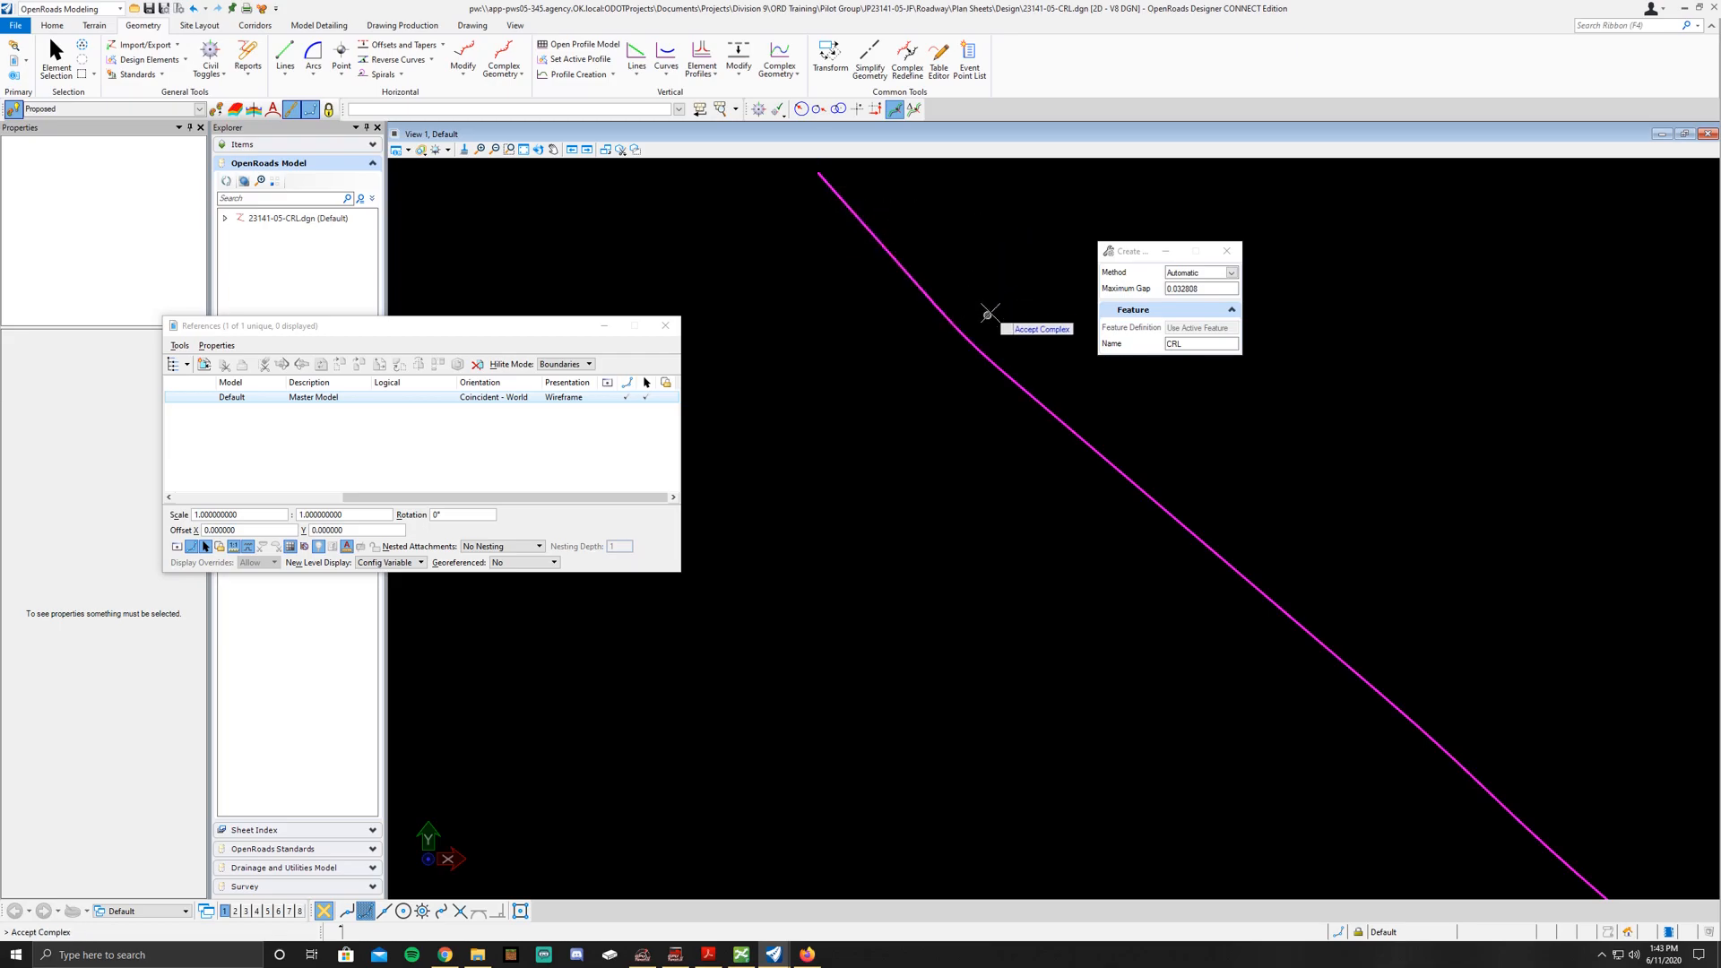
mouse_move(1098, 403)
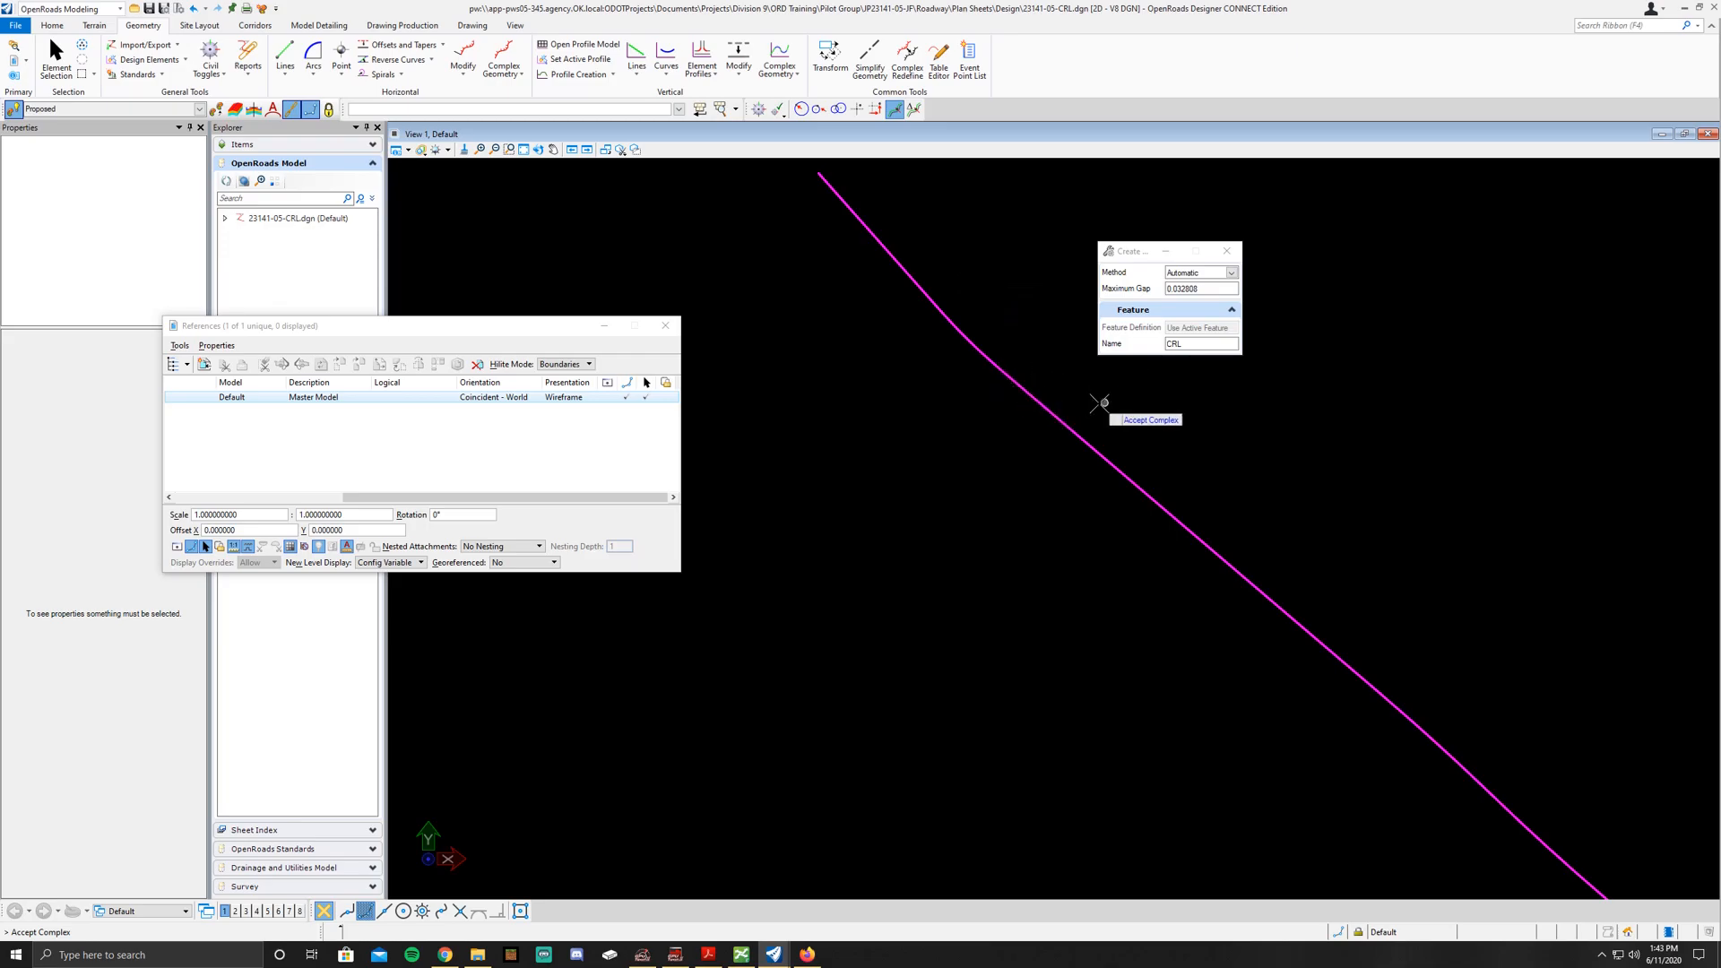
mouse_move(990, 330)
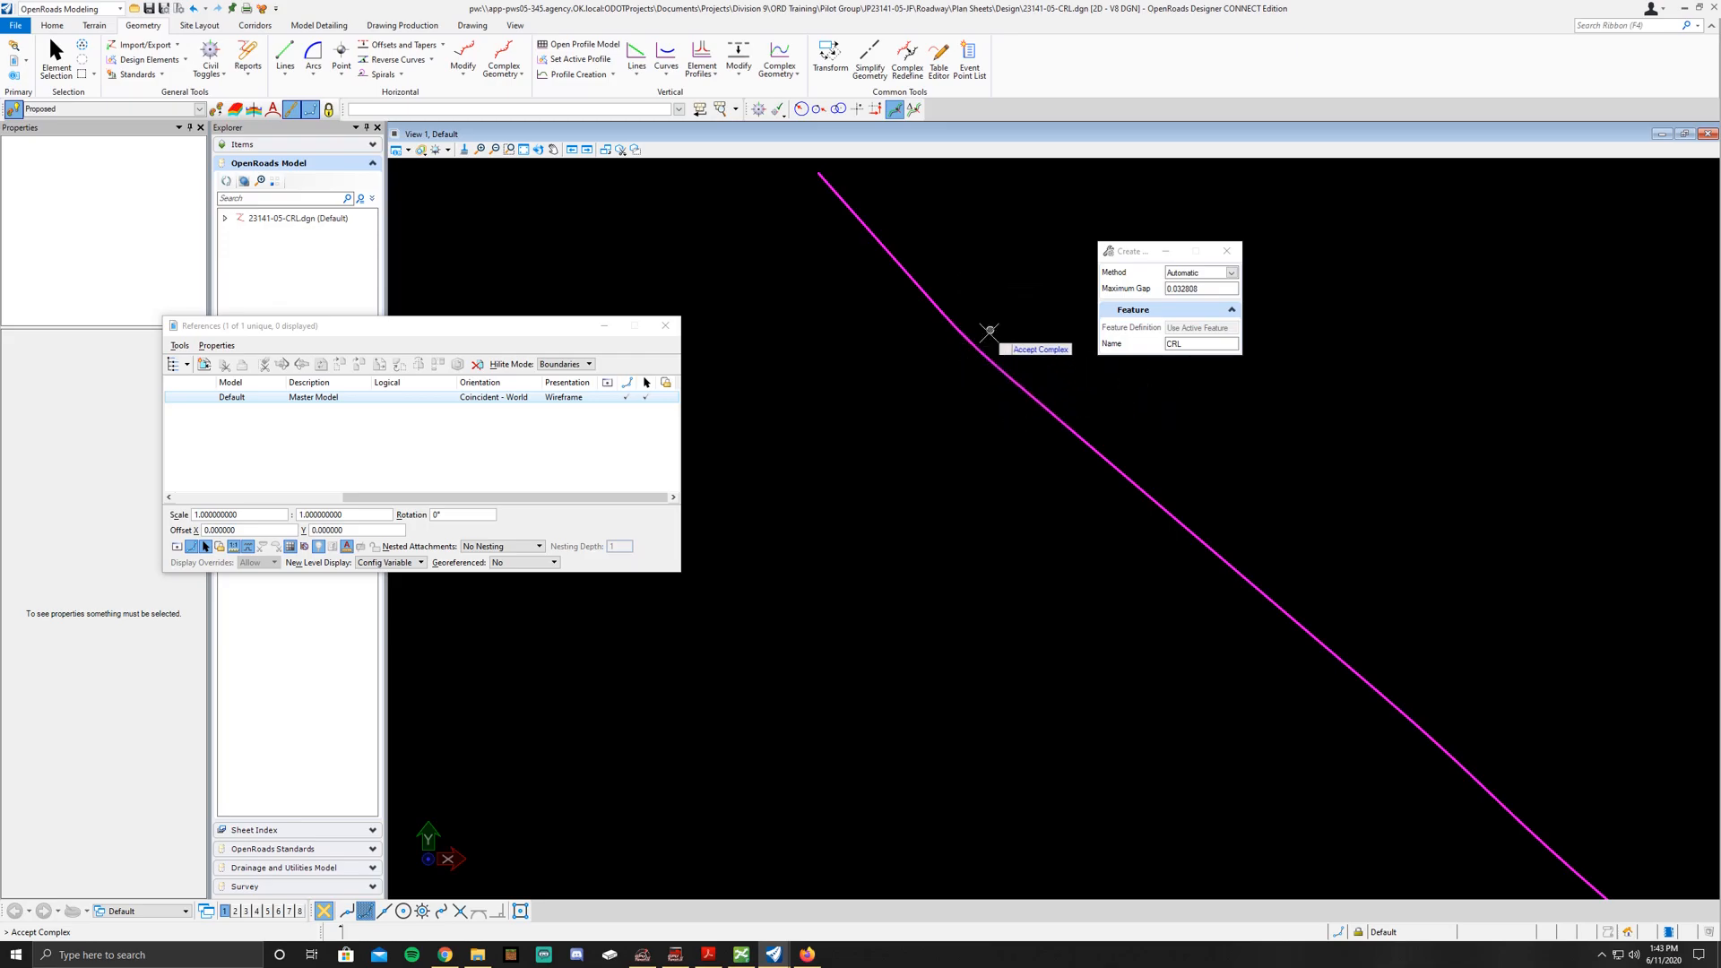
mouse_move(941, 271)
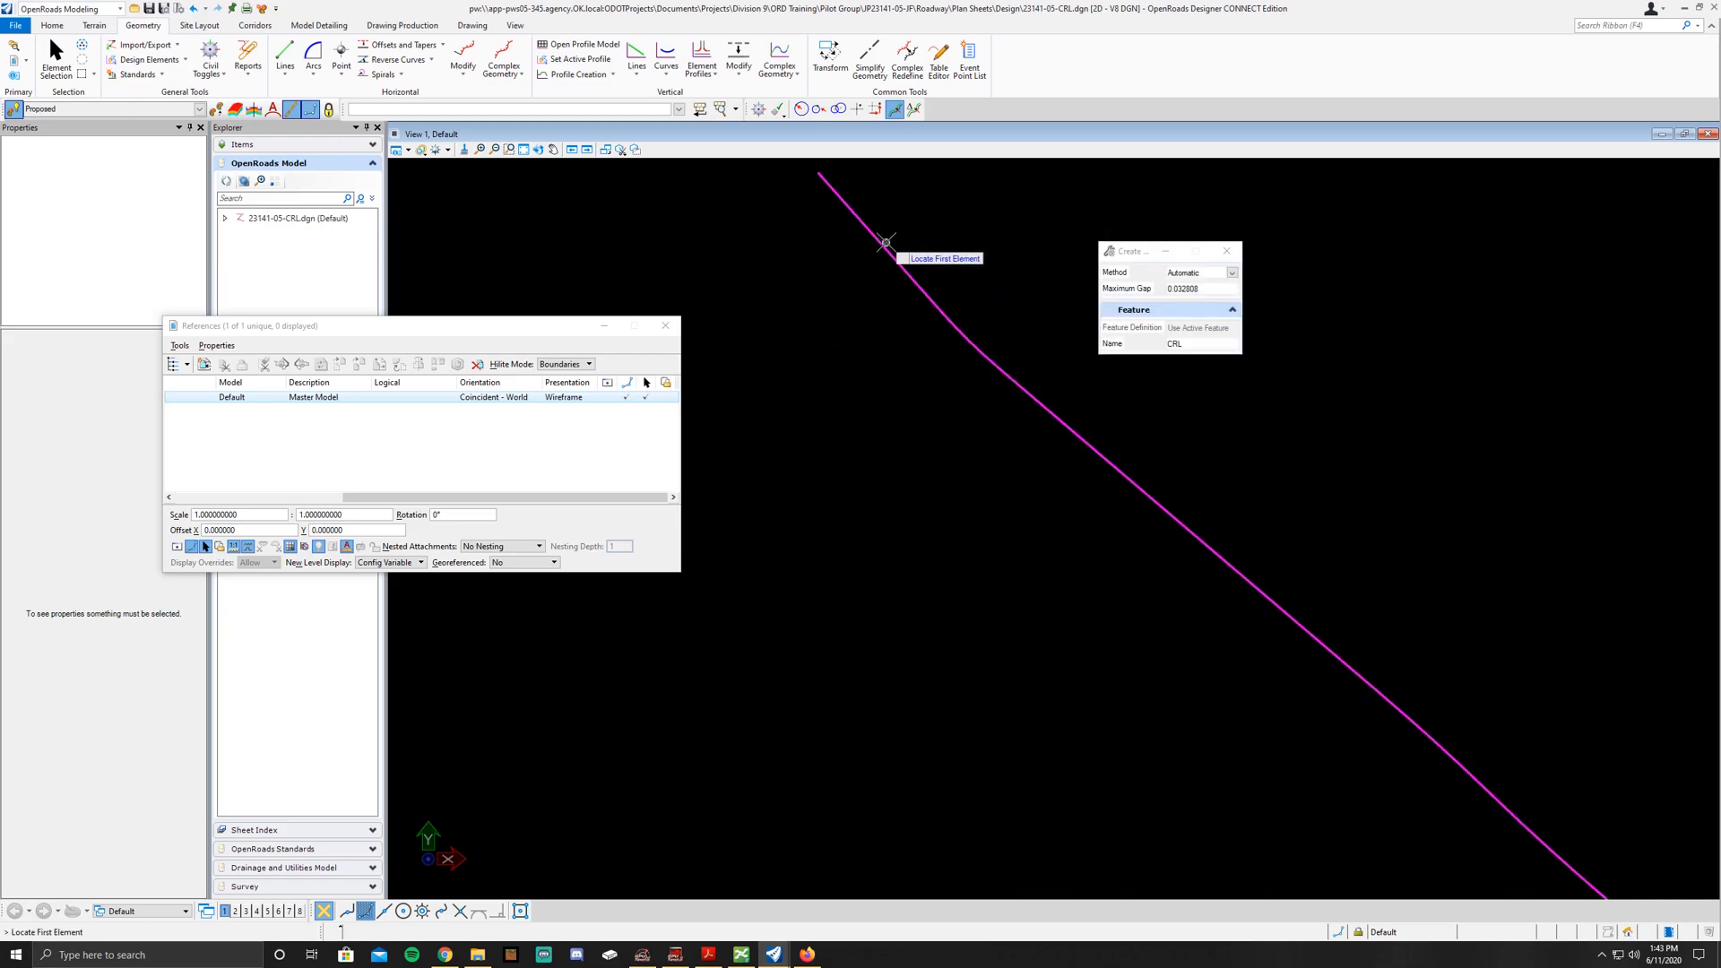
mouse_move(885, 243)
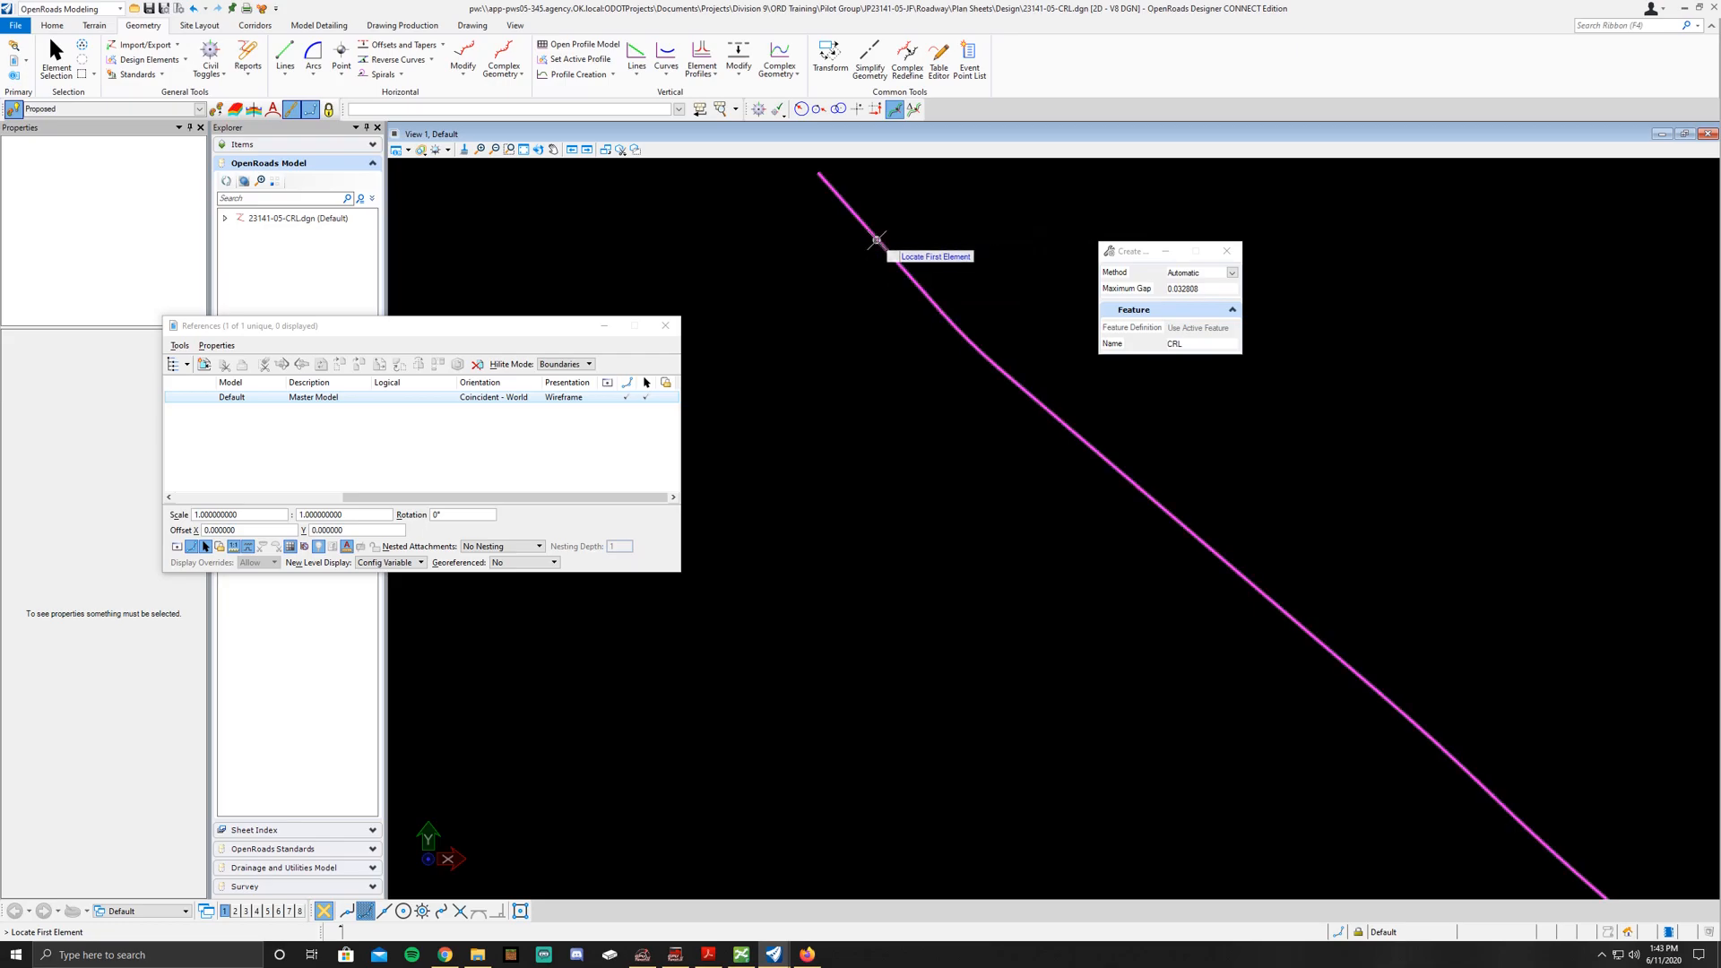
mouse_move(862, 245)
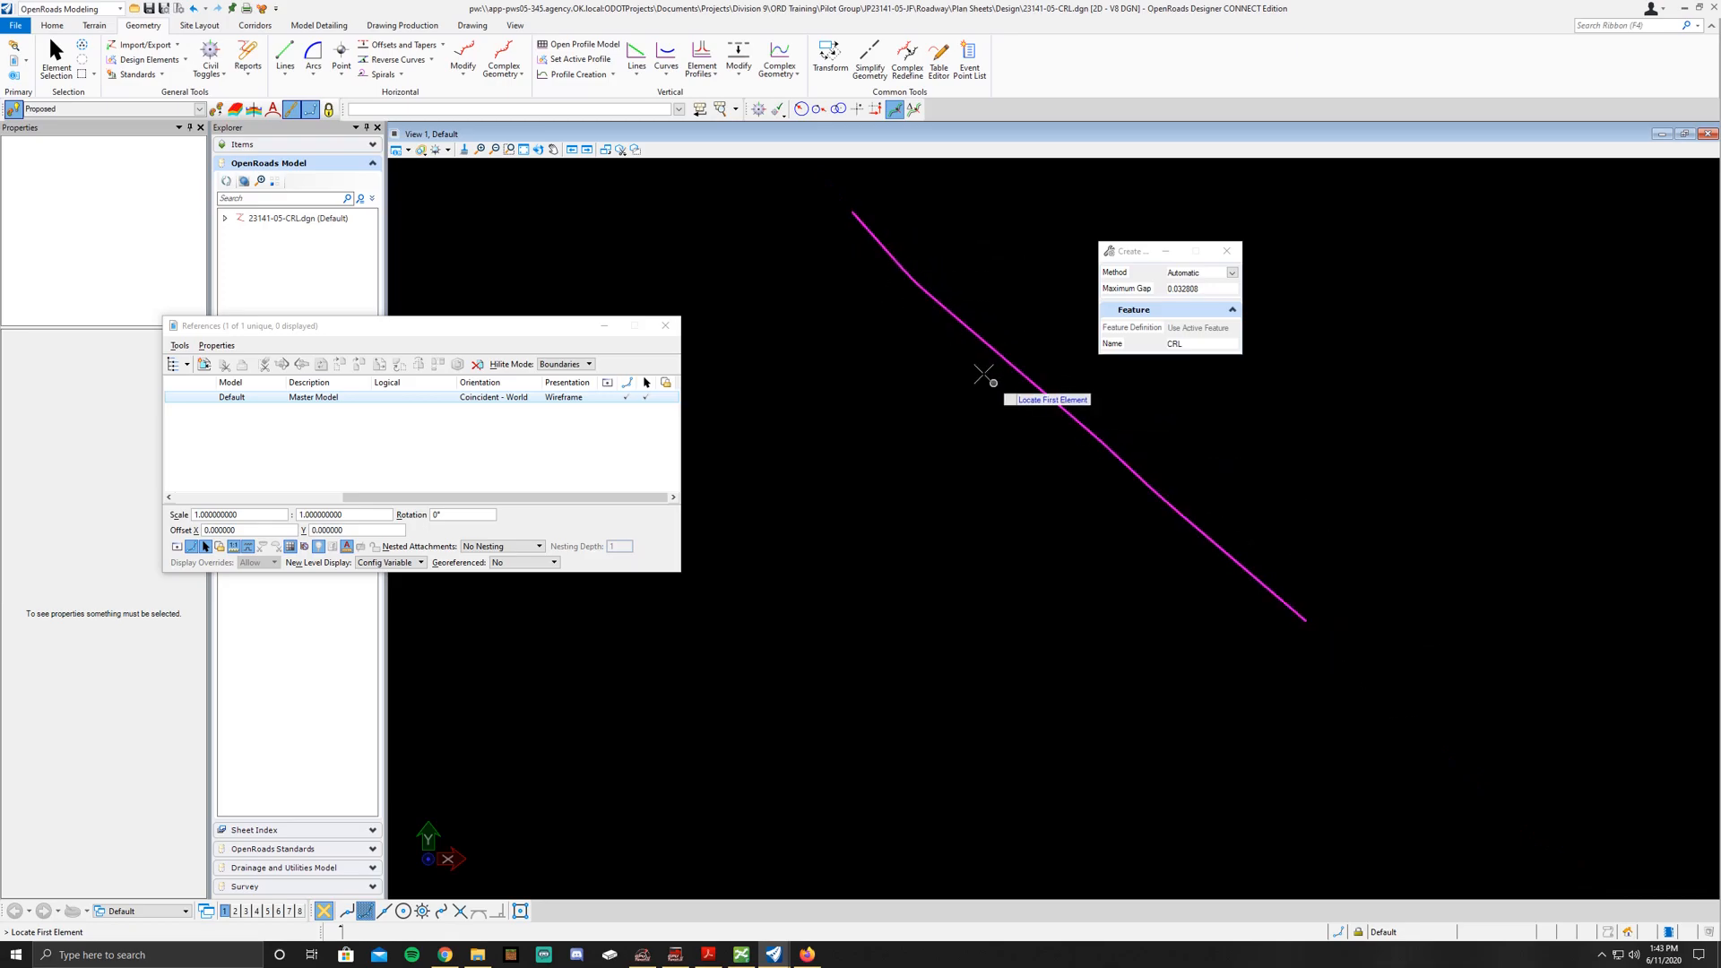
click(439, 327)
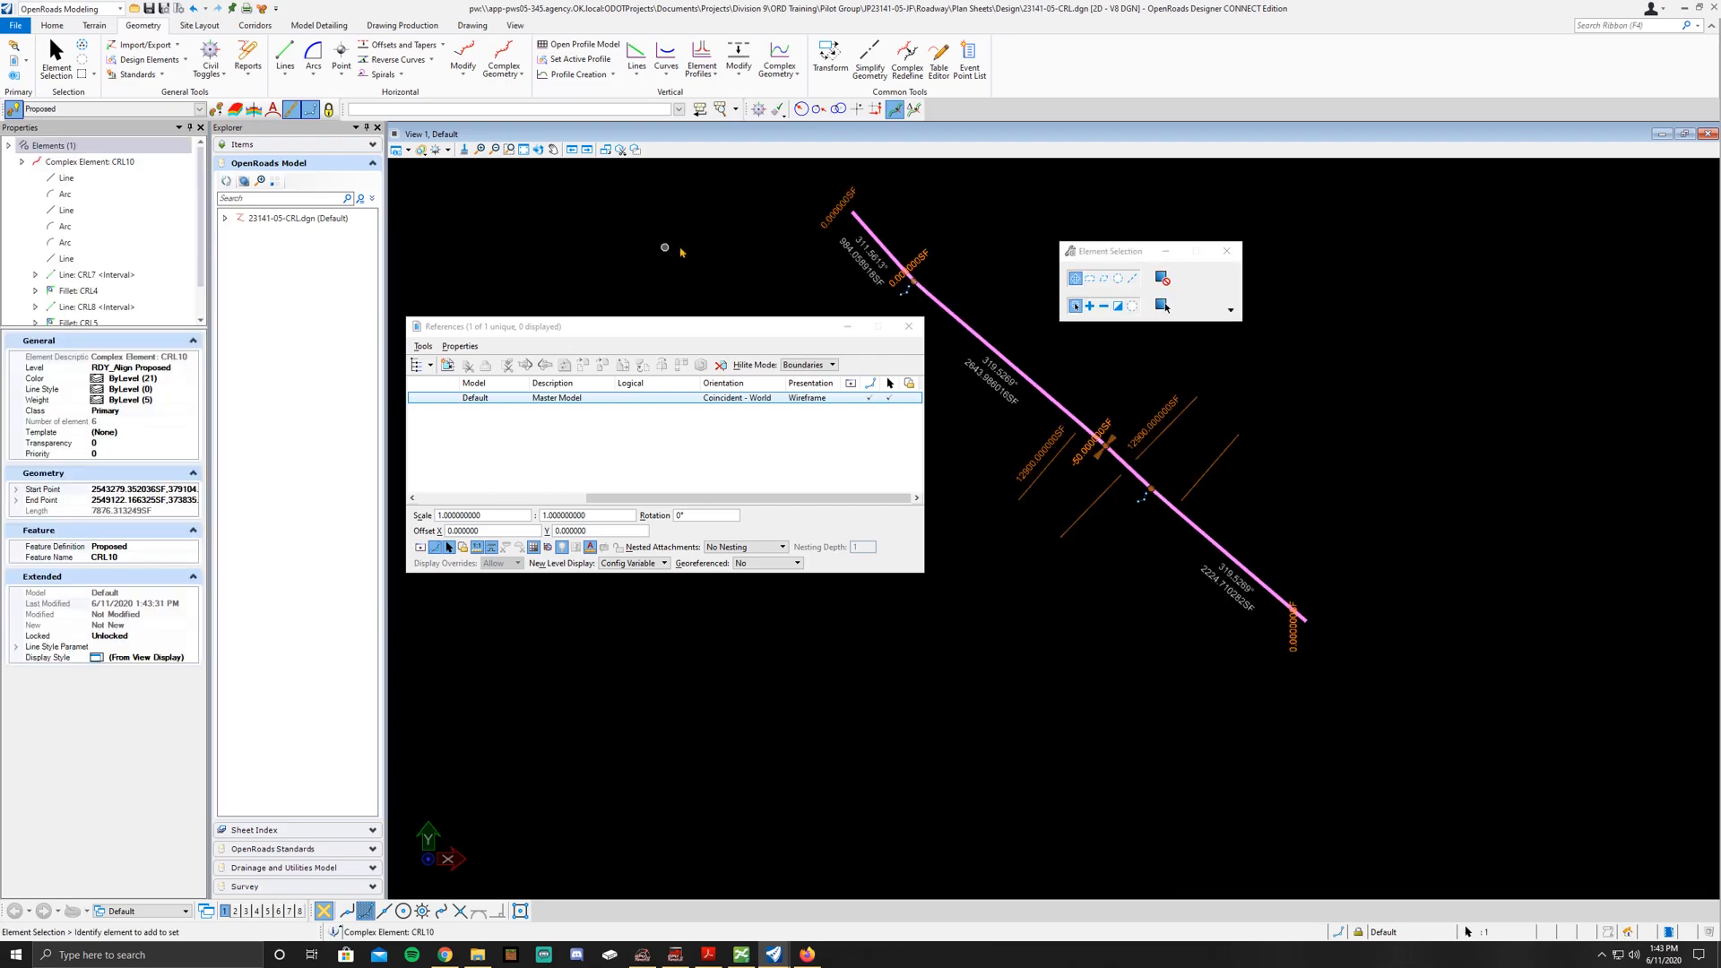
Step: Change the complex element's Feature Name from CRL10 to 23141-05-CRL
click(66, 258)
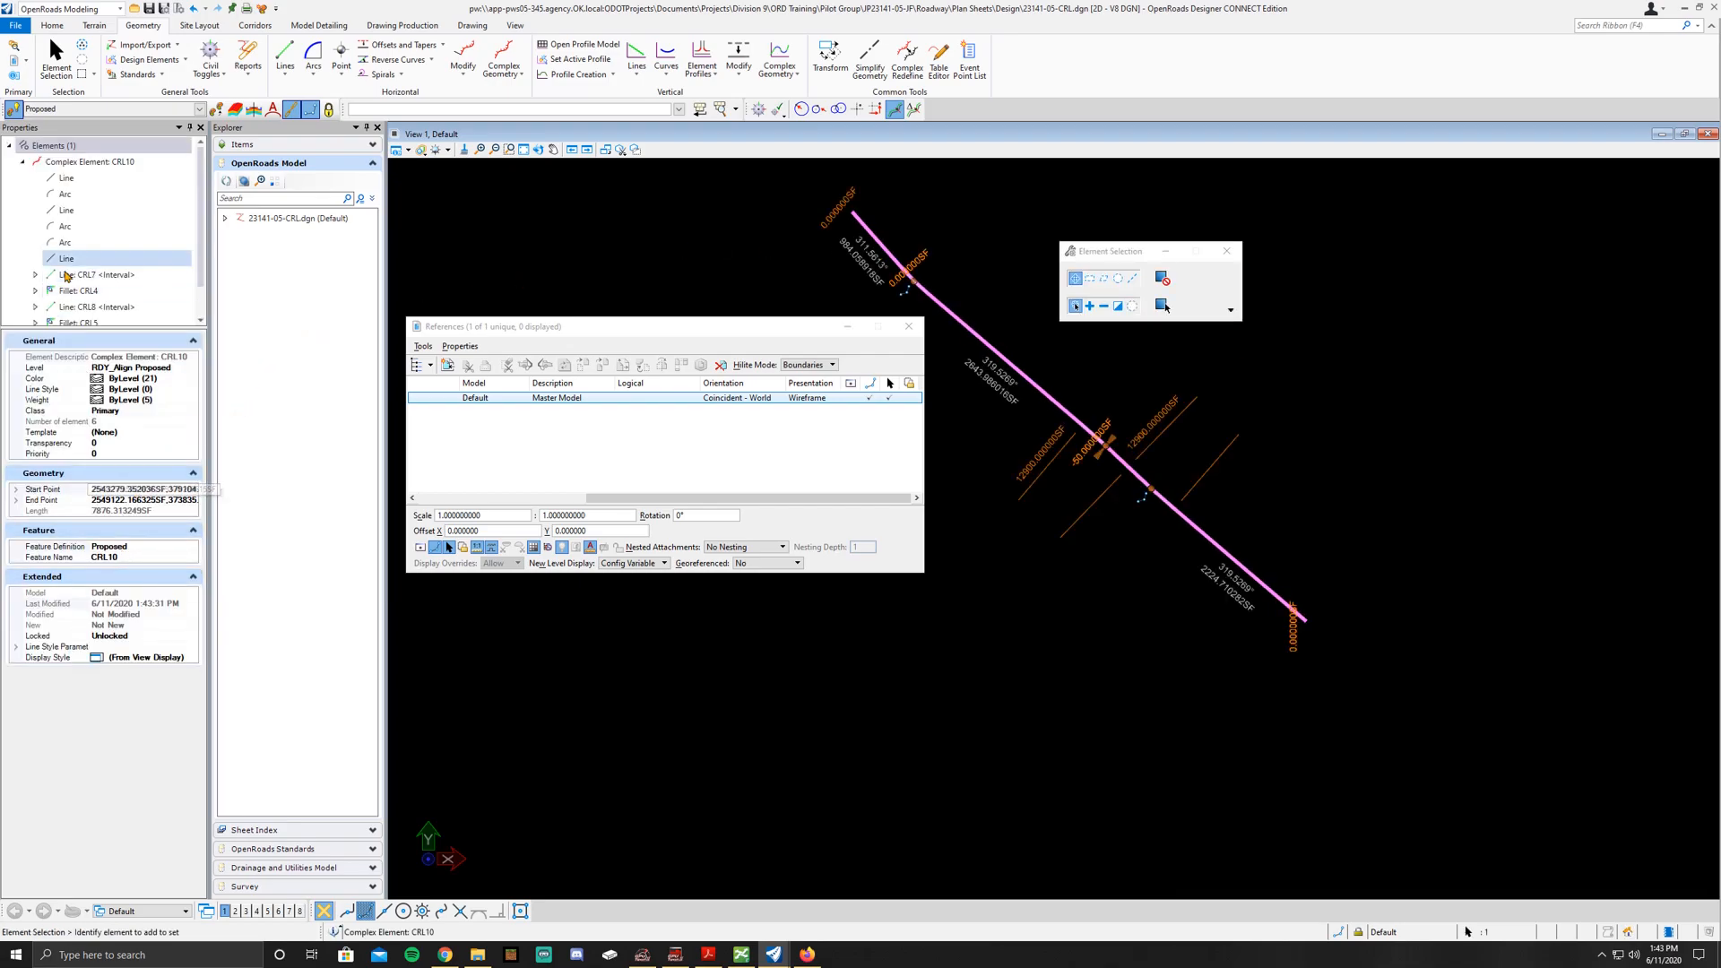
click(65, 258)
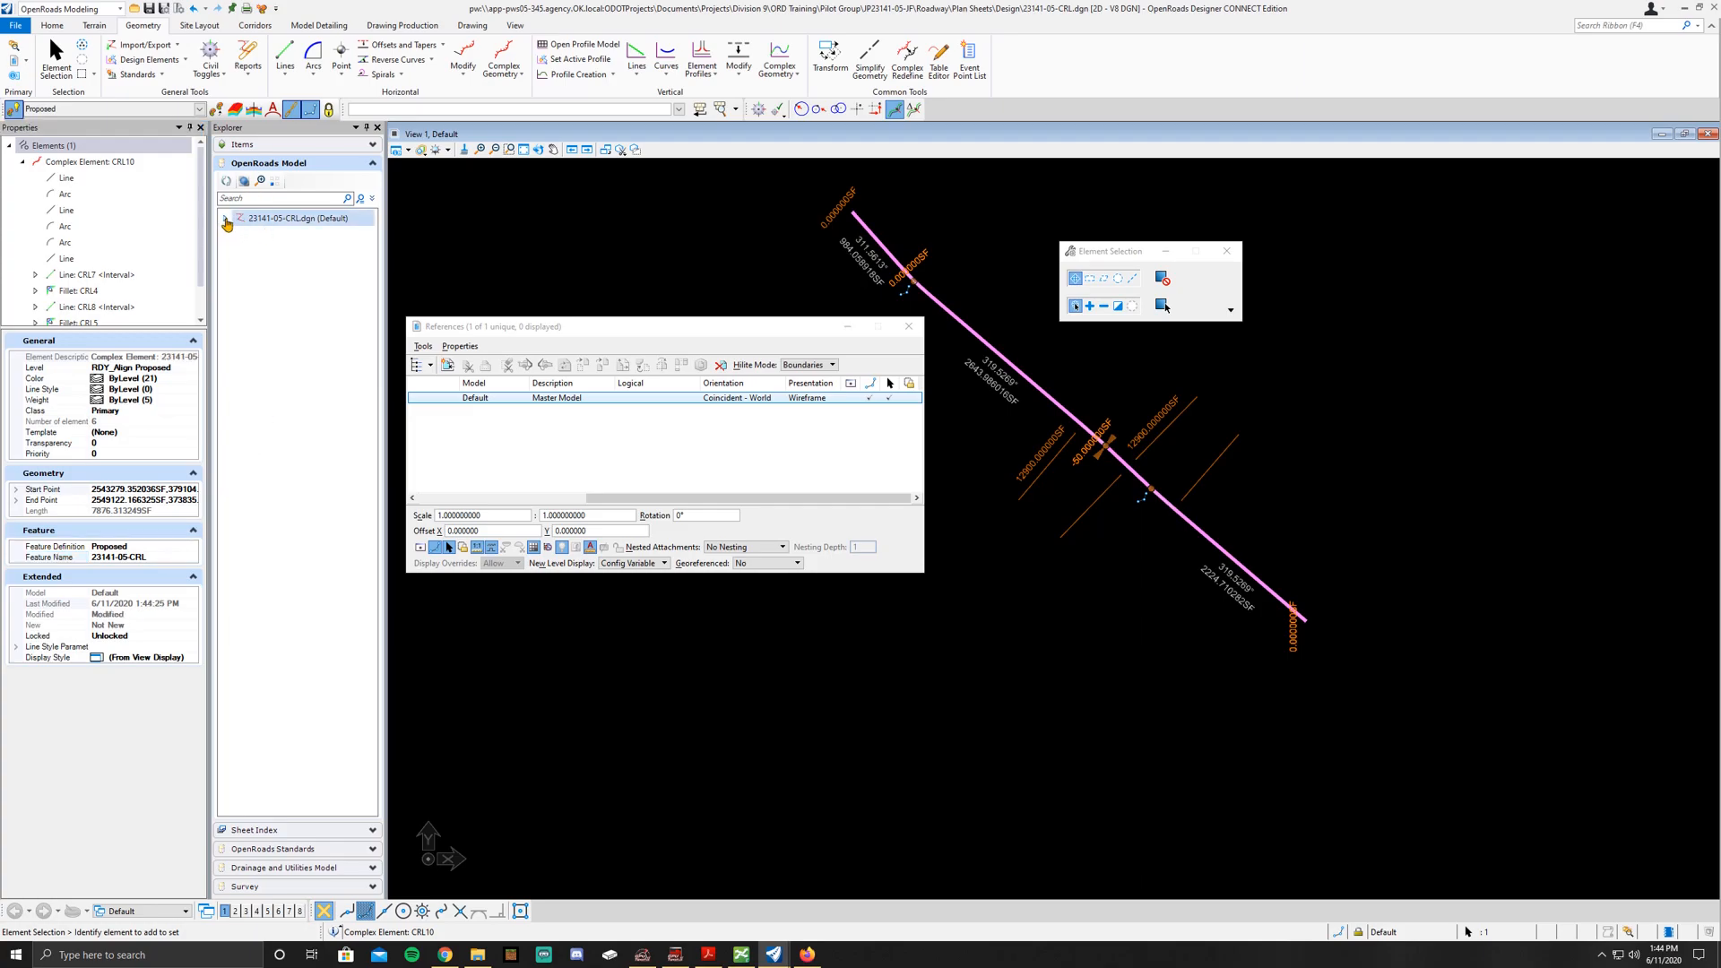
Step: Expand 23141-05-CRL.dgn in Explorer to reveal Alignments > Proposed
click(226, 217)
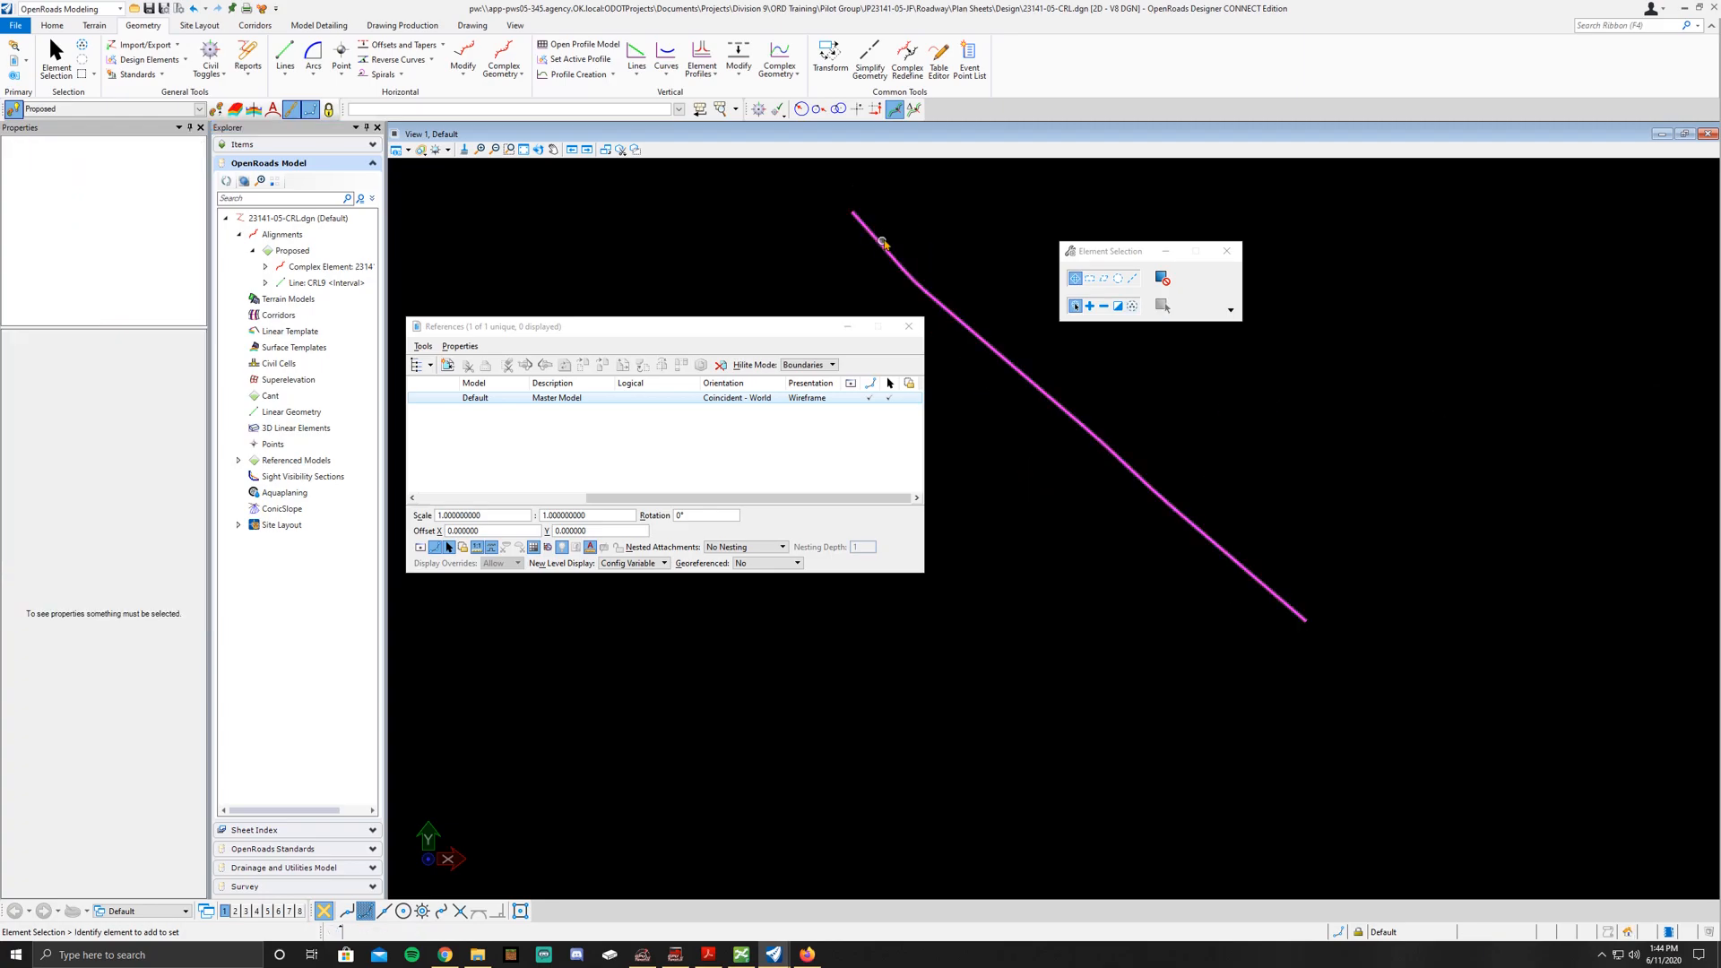
mouse_move(1021, 315)
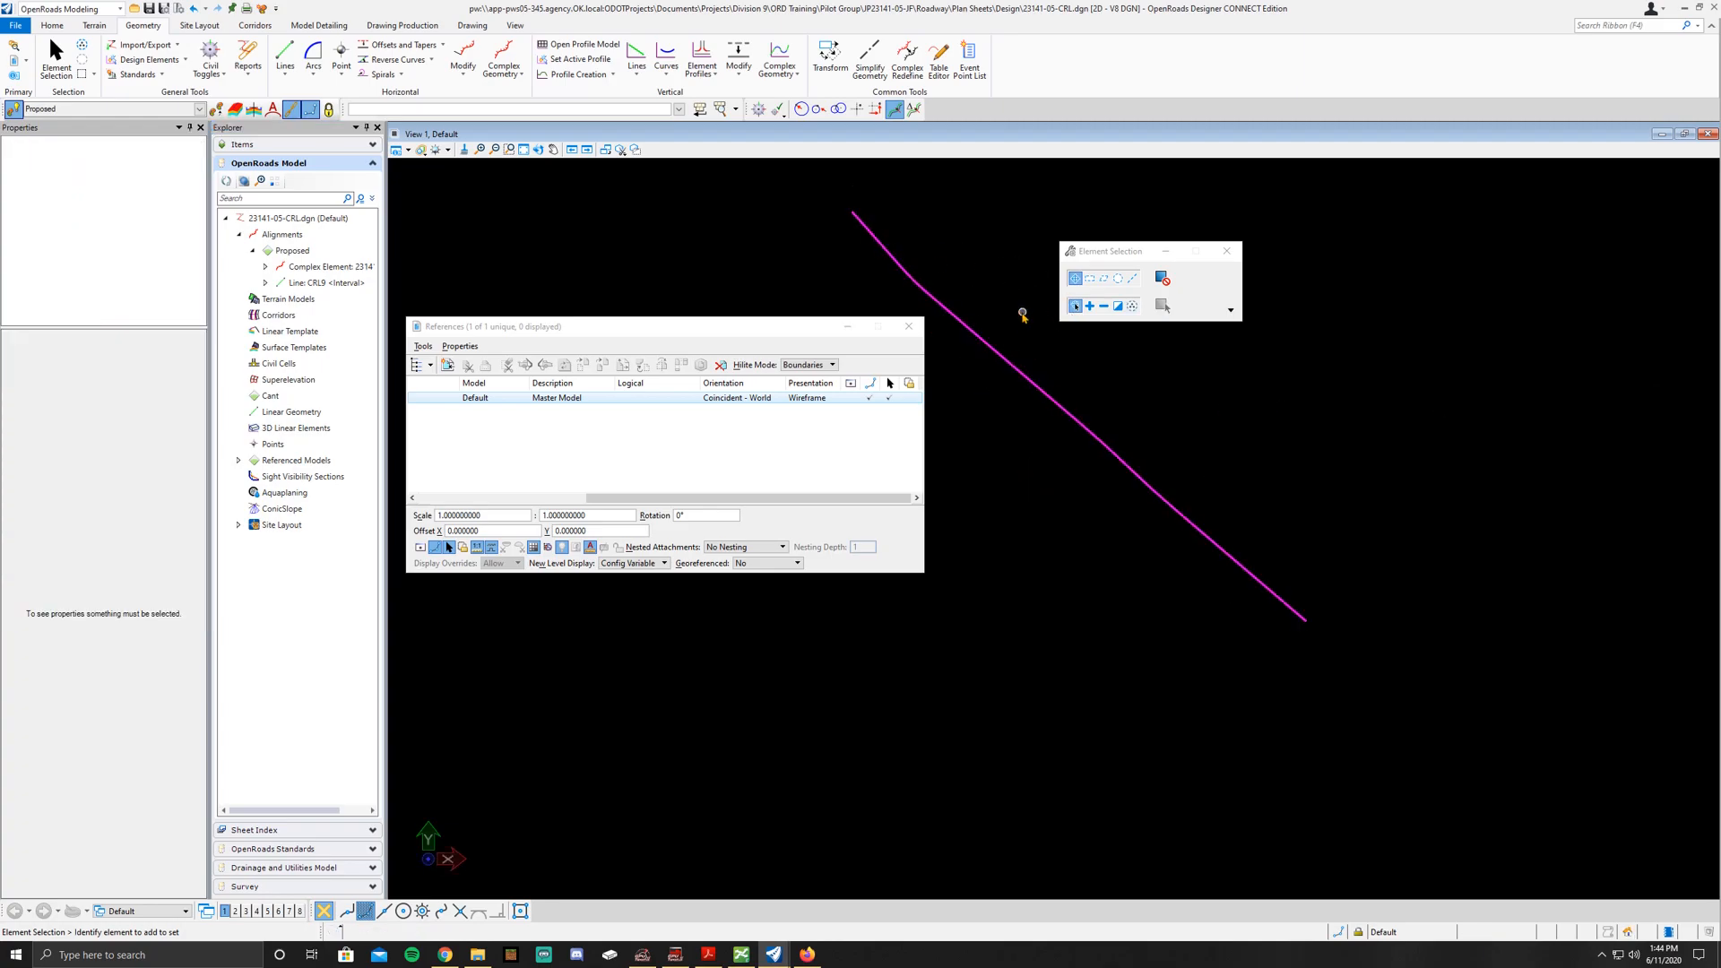